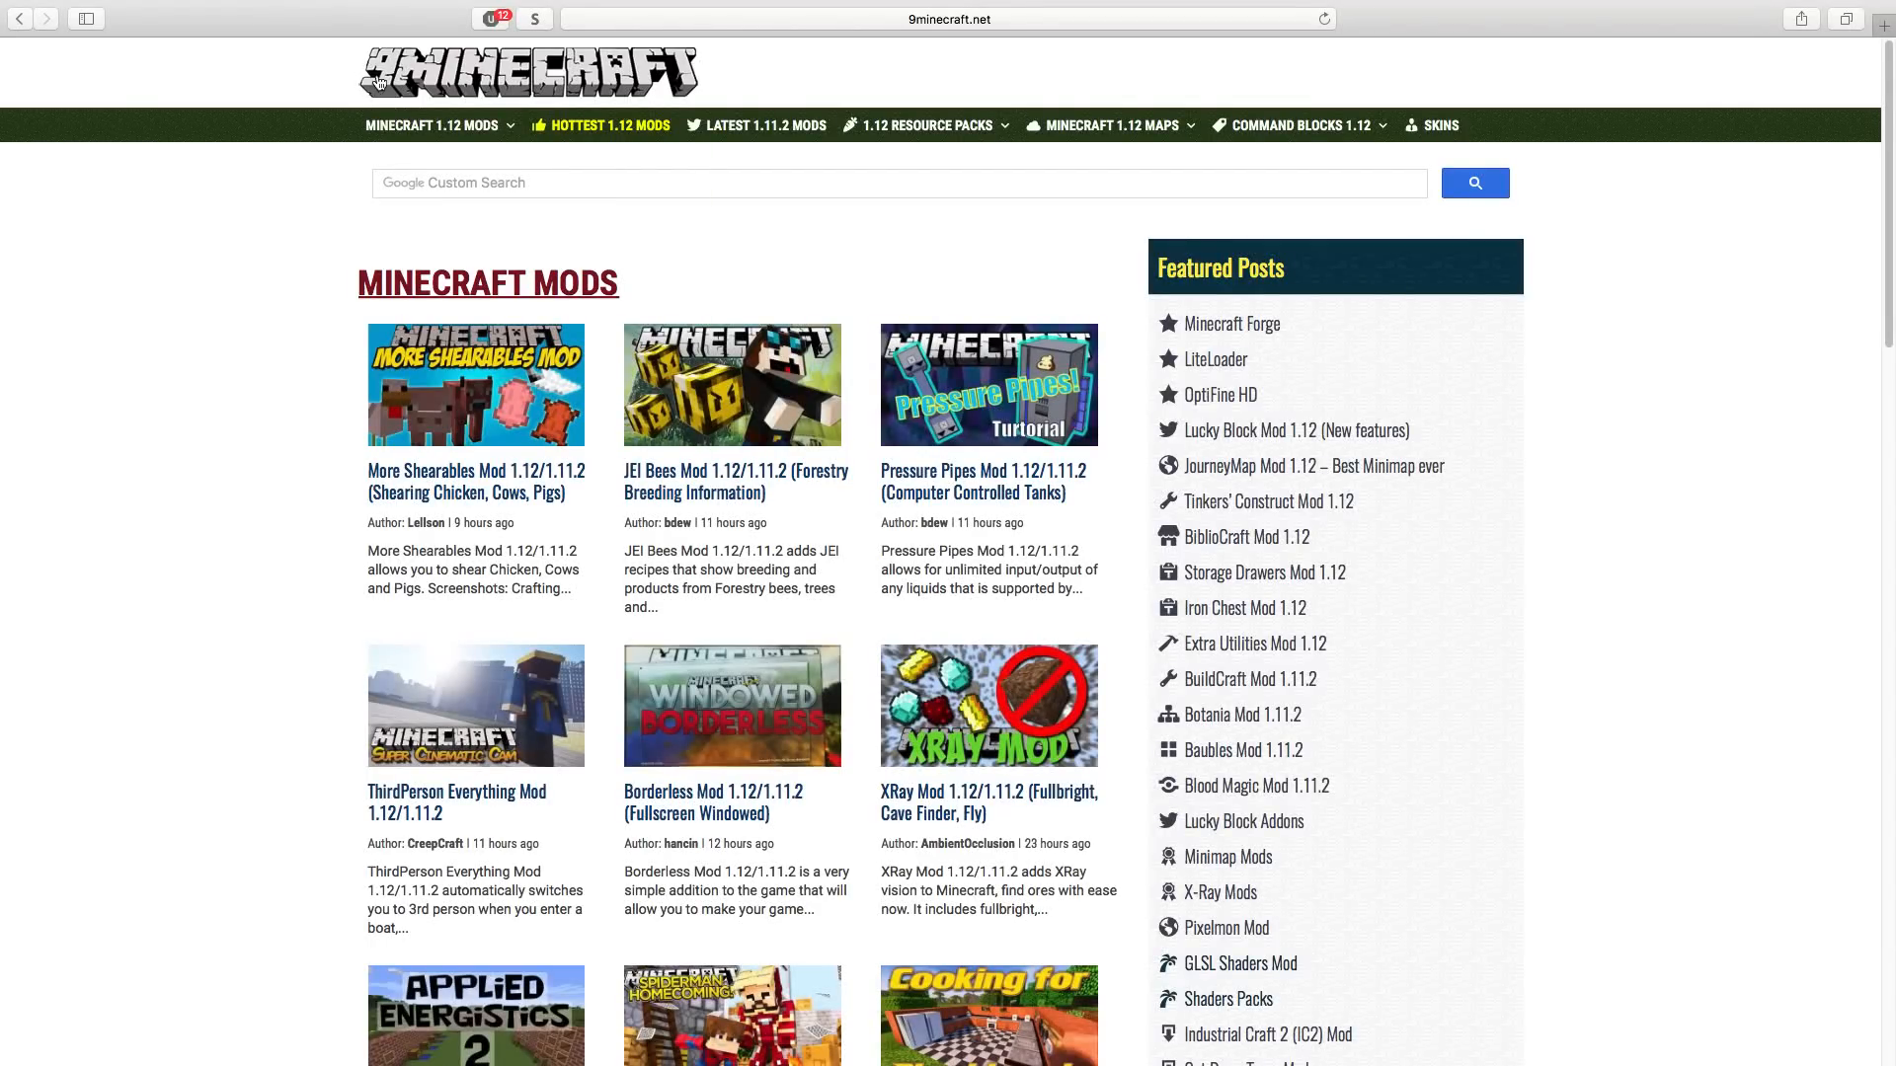
mouse_move(766, 125)
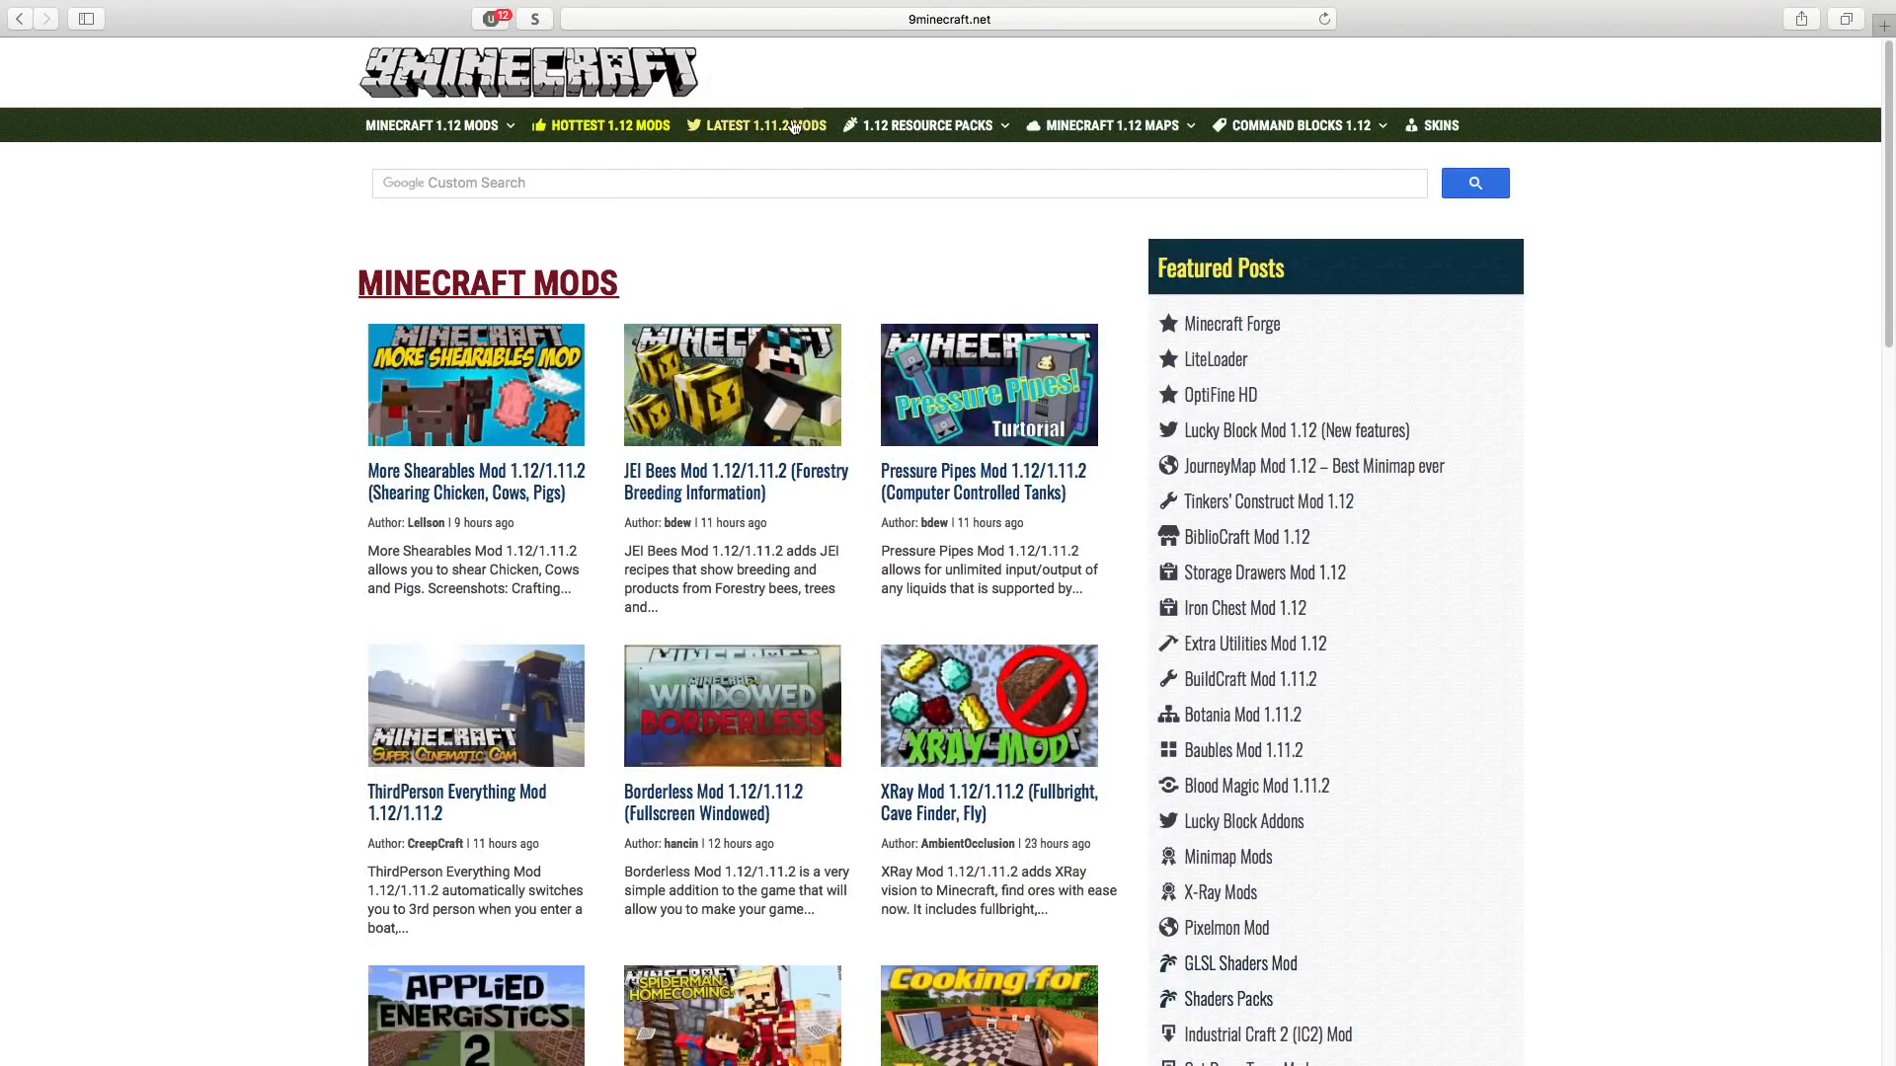
- View MC-MOD.NET's latest 1.11.2 mods list from 9minecraft, then return to the homepage top
click(759, 124)
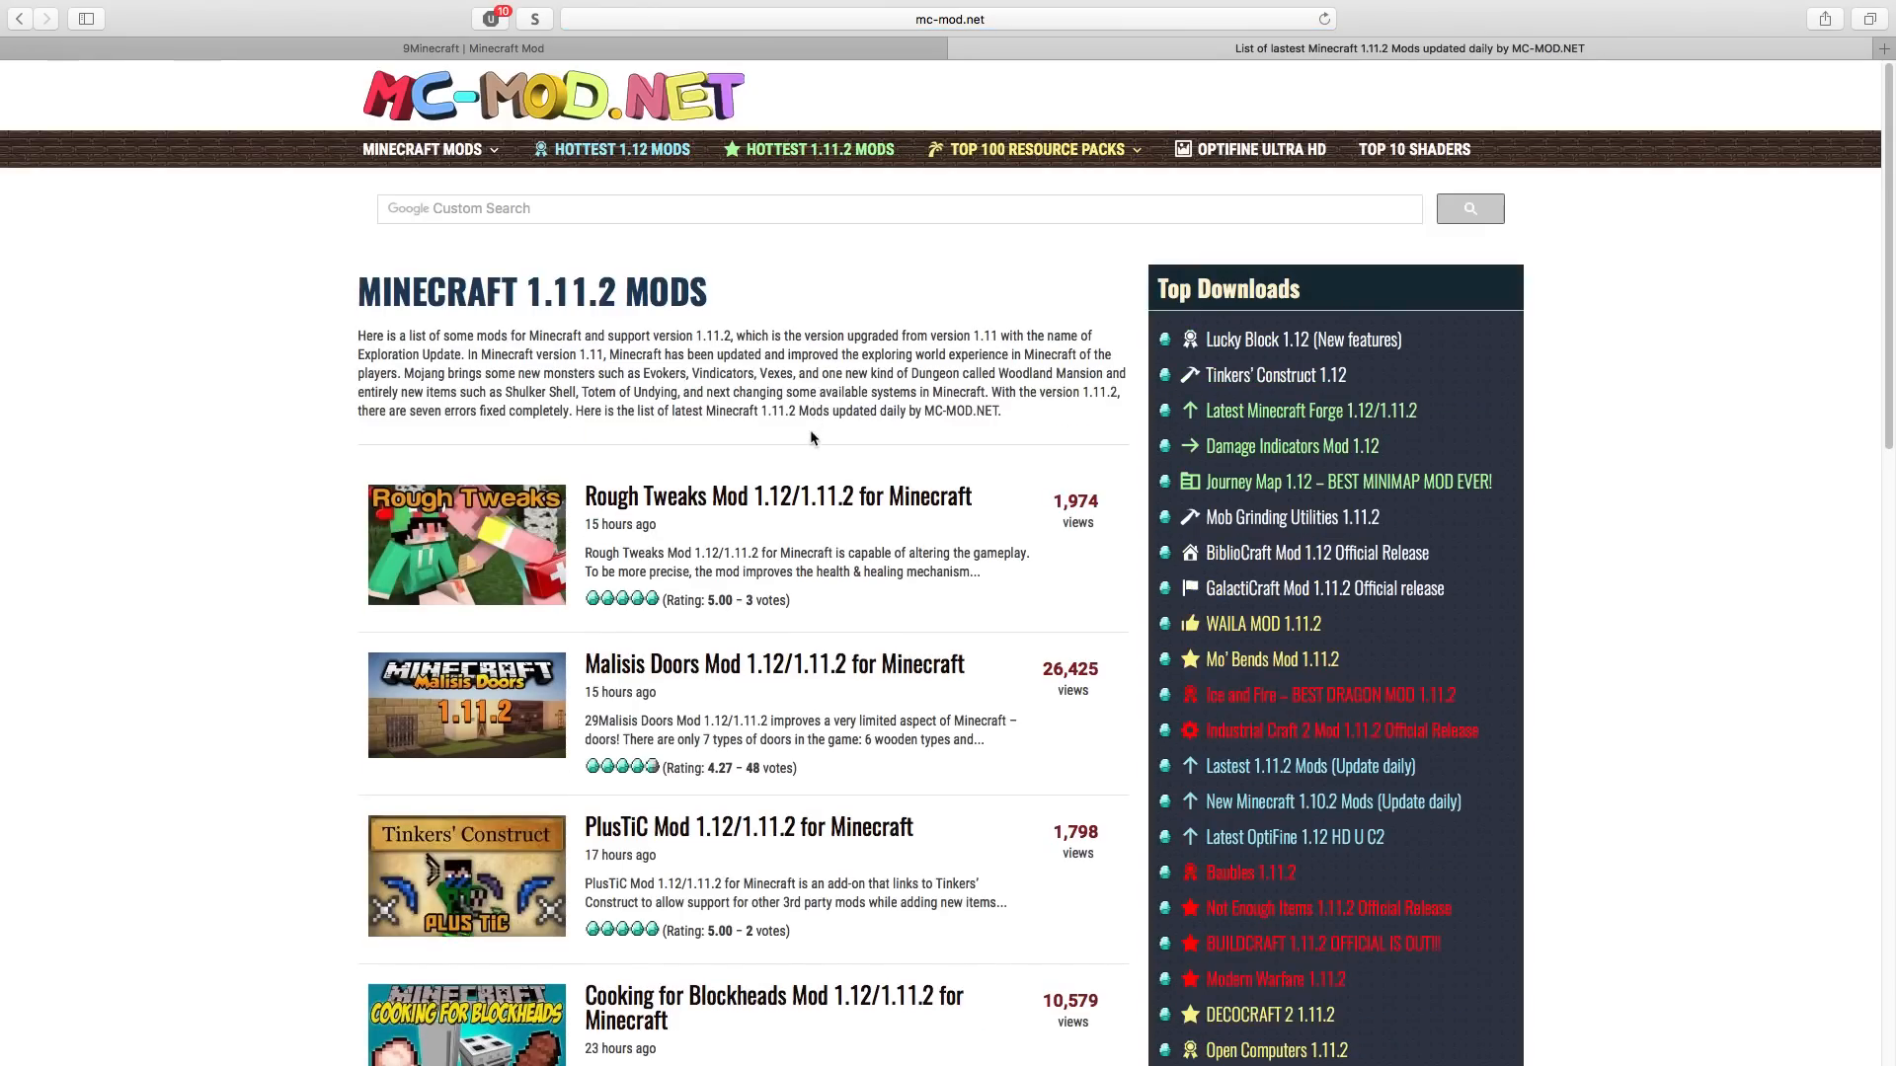
mouse_move(804, 496)
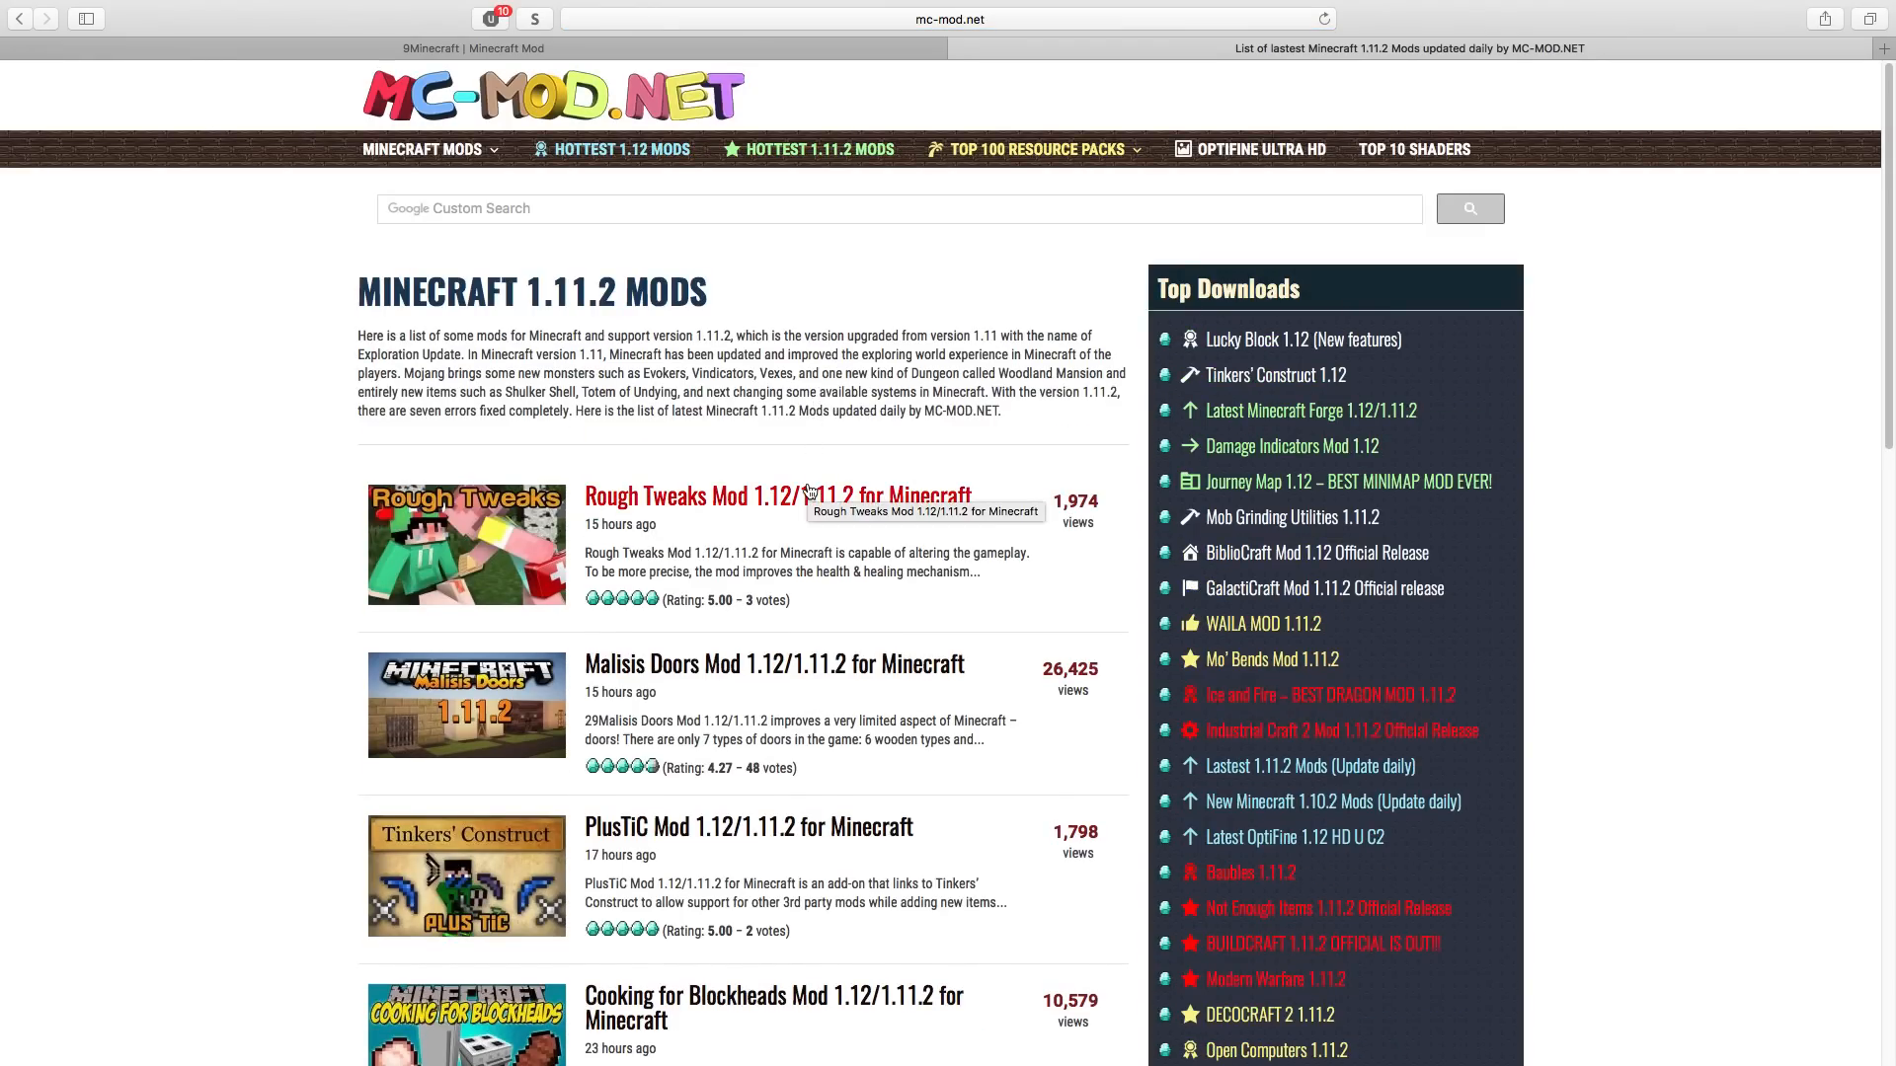
mouse_move(956, 58)
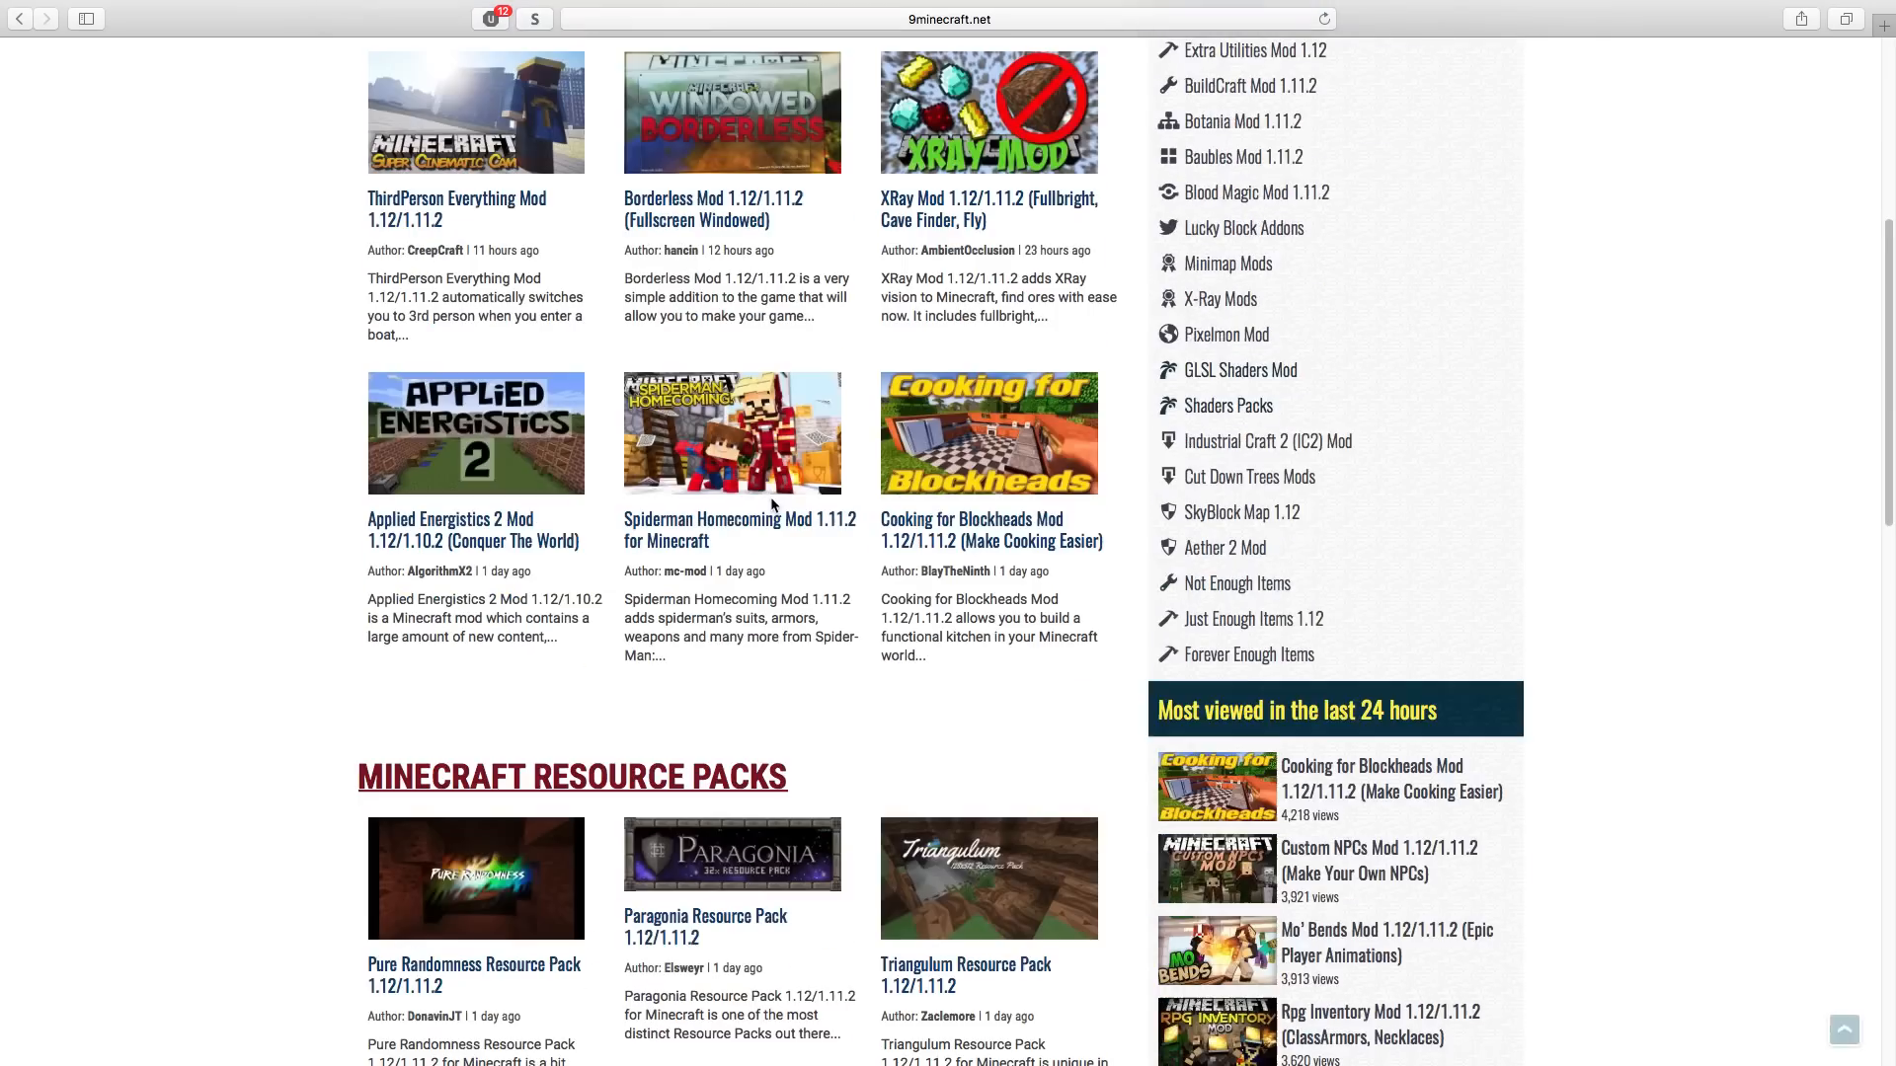
scroll(up, 3)
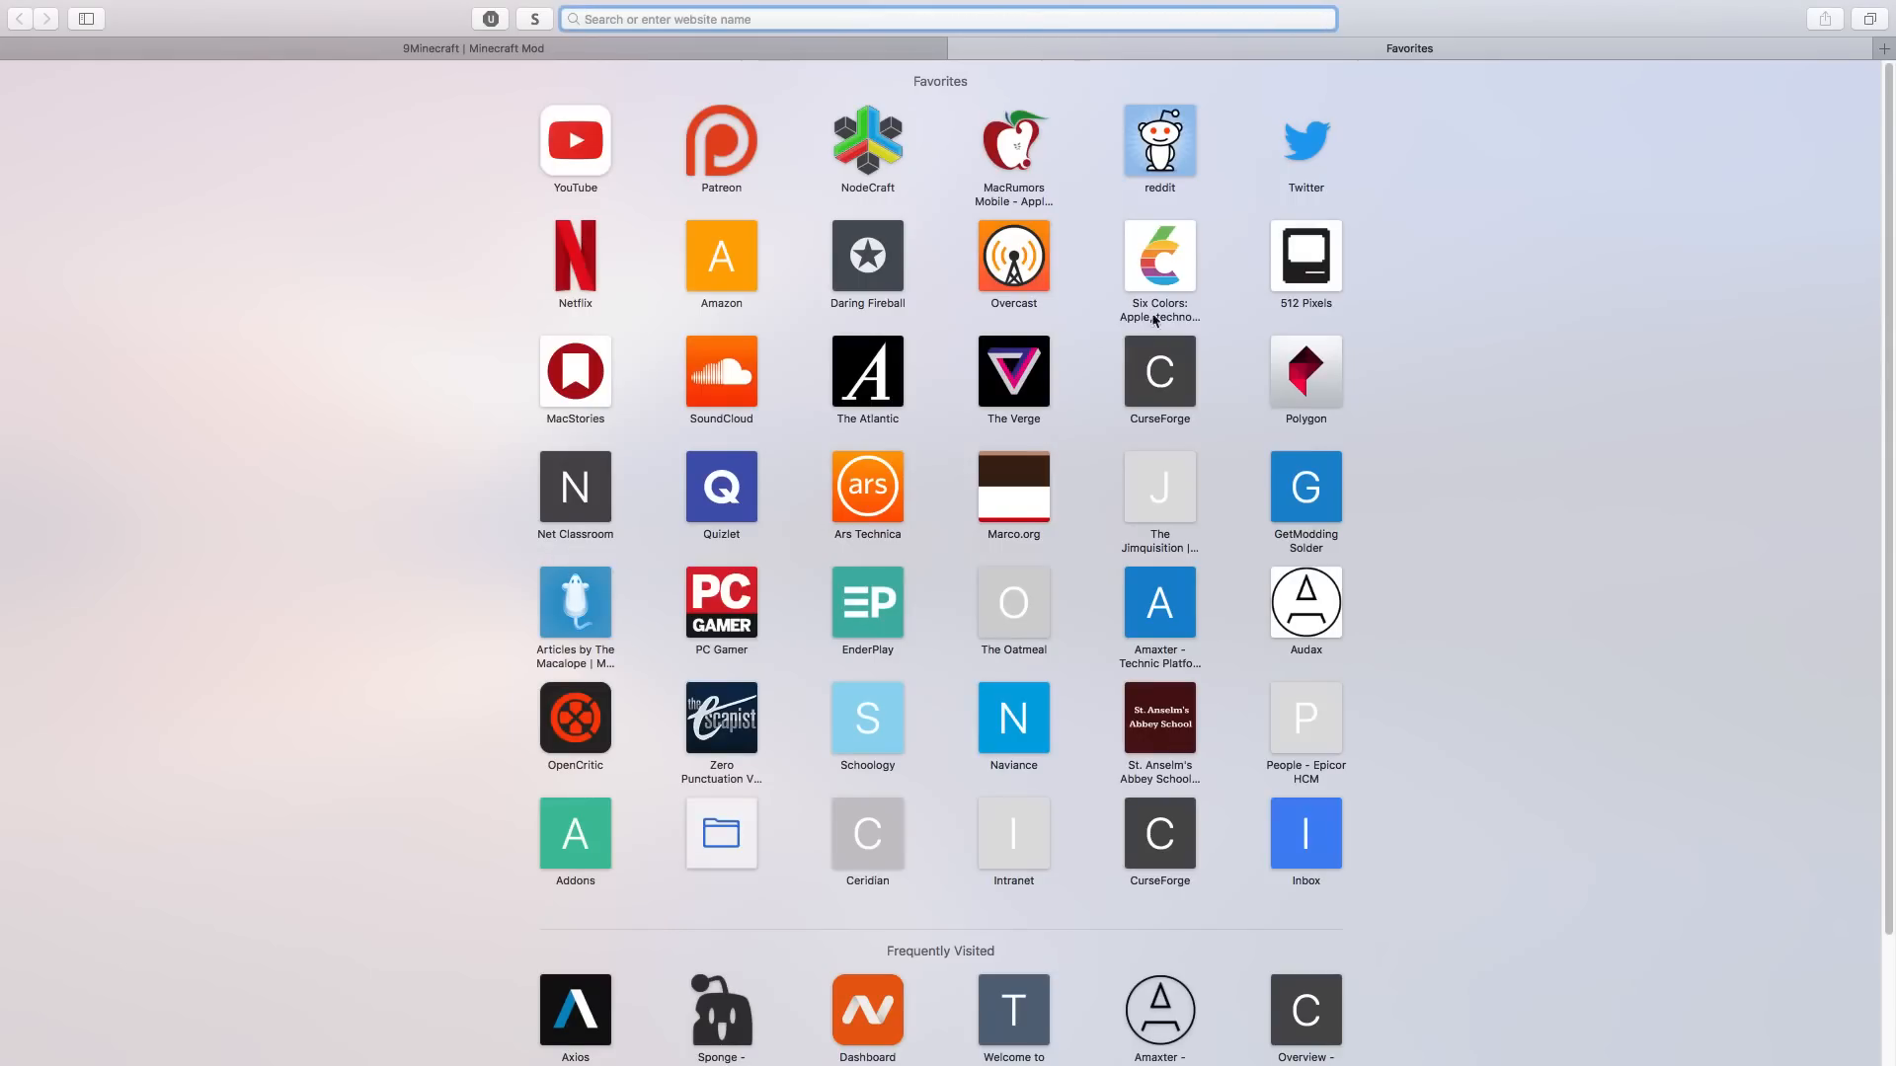
- Load CurseForge's Minecraft Mods page from favourites and skim the last-updated list
click(1160, 374)
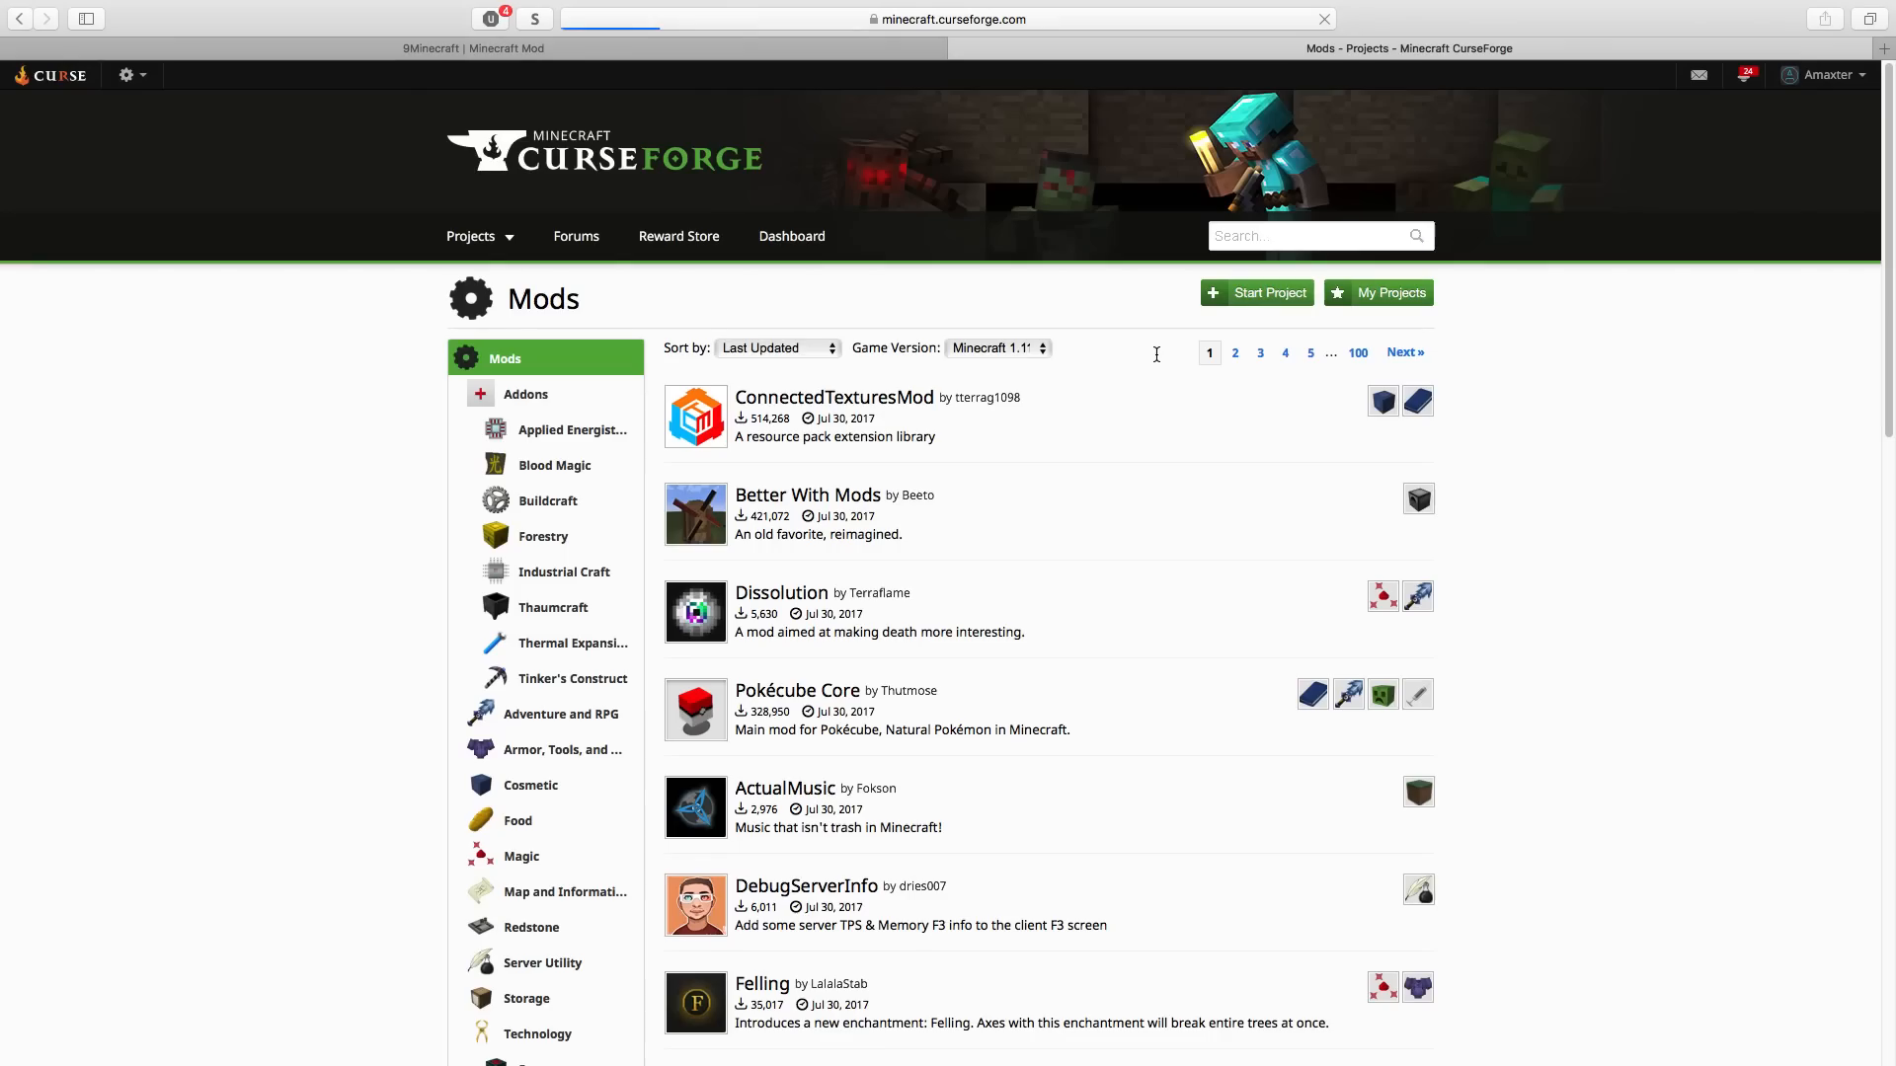
scroll(down, 3)
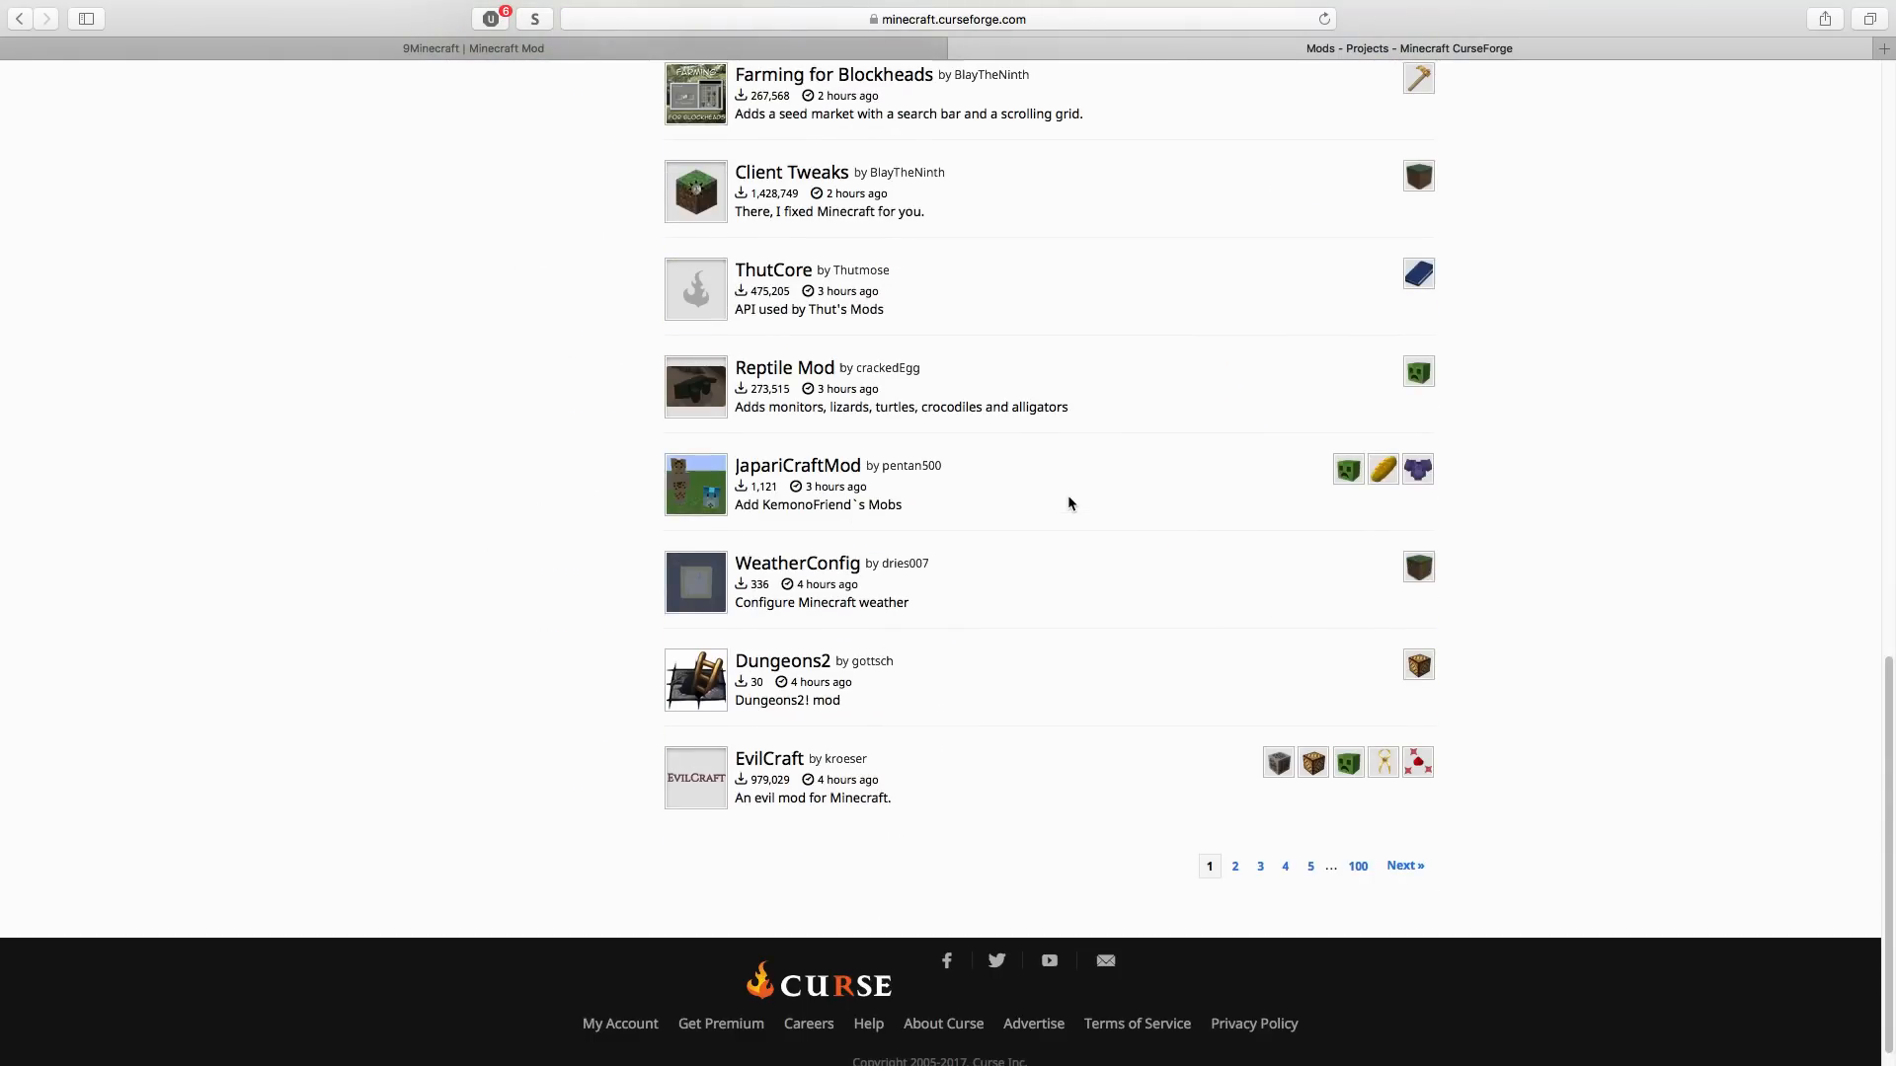
scroll(up, 3)
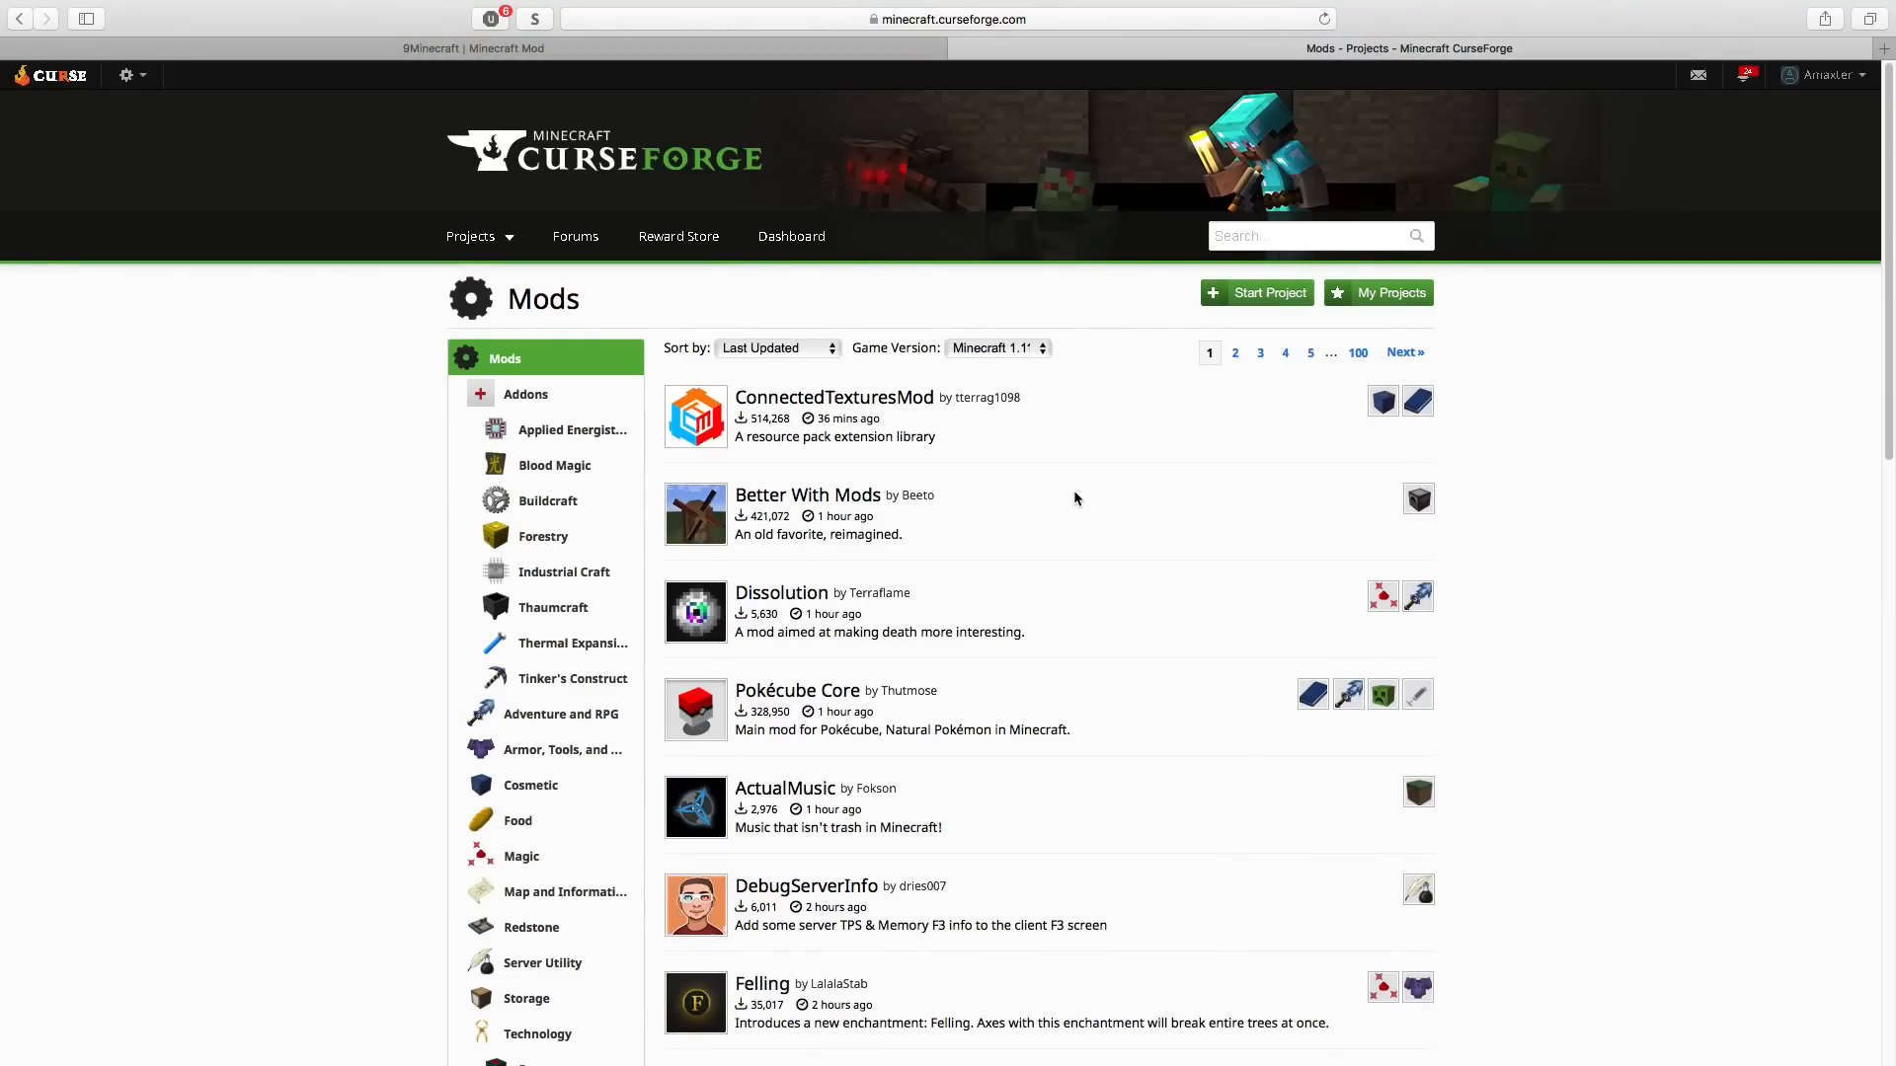
mouse_move(1063, 501)
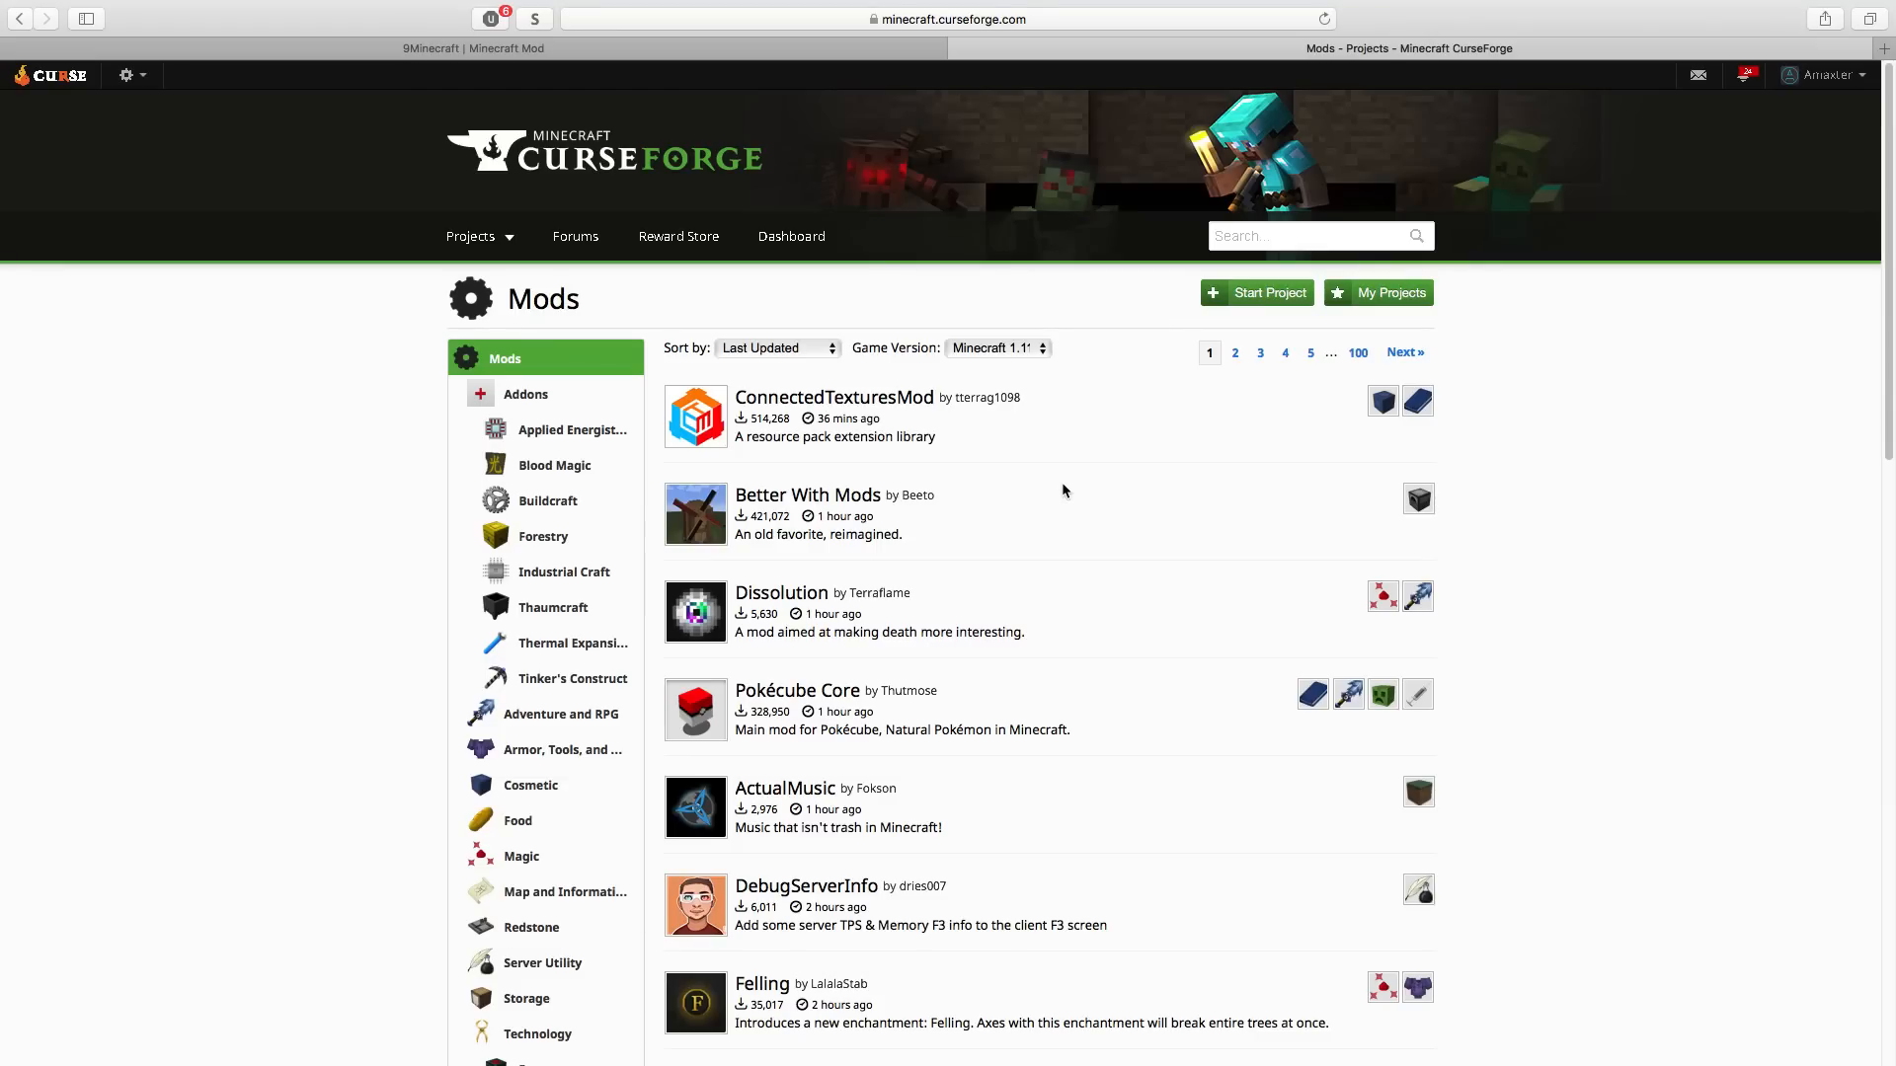
mouse_move(1078, 465)
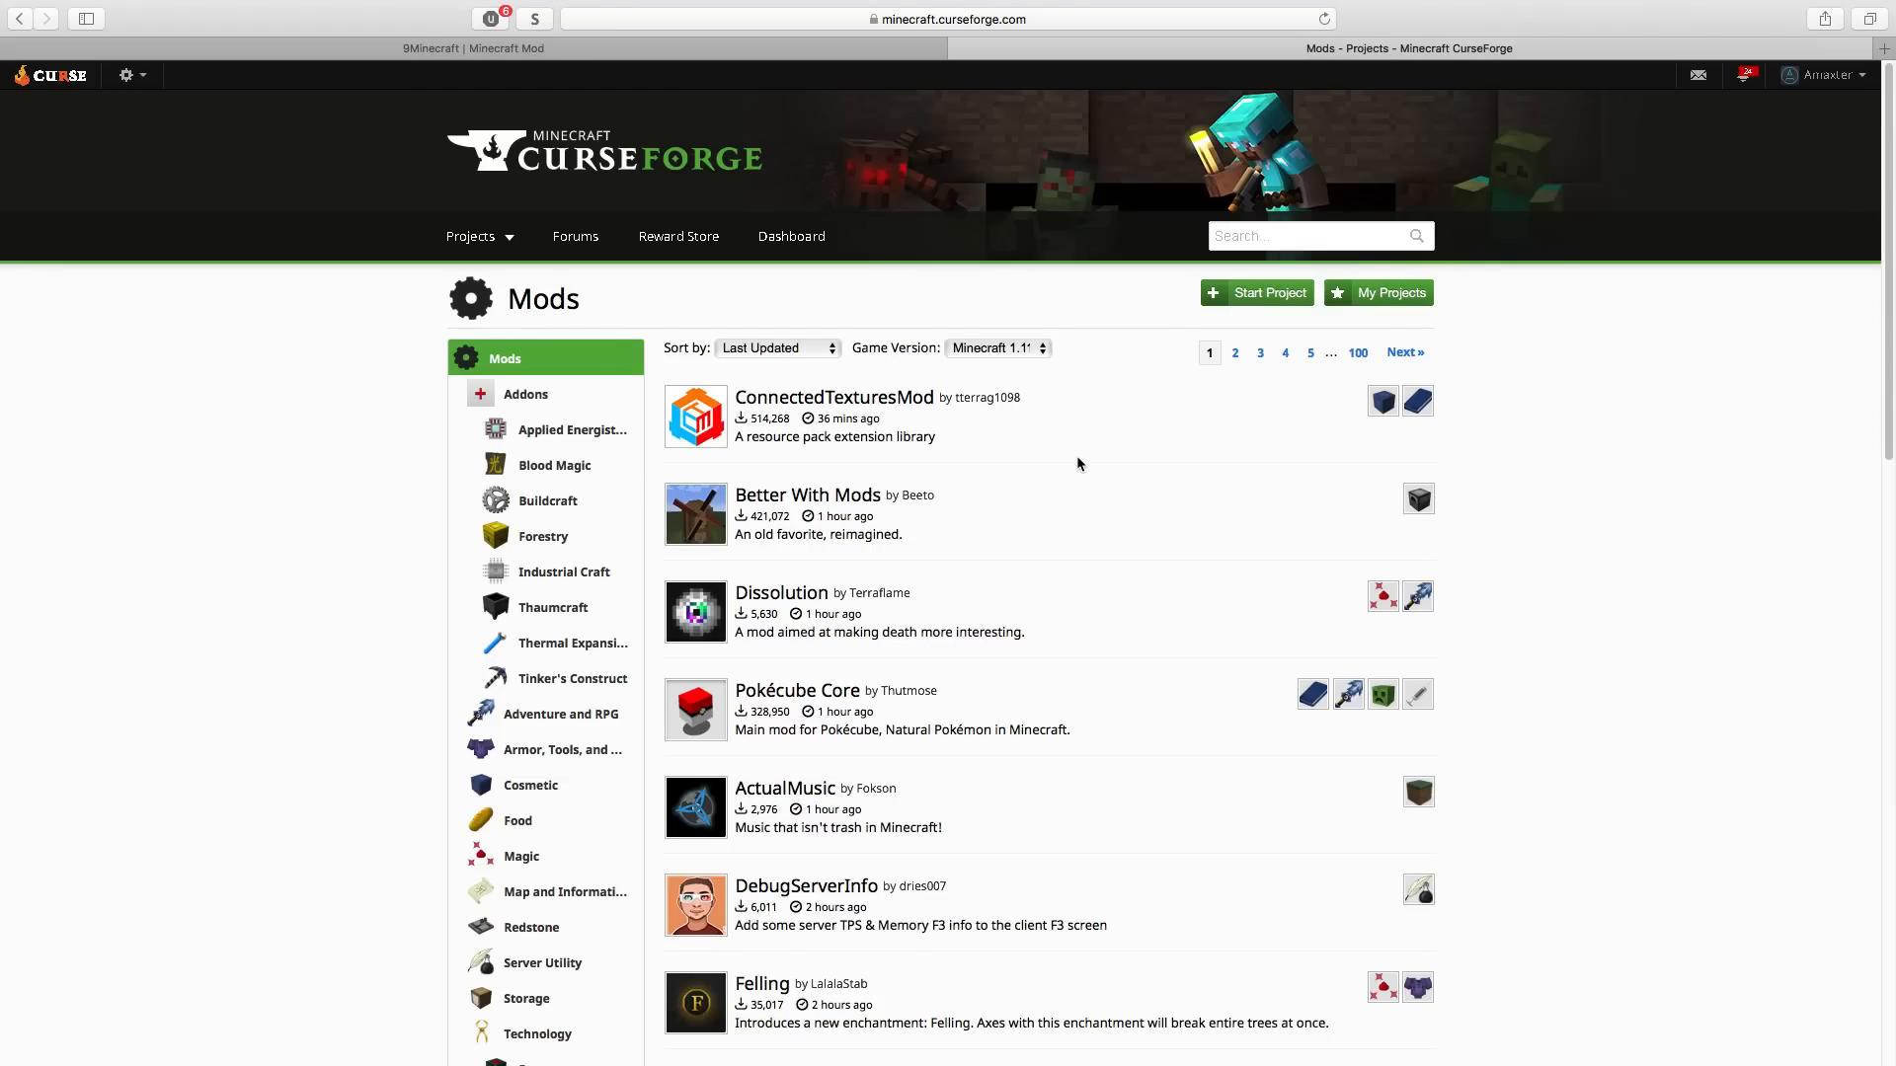
mouse_move(1053, 370)
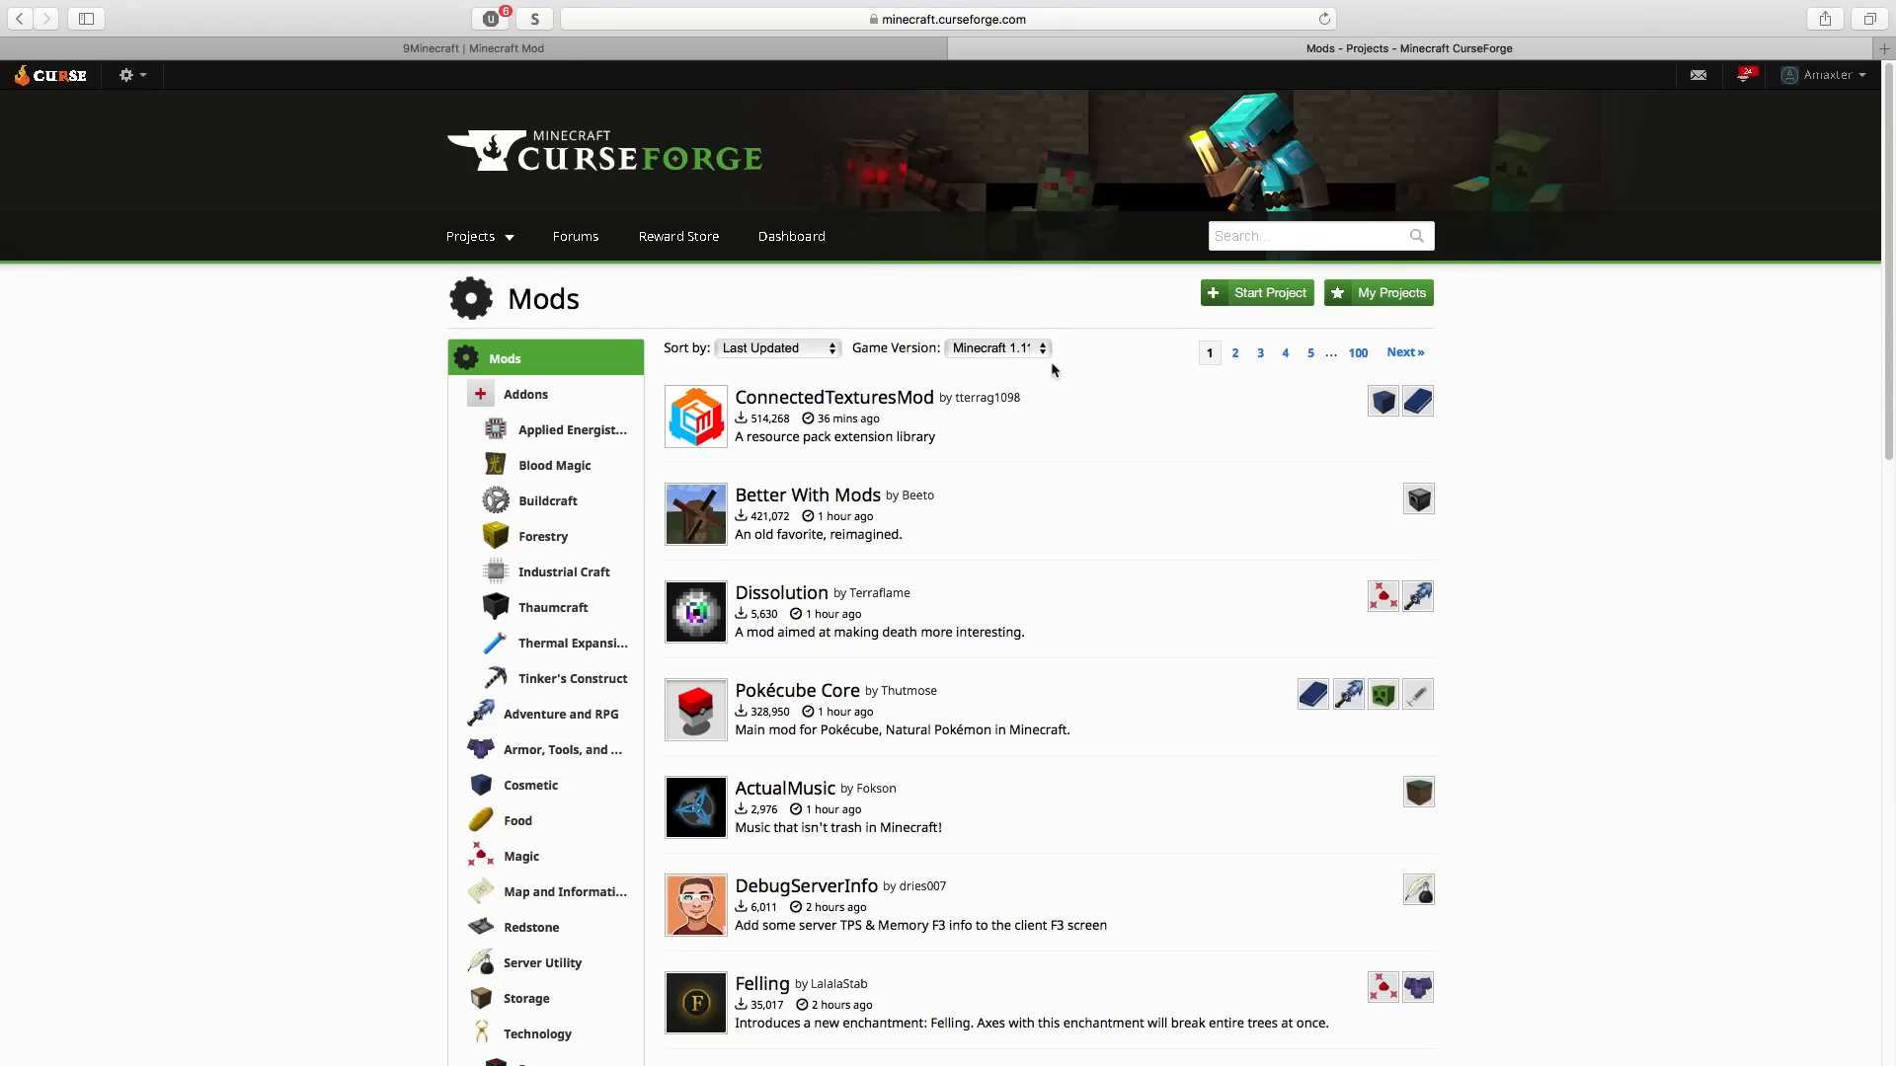
- Return to the 9minecraft tab and bring up the ThirdPerson Everything Mod 1.12/1.11.2 post
click(472, 48)
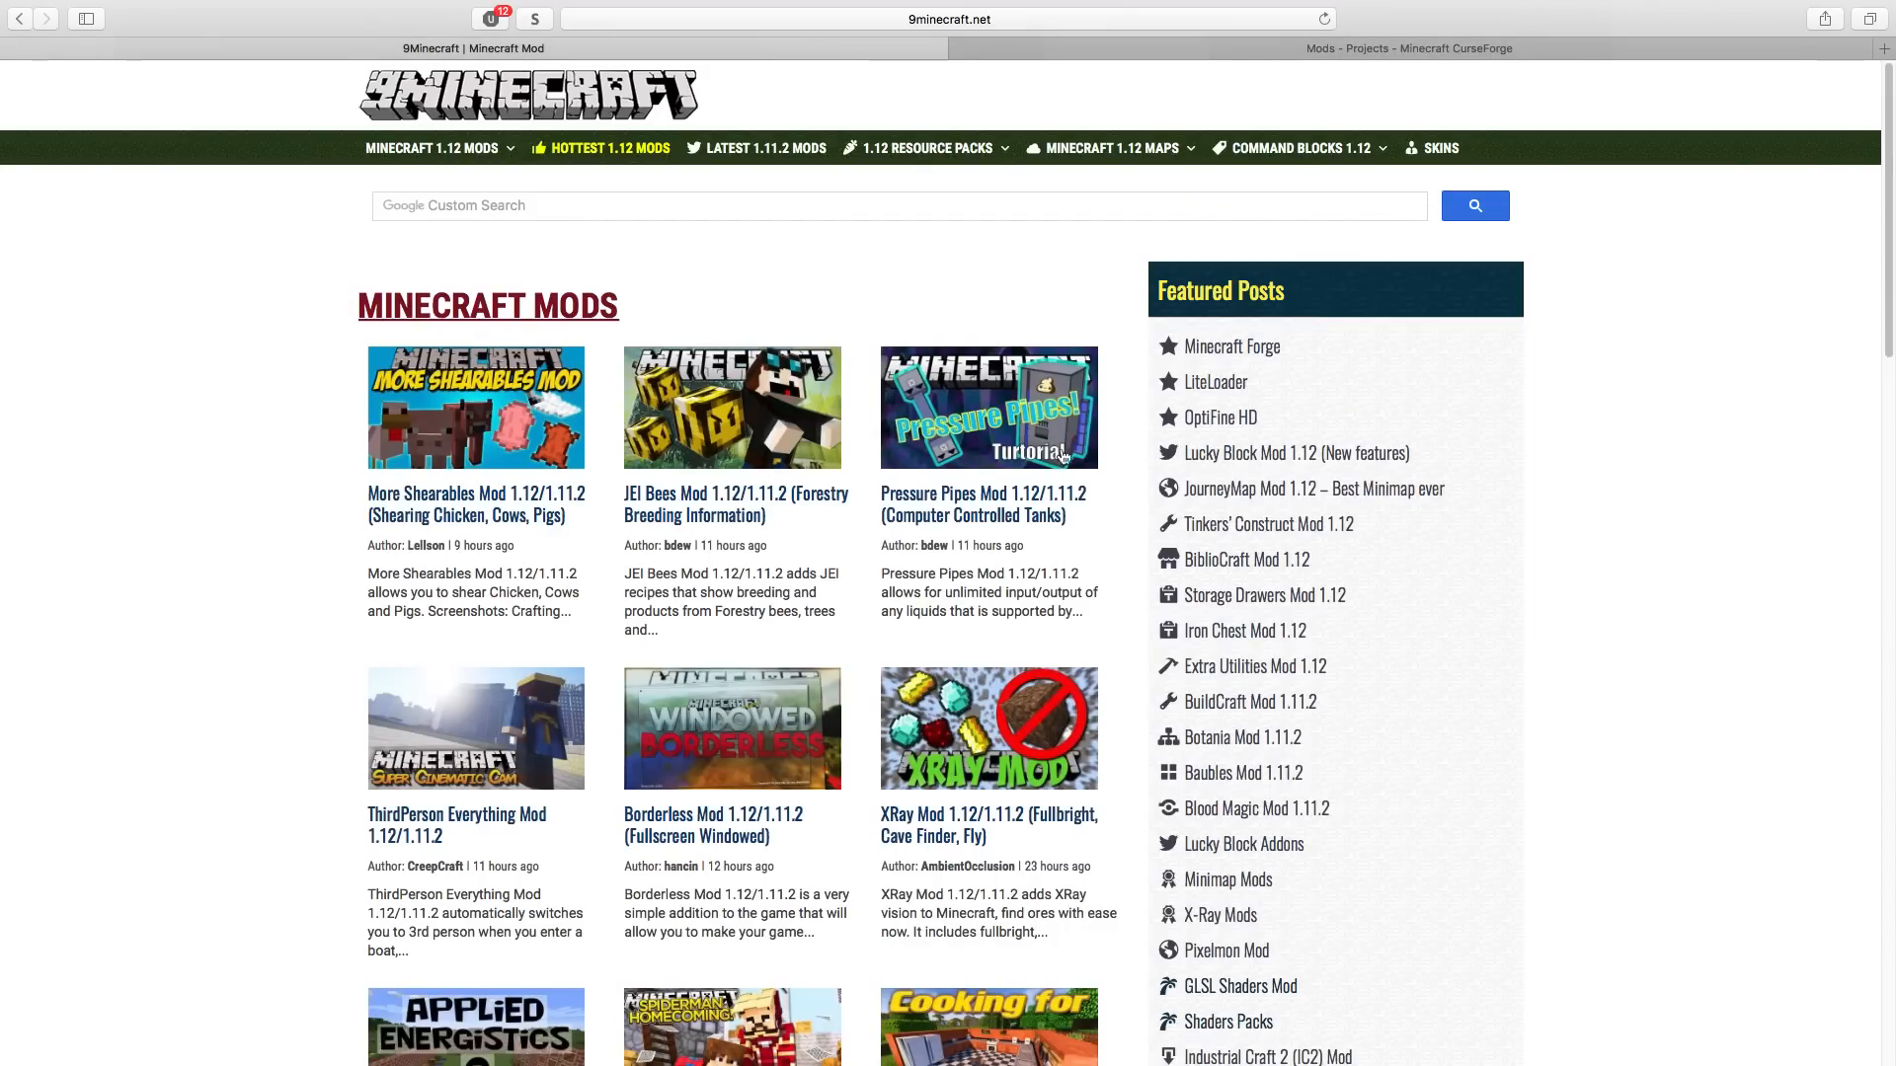
scroll(down, 3)
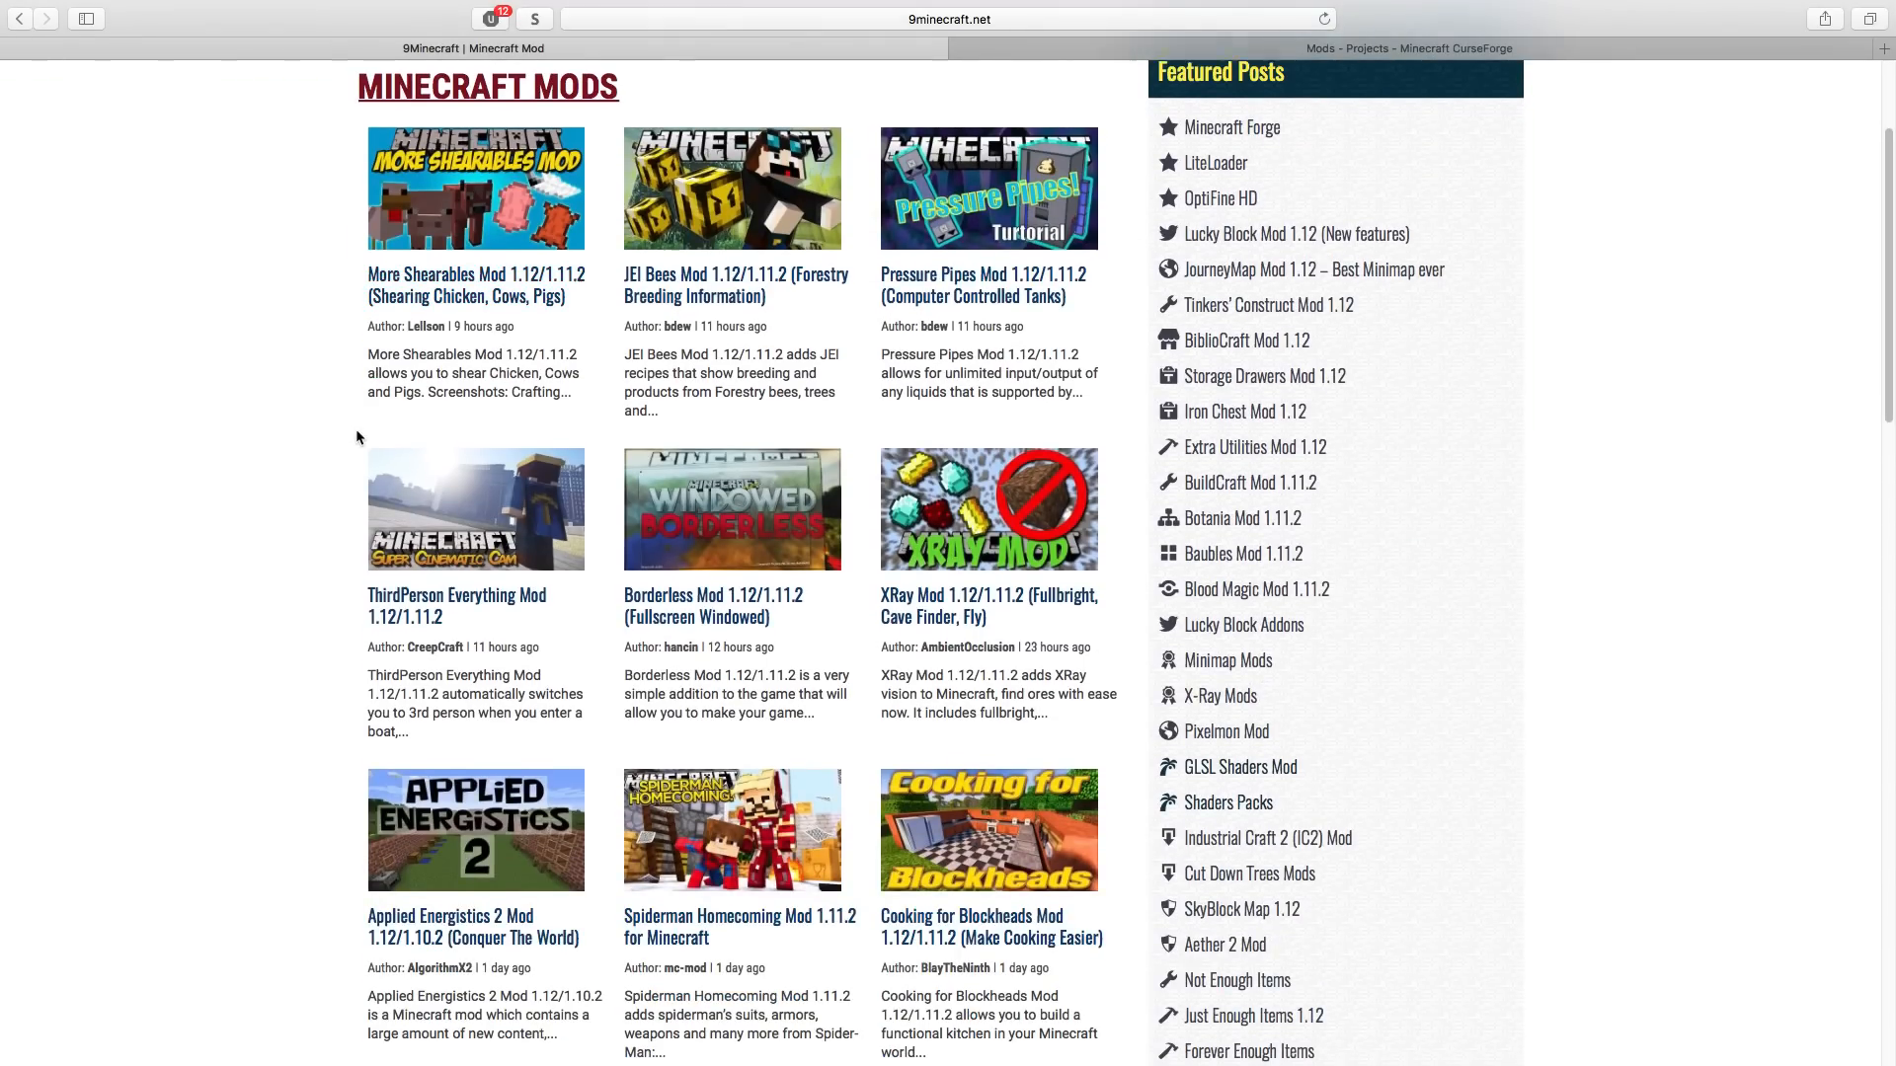
scroll(down, 3)
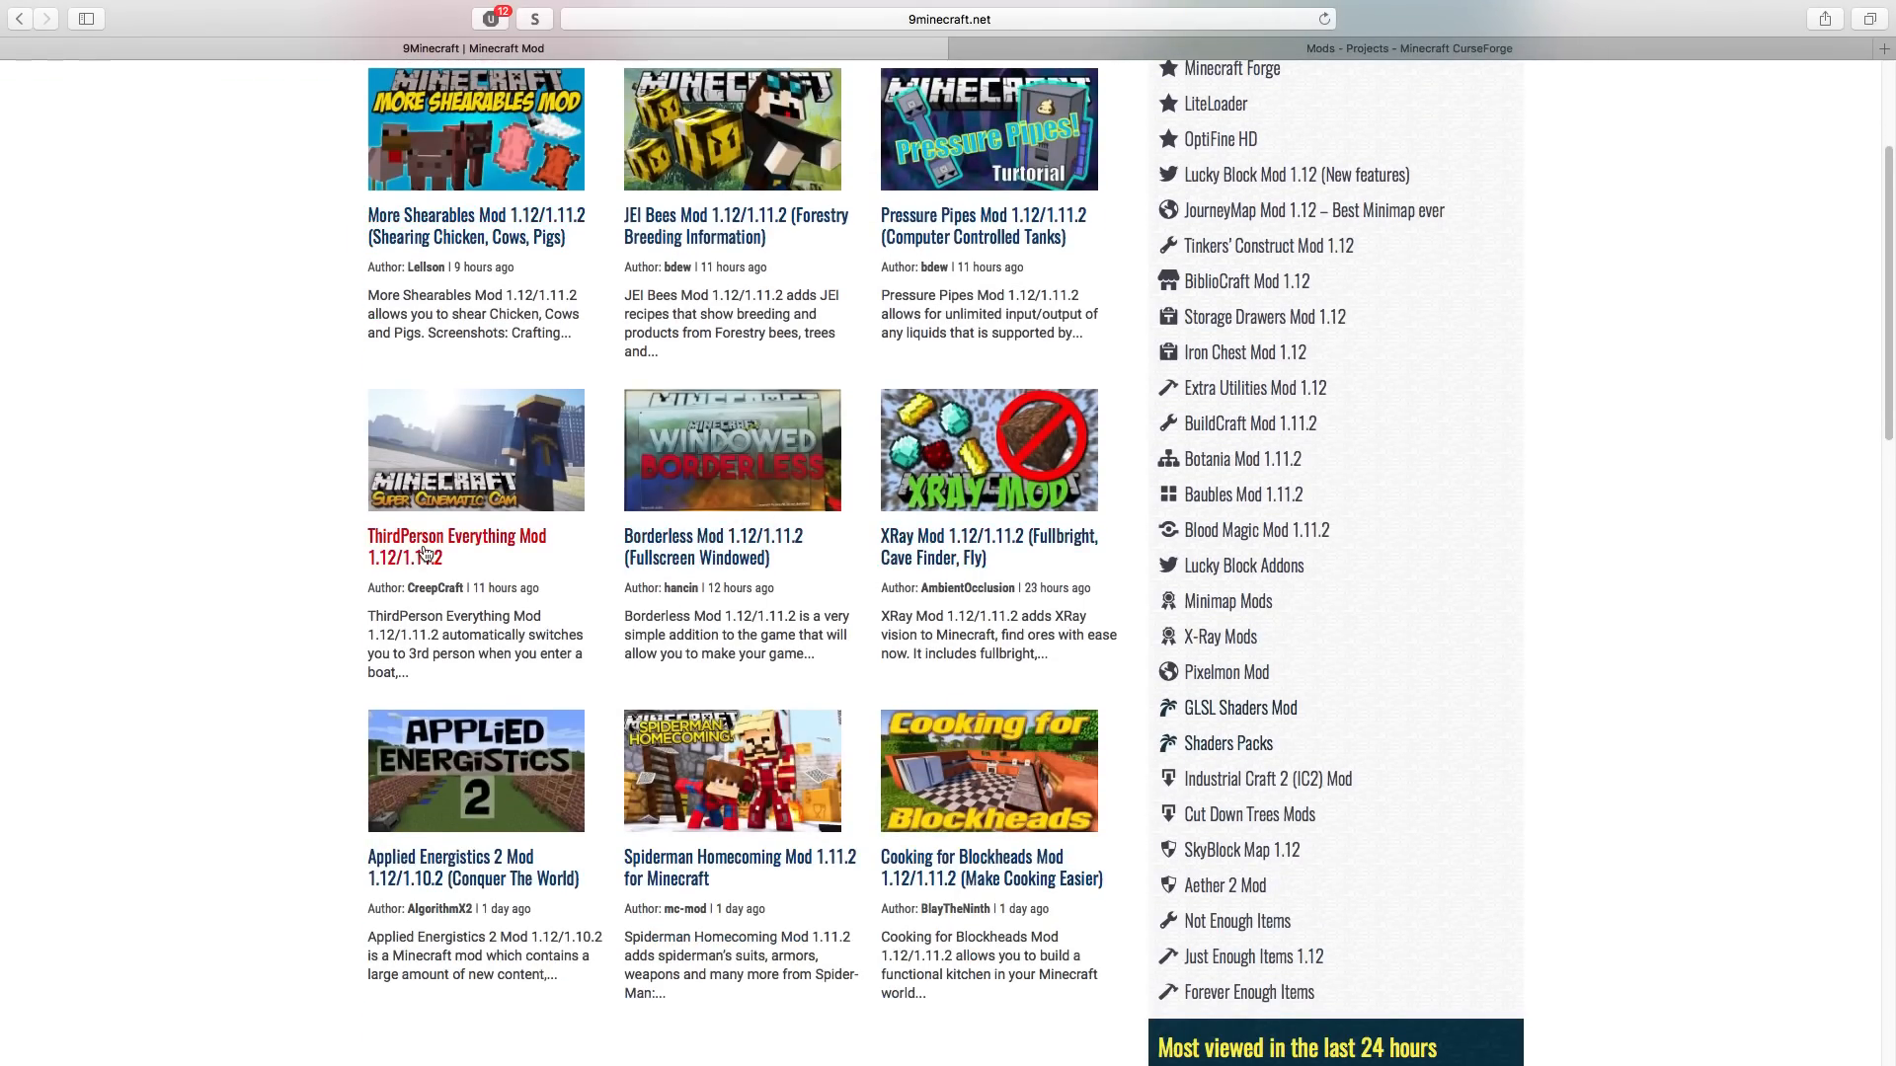
click(456, 546)
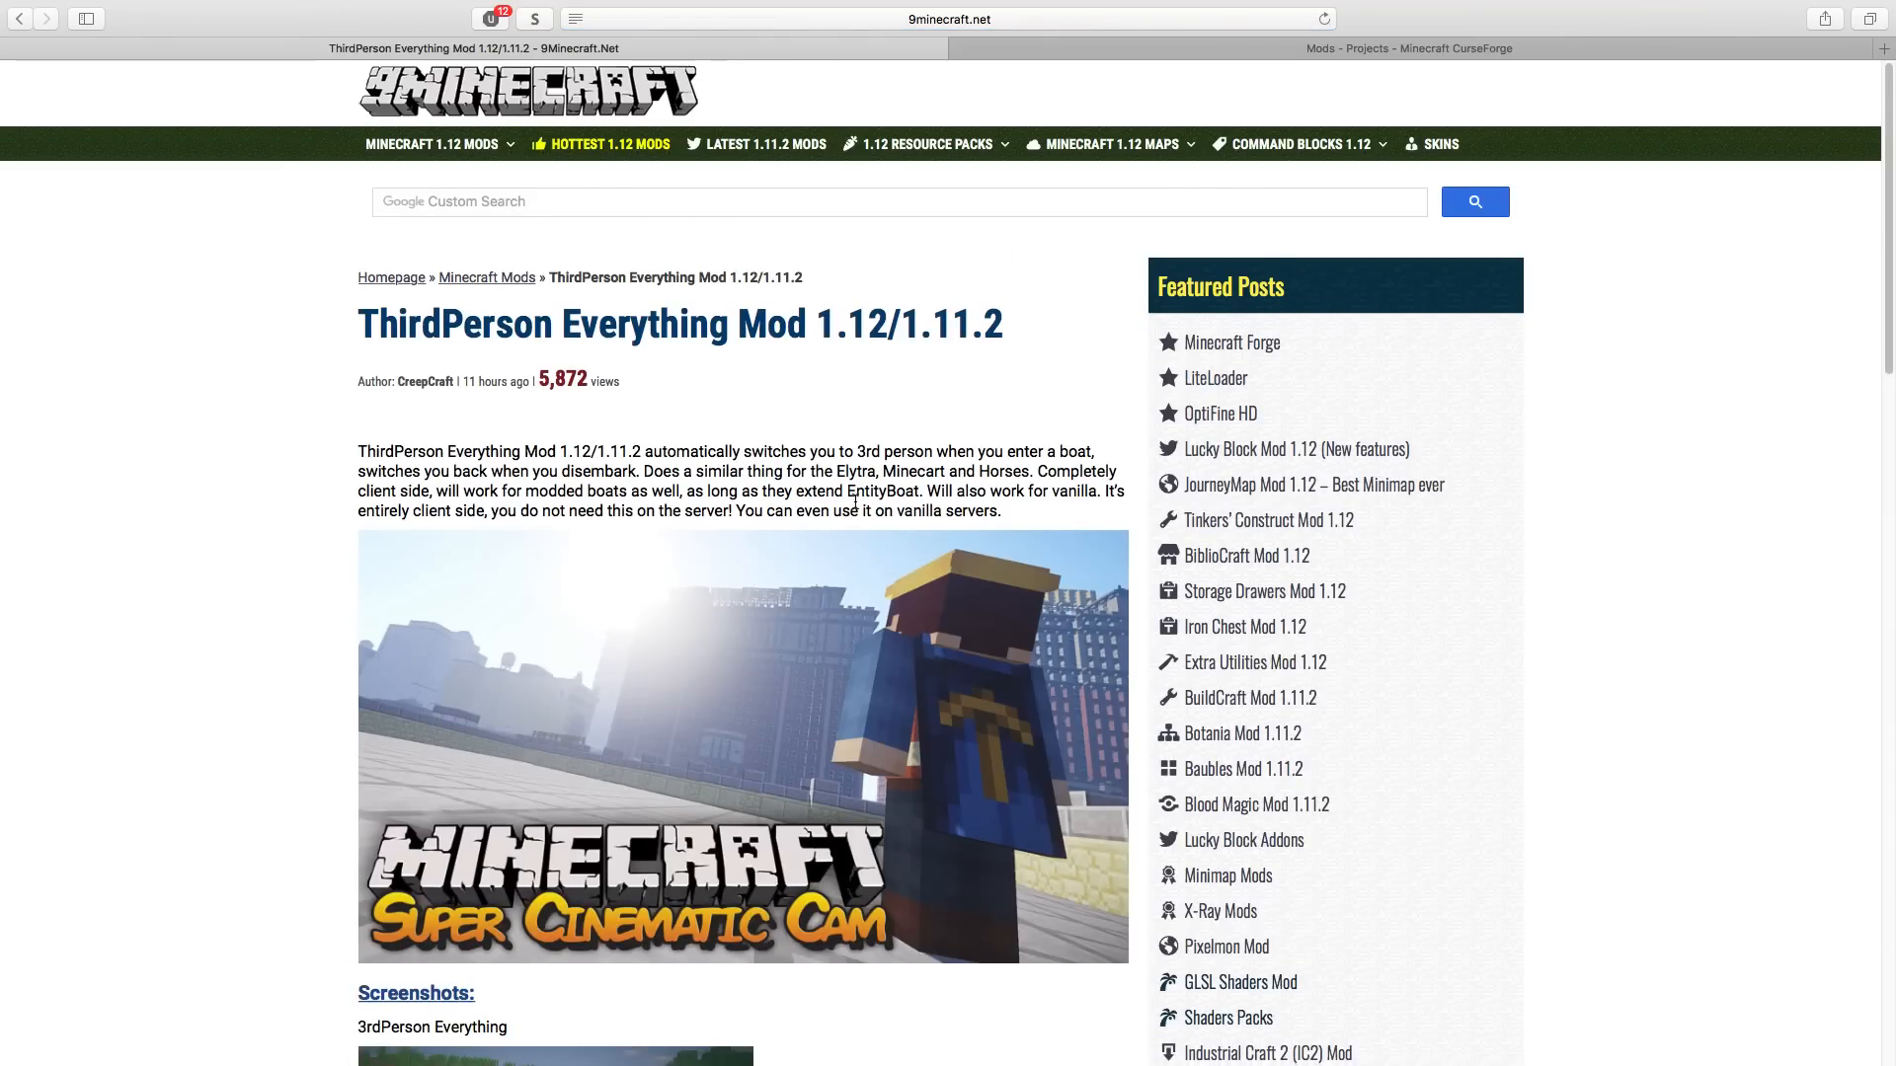
scroll(down, 3)
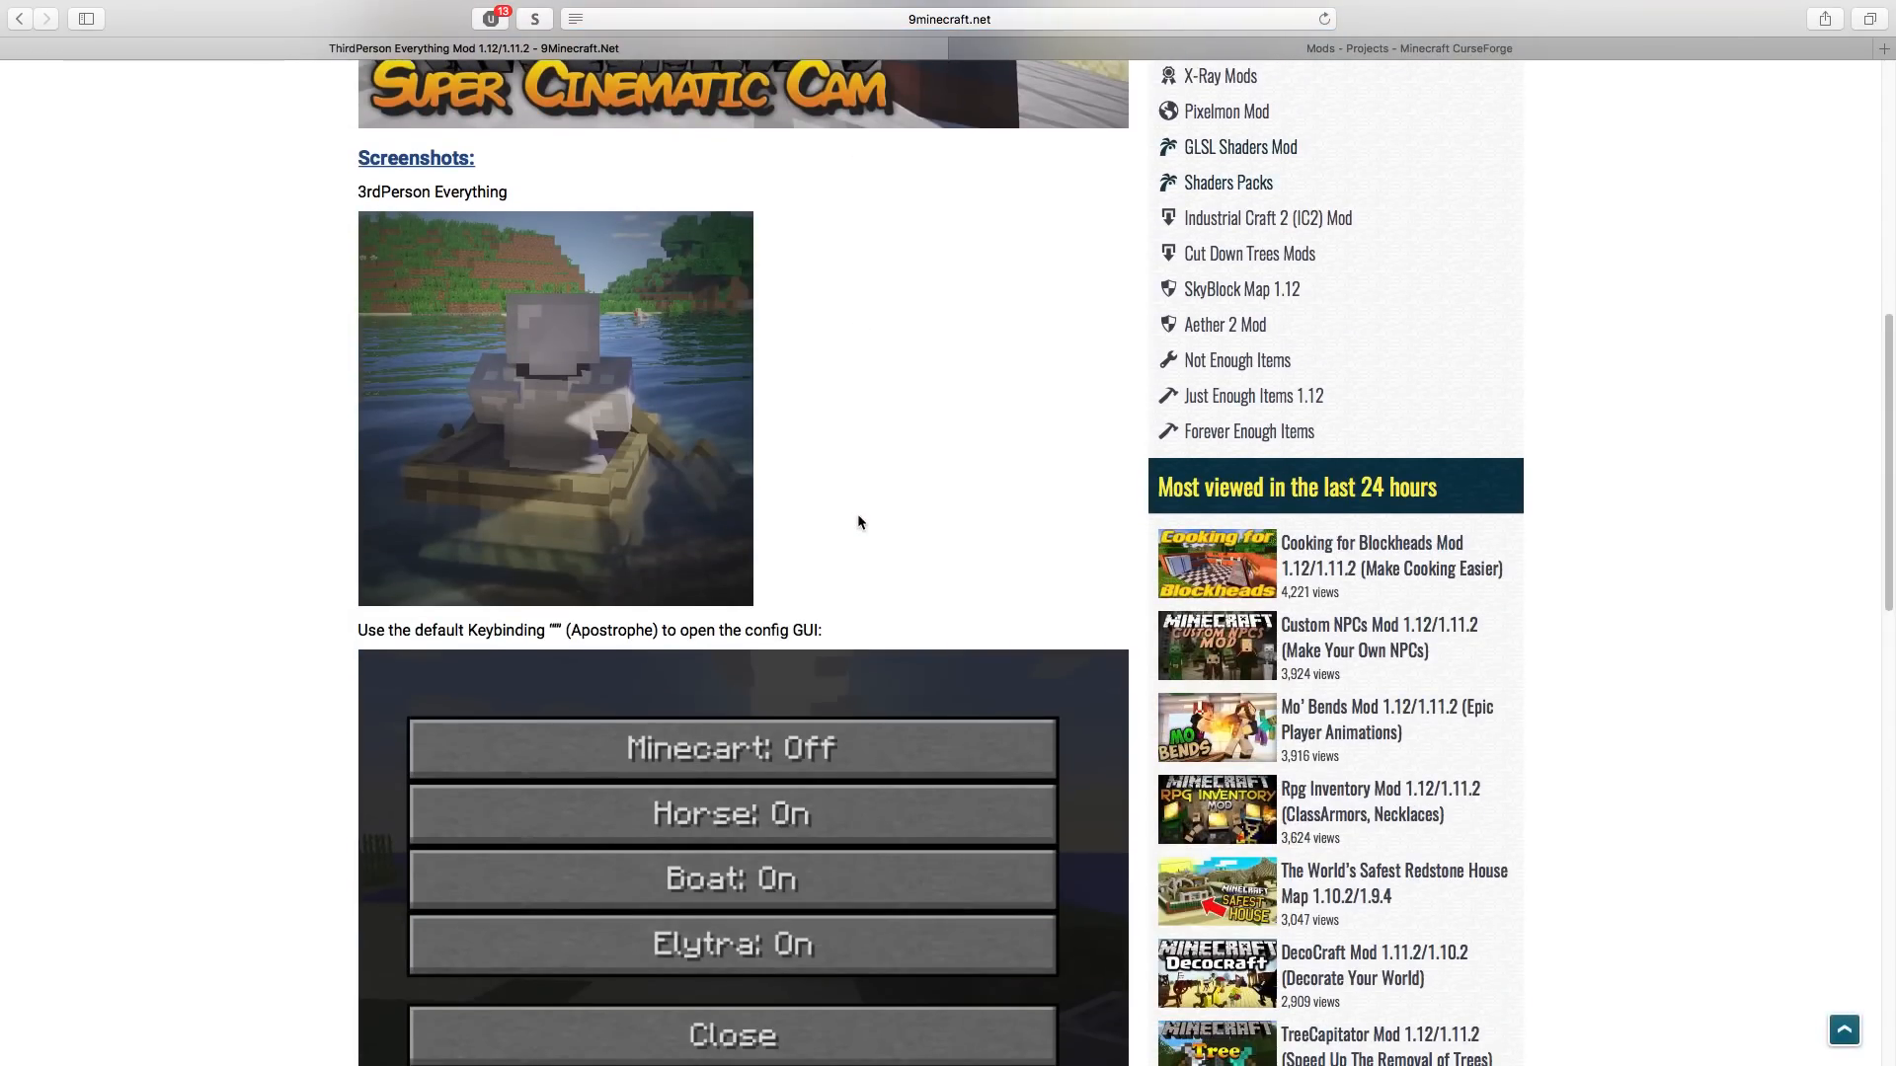
scroll(up, 3)
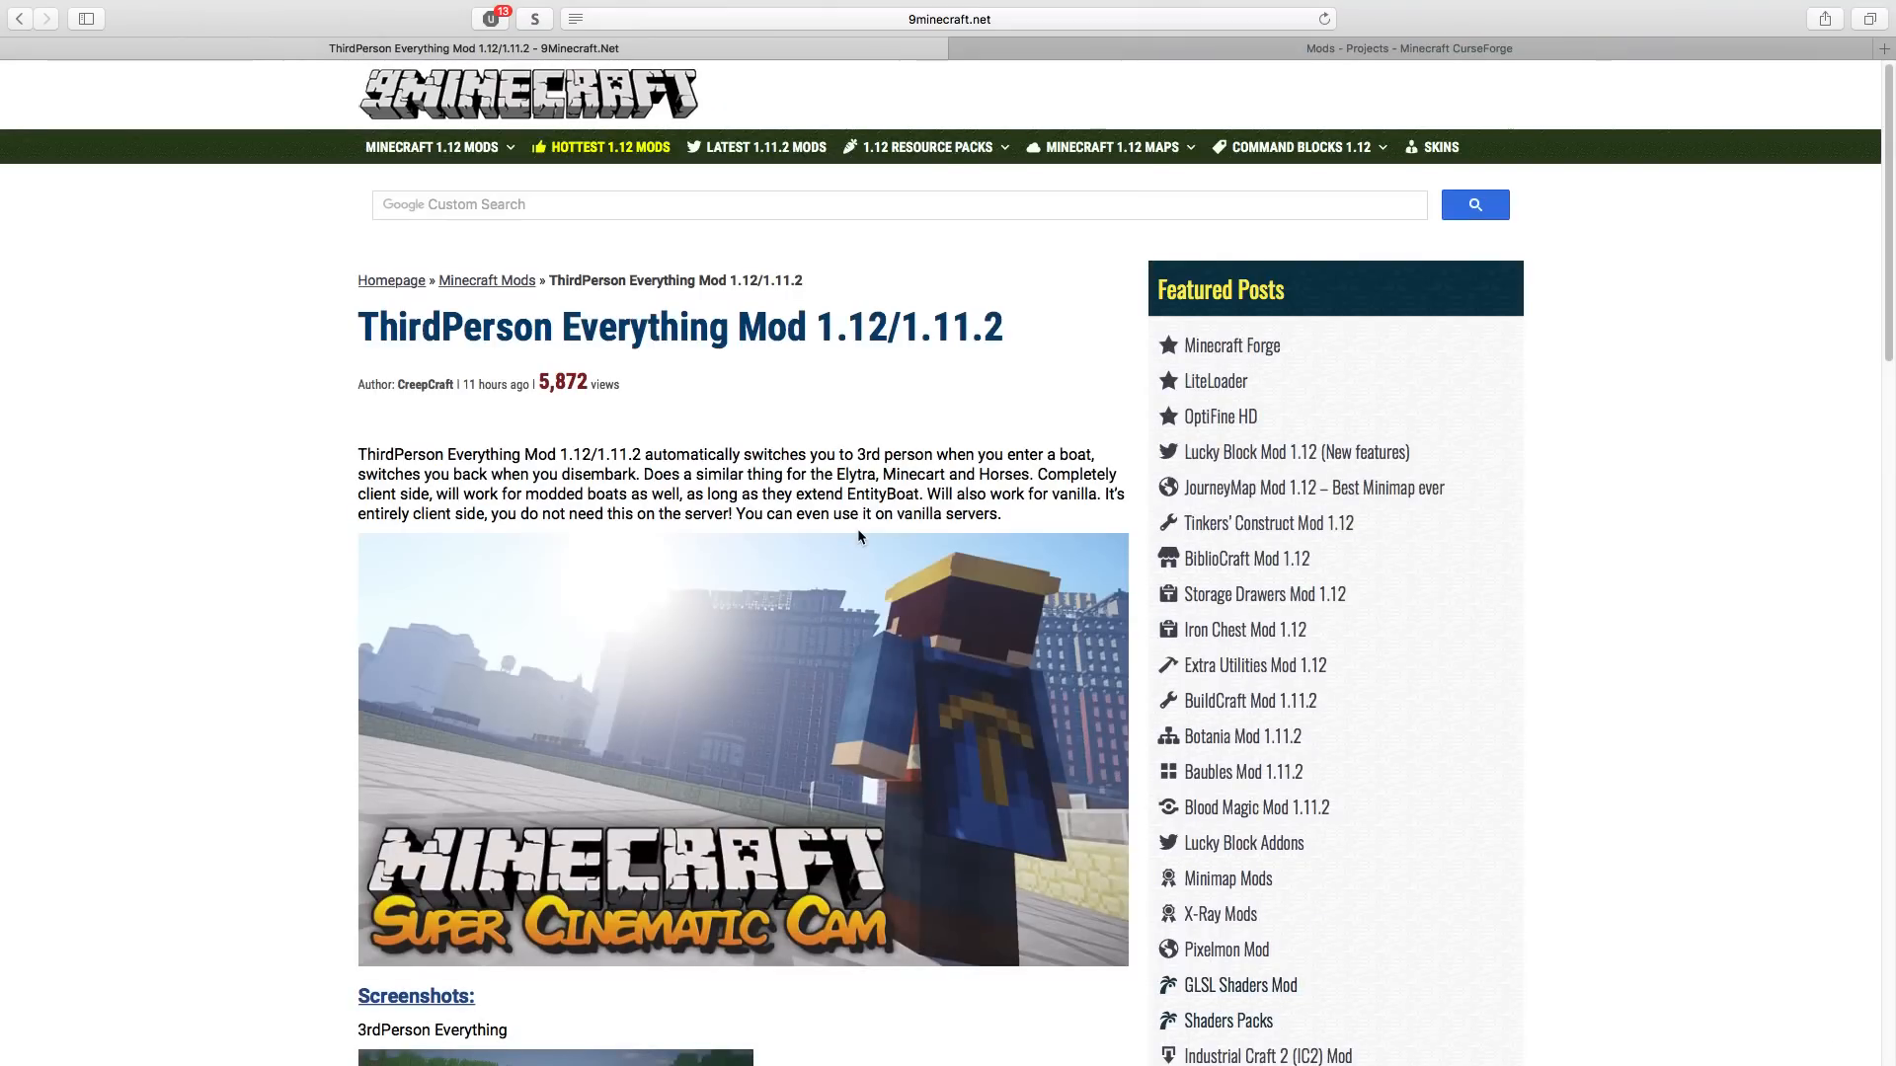
mouse_move(889, 326)
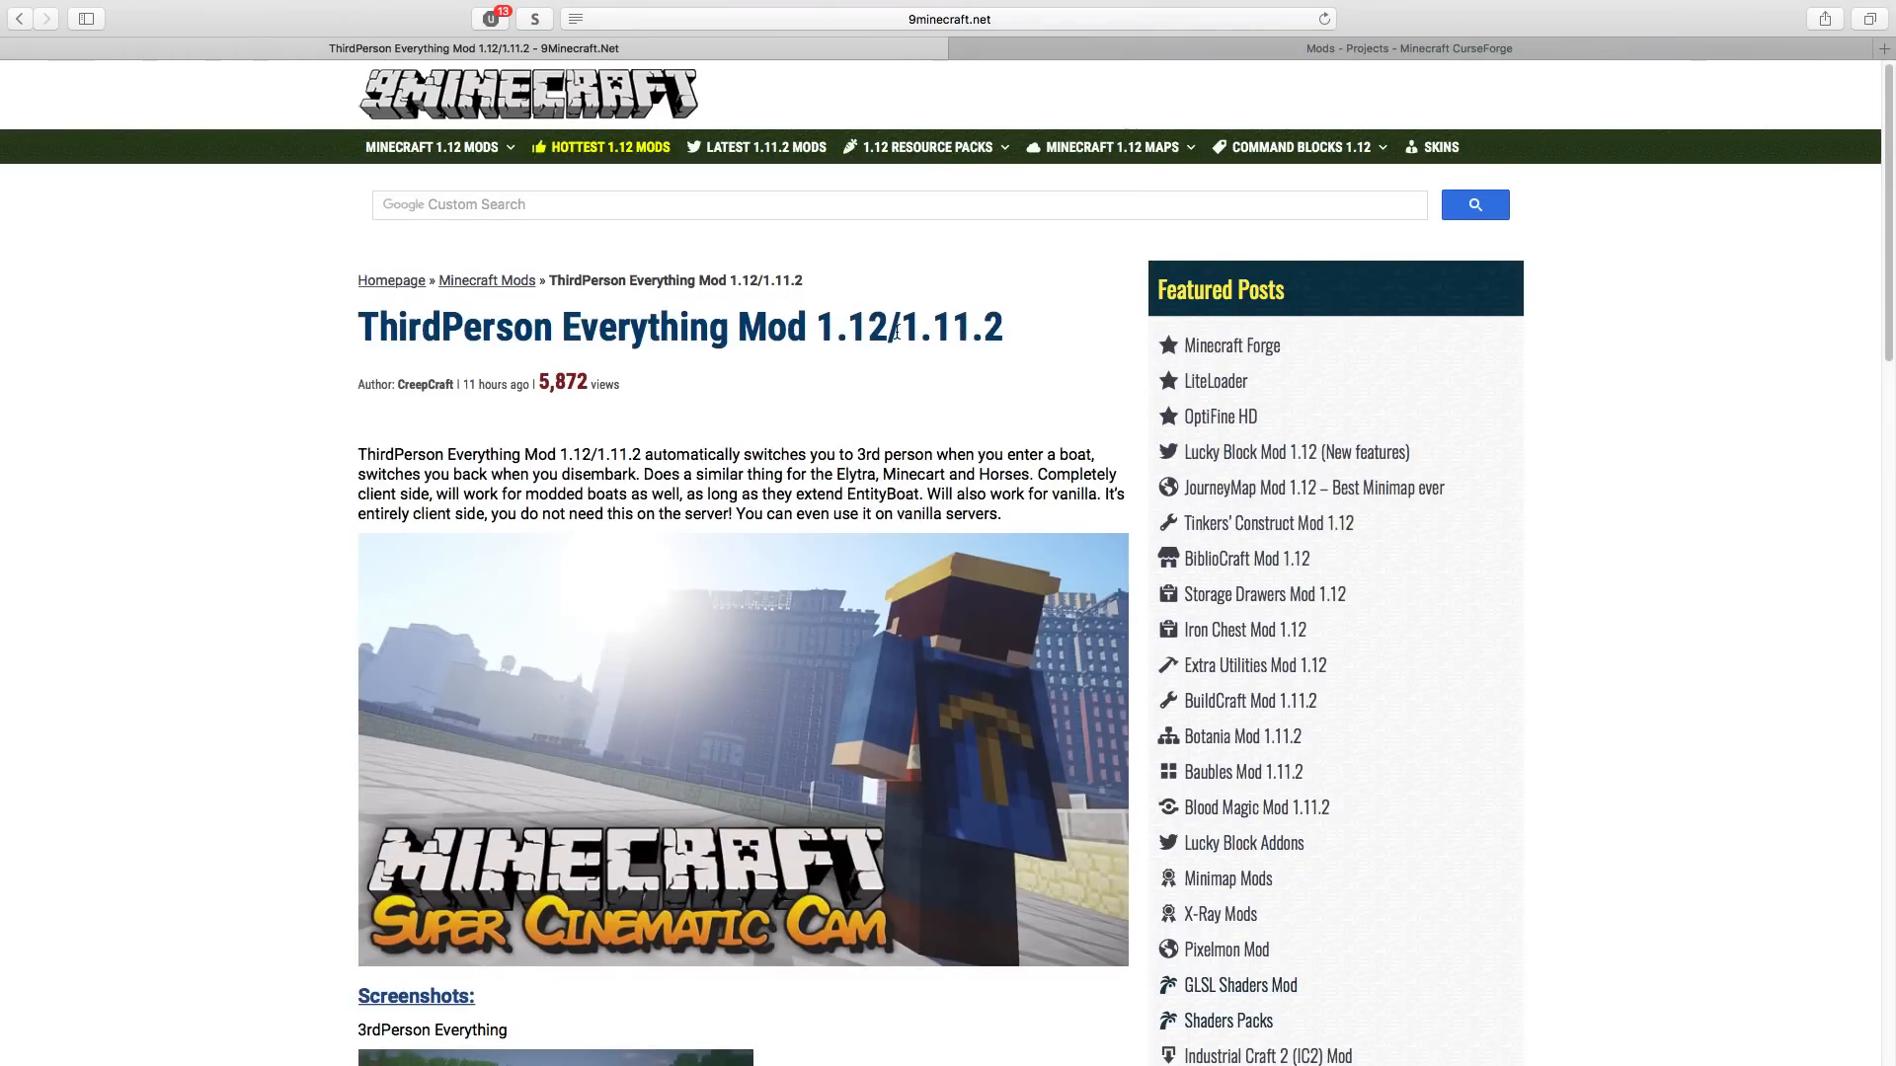
- Read the post down to its download links and comments, then go back to its top
scroll(down, 3)
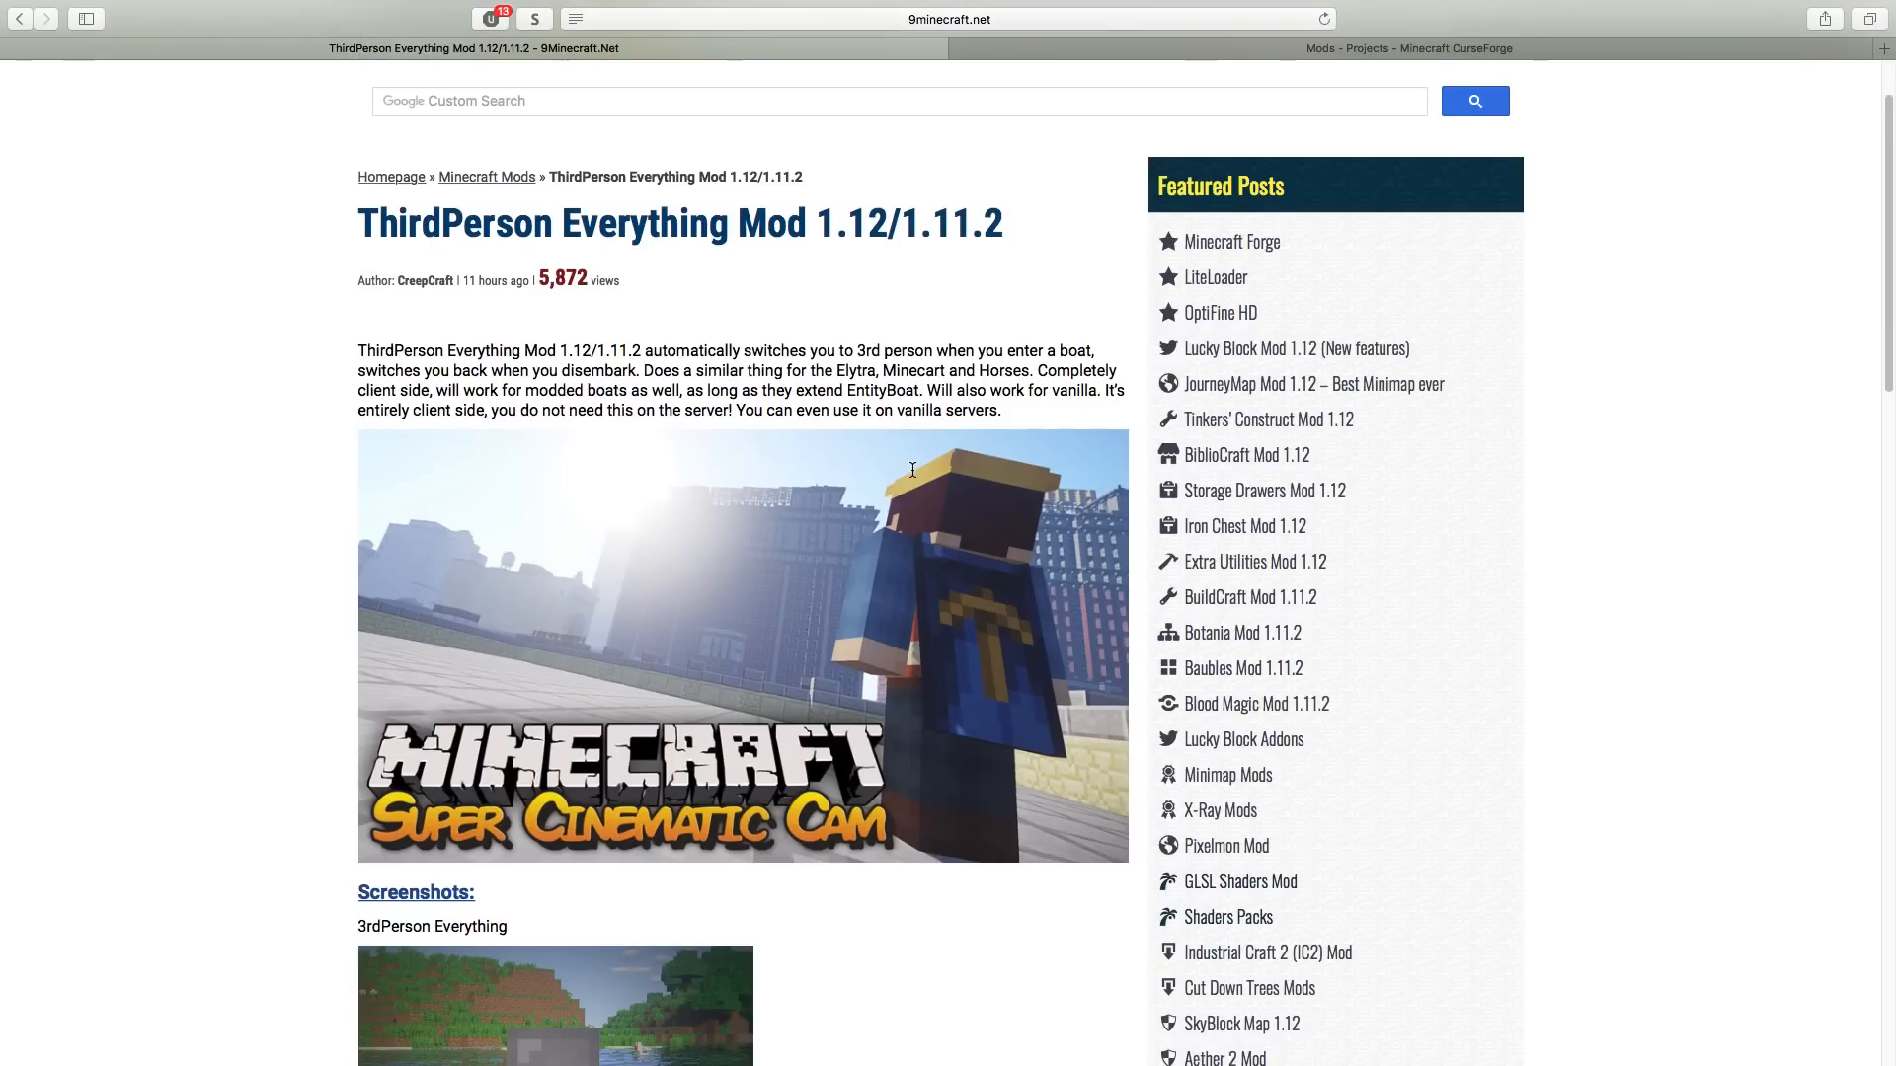
scroll(down, 3)
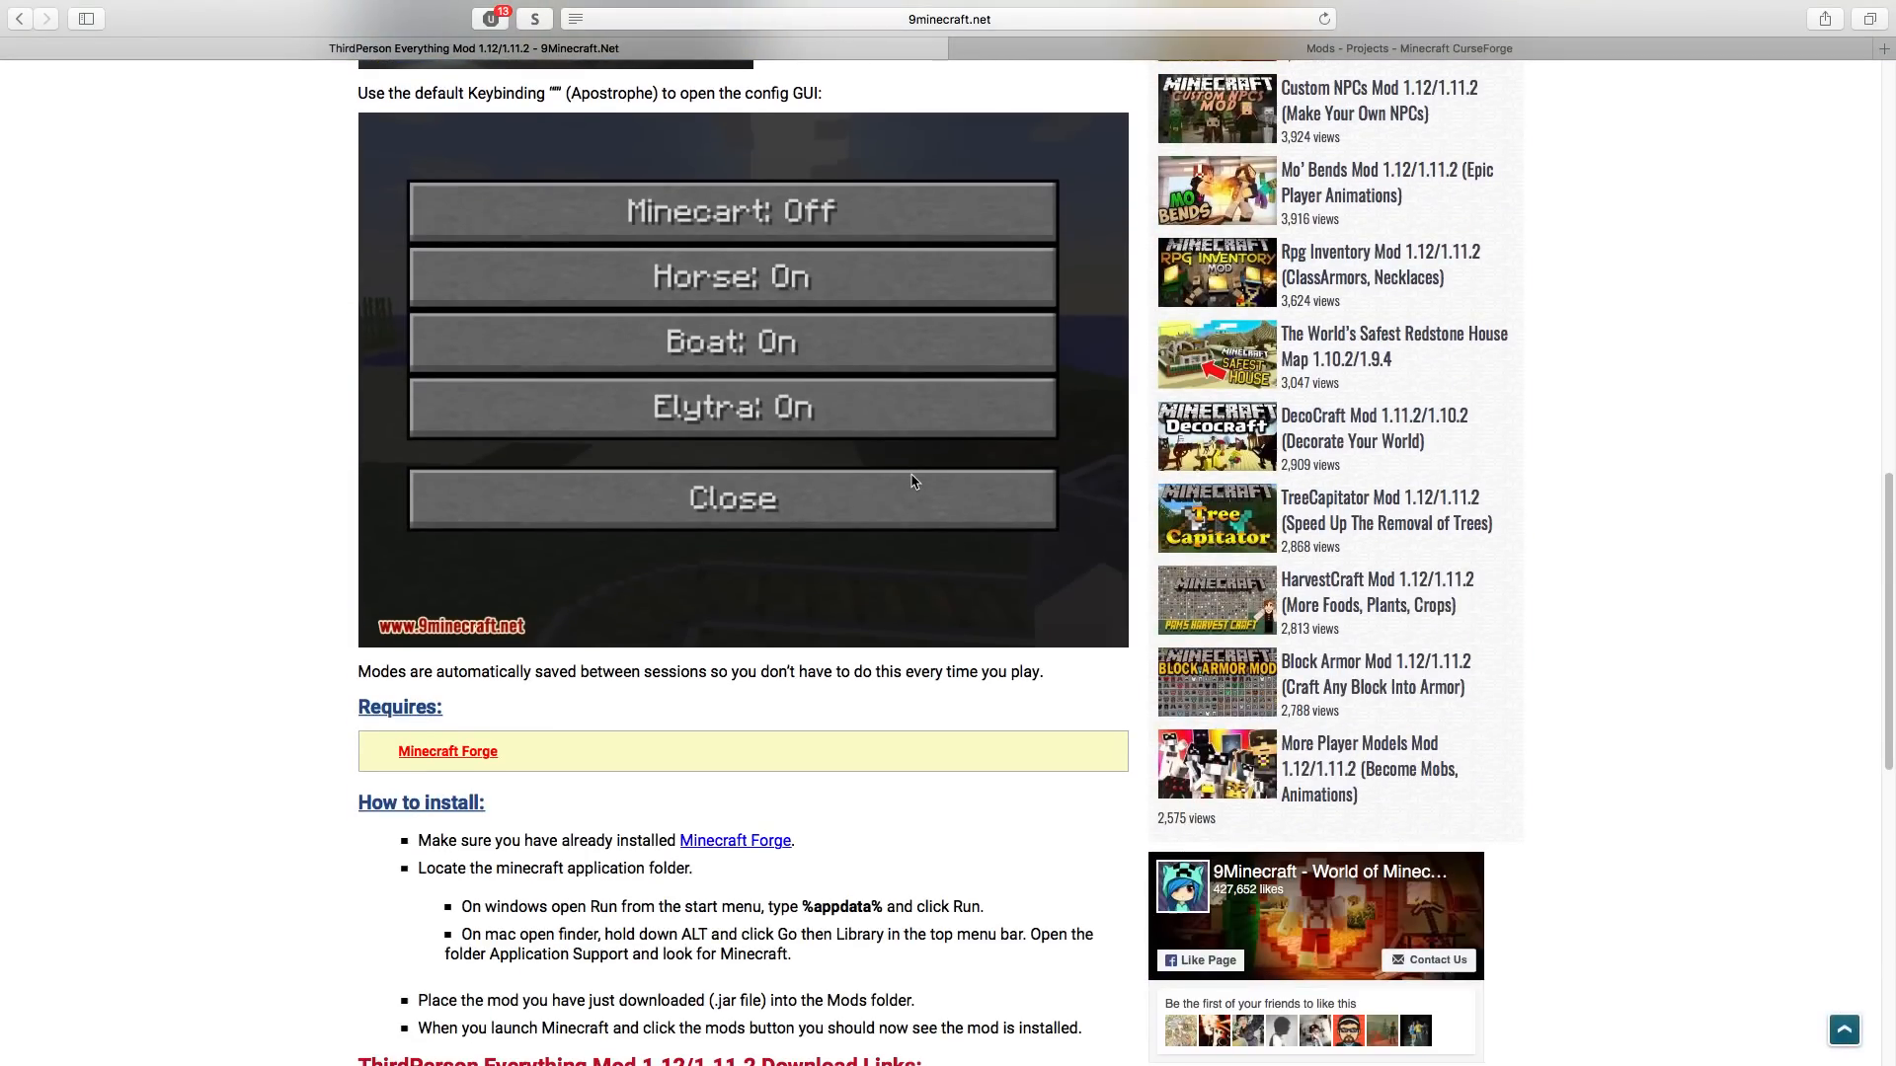
scroll(down, 3)
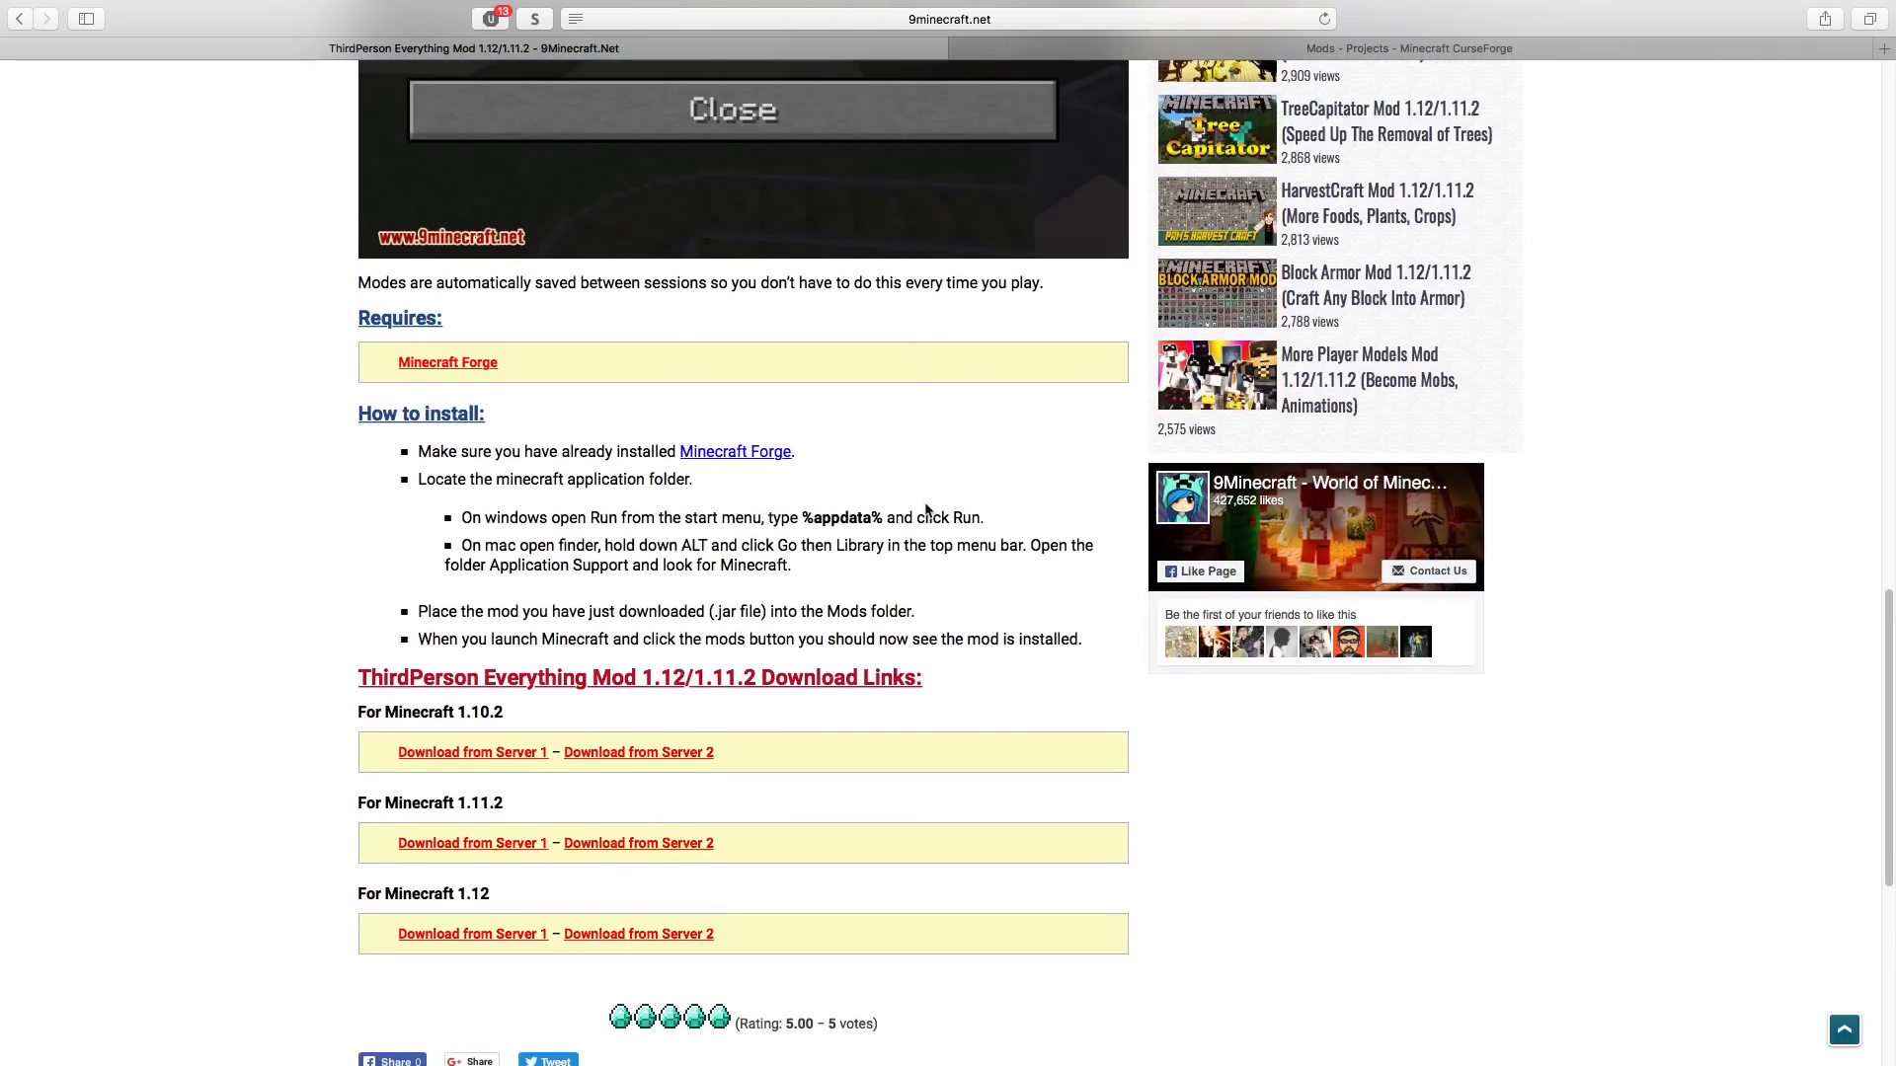
scroll(down, 3)
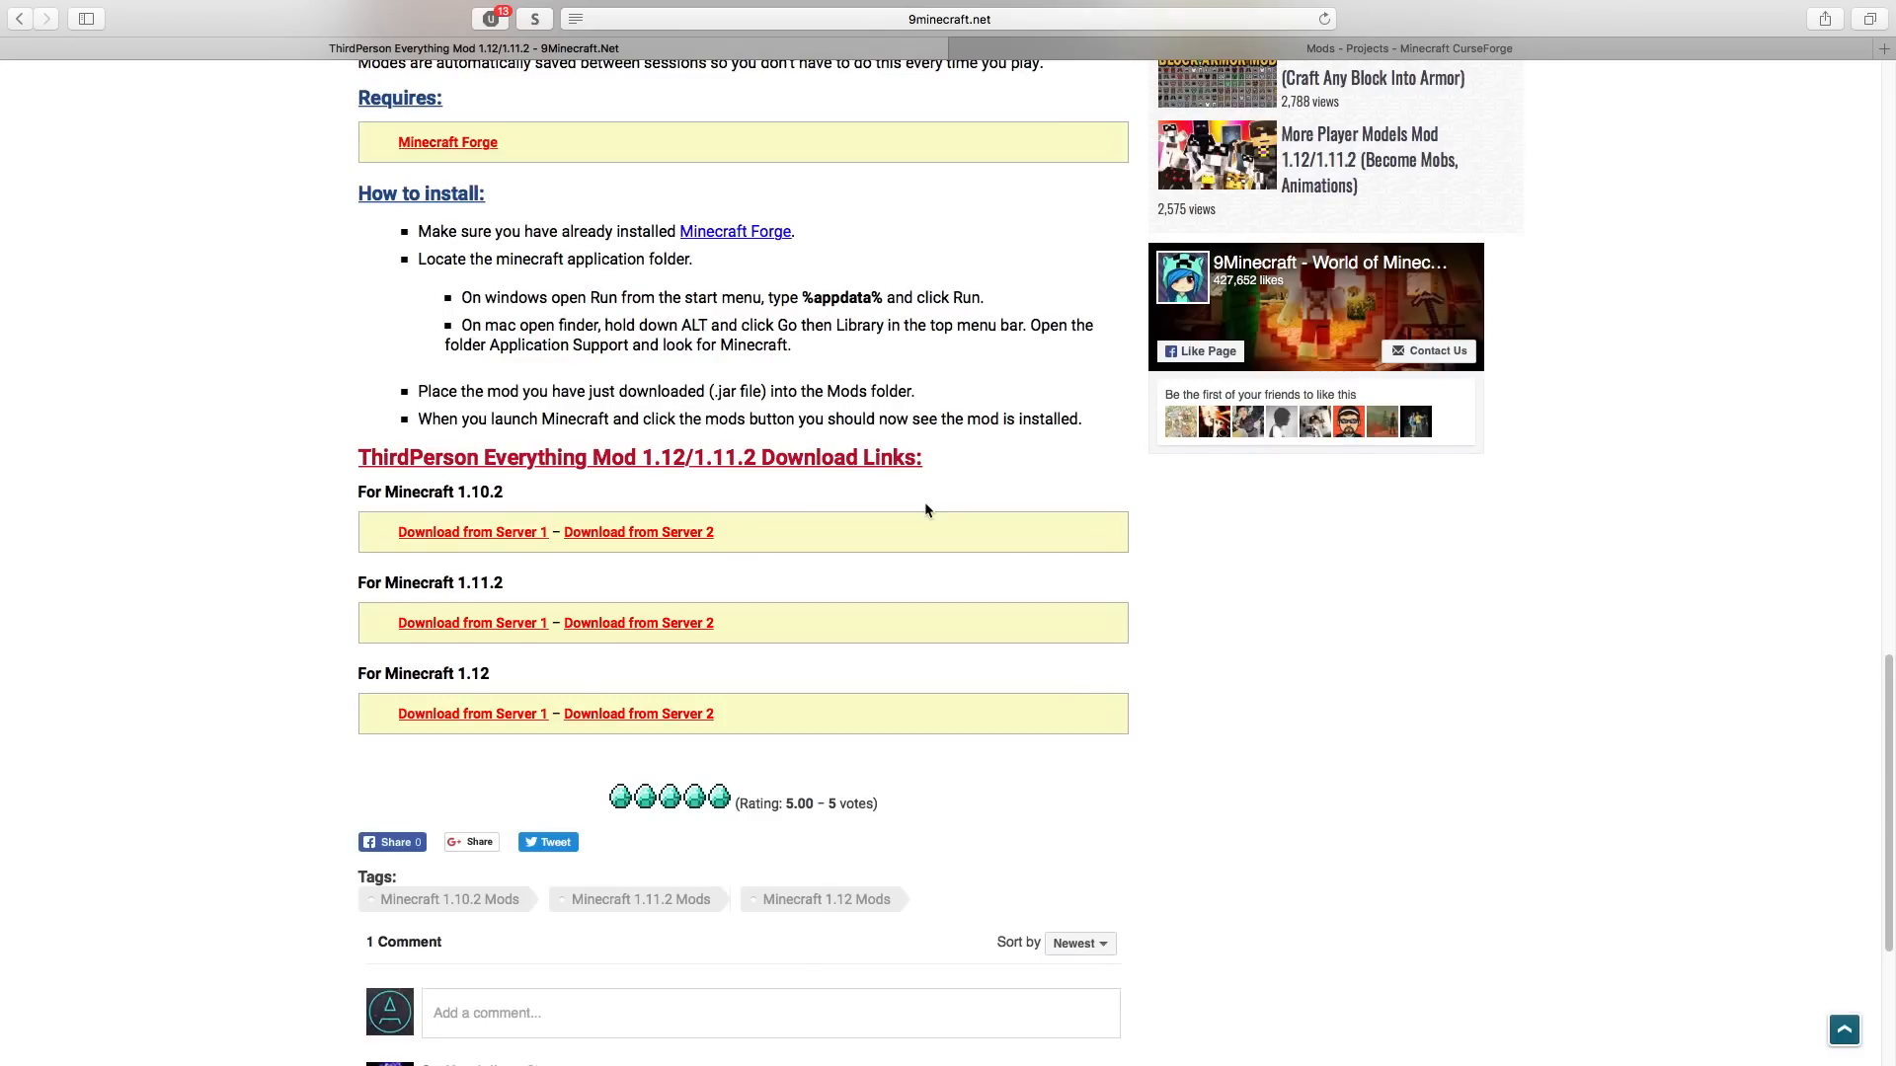
scroll(down, 3)
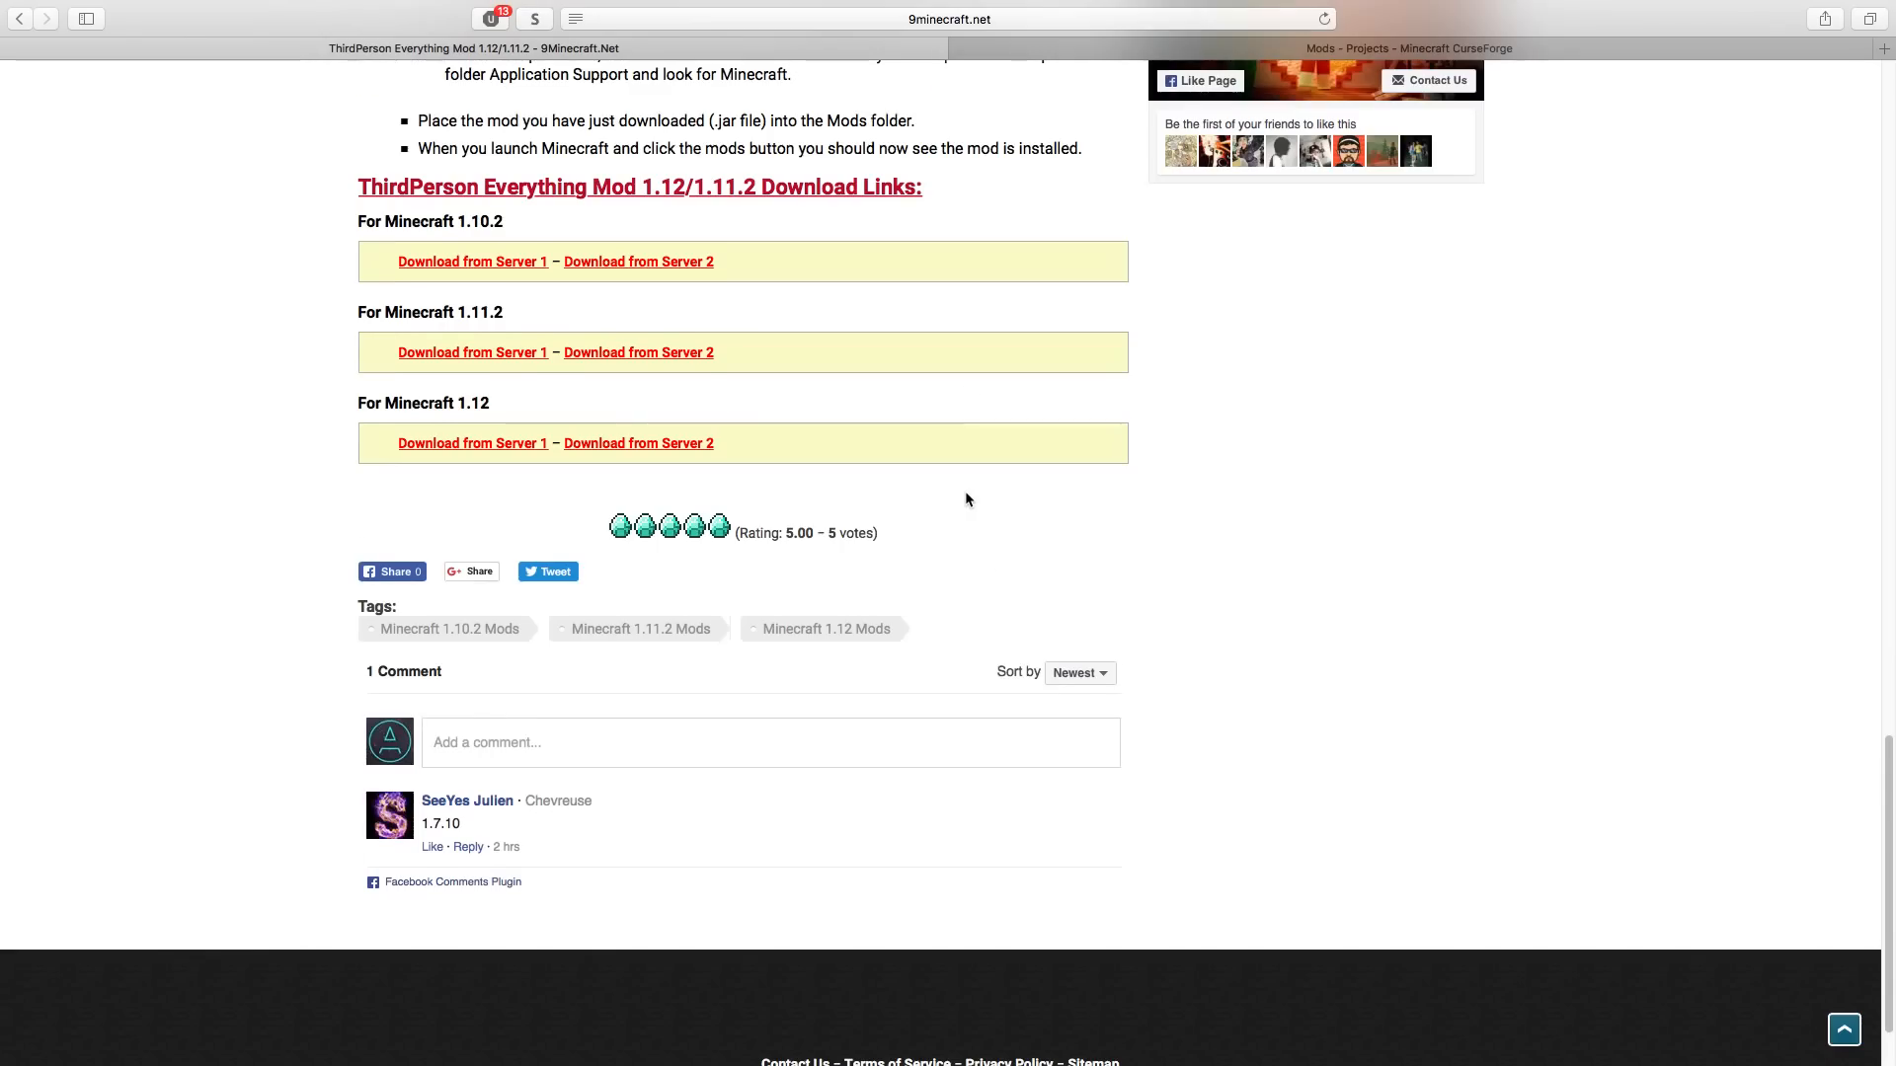
scroll(up, 3)
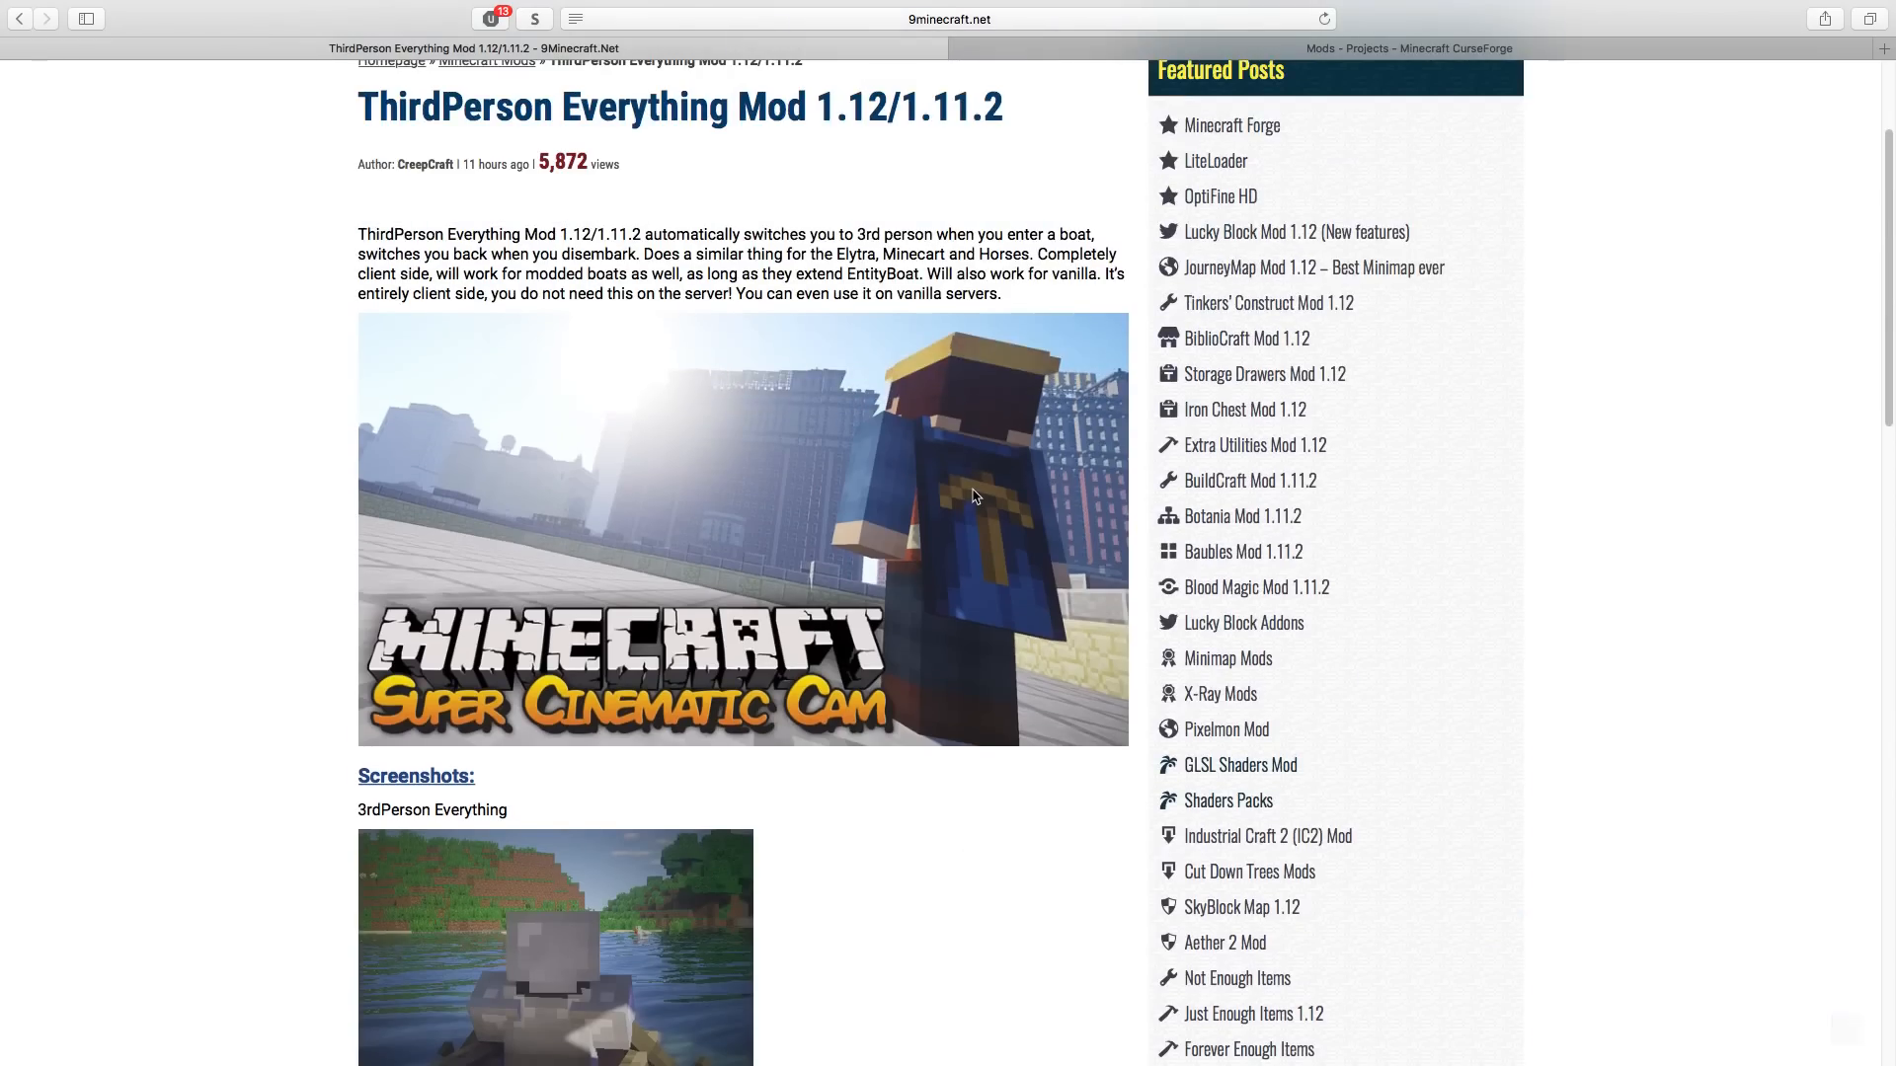
scroll(up, 3)
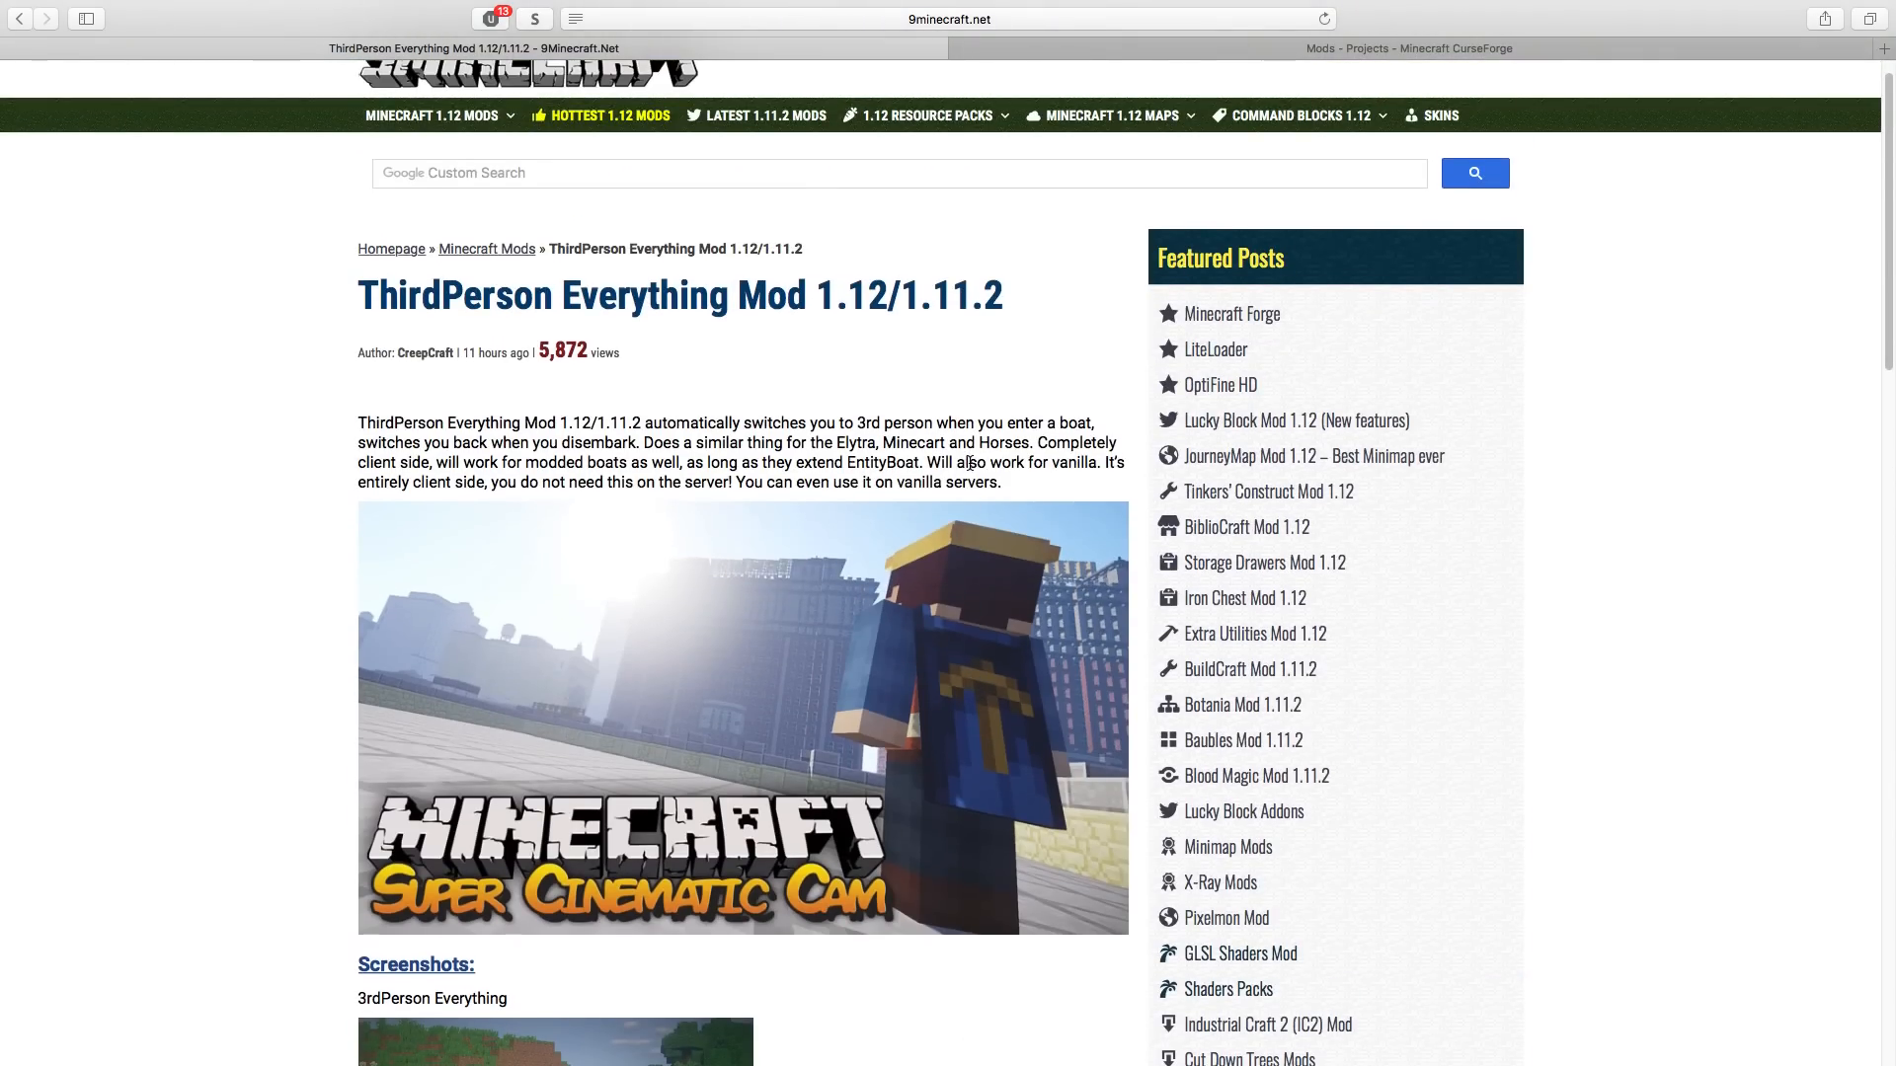
mouse_move(746, 344)
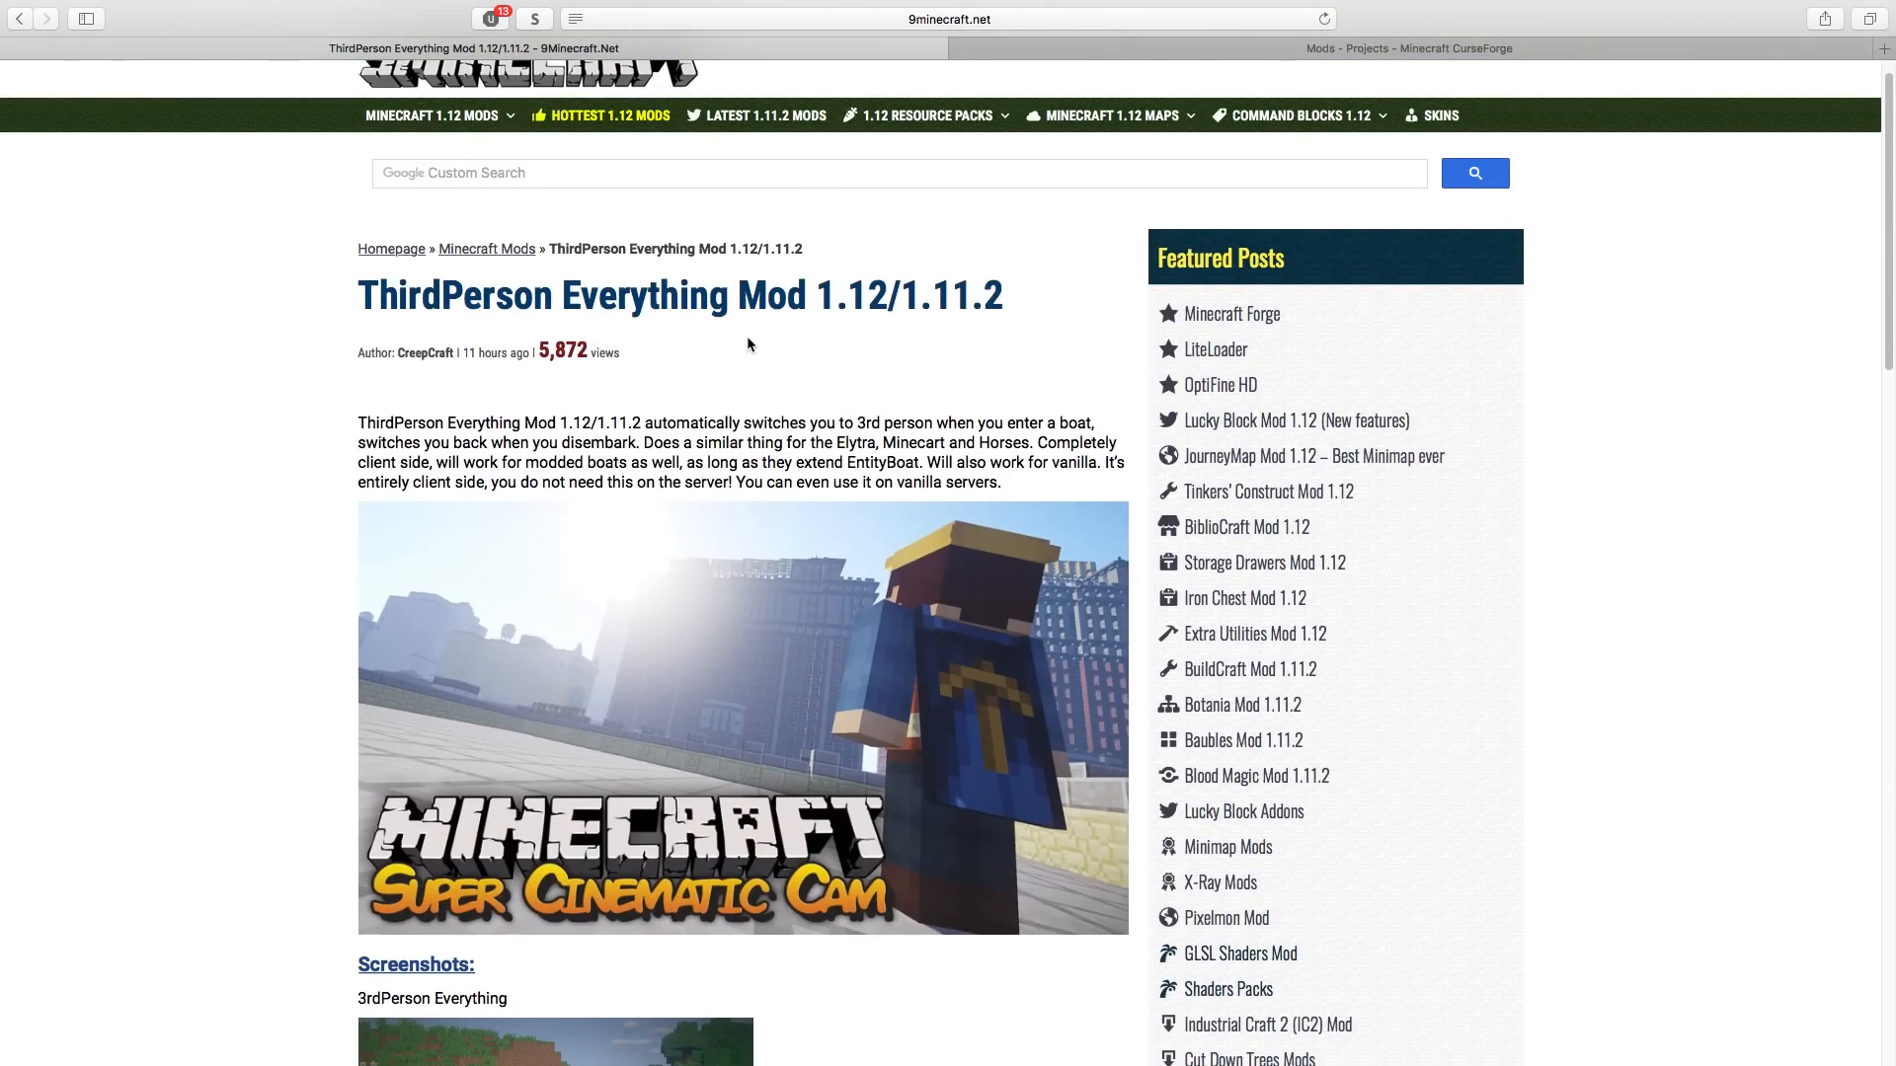
scroll(up, 3)
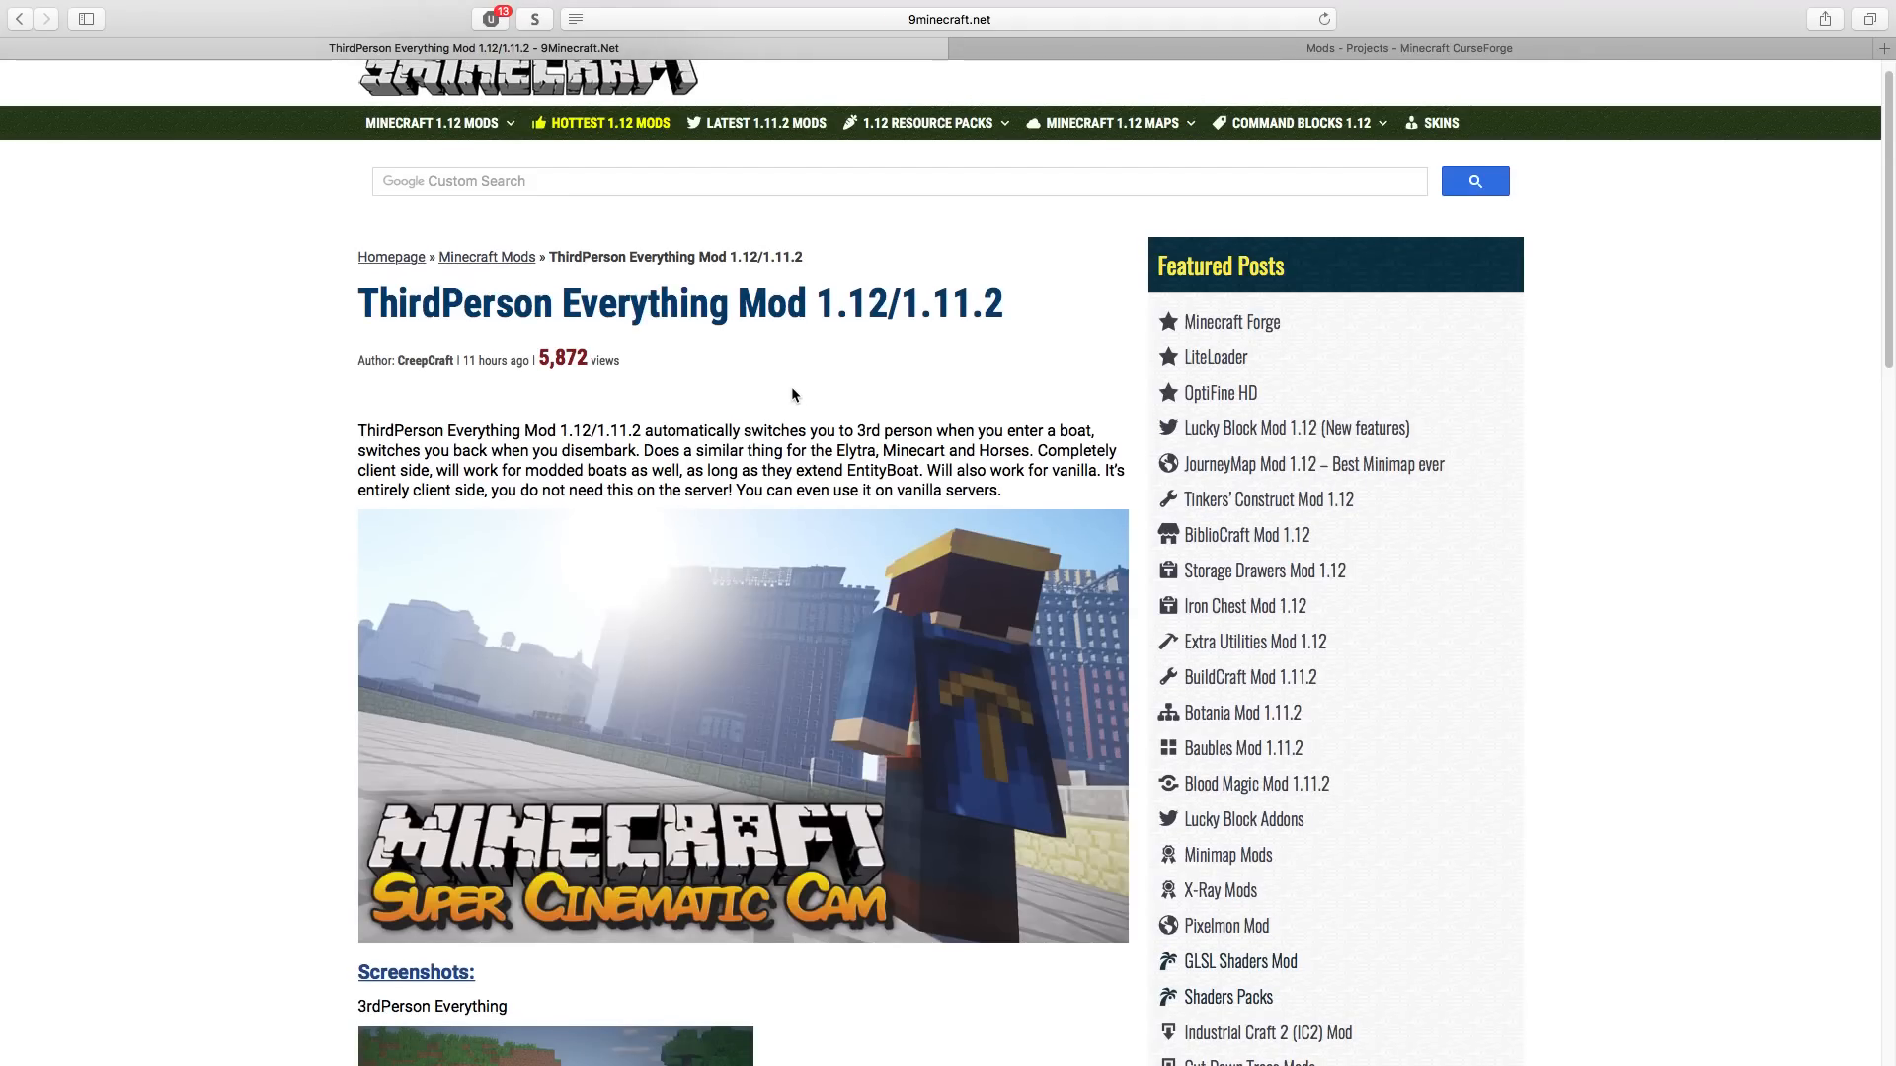
scroll(down, 3)
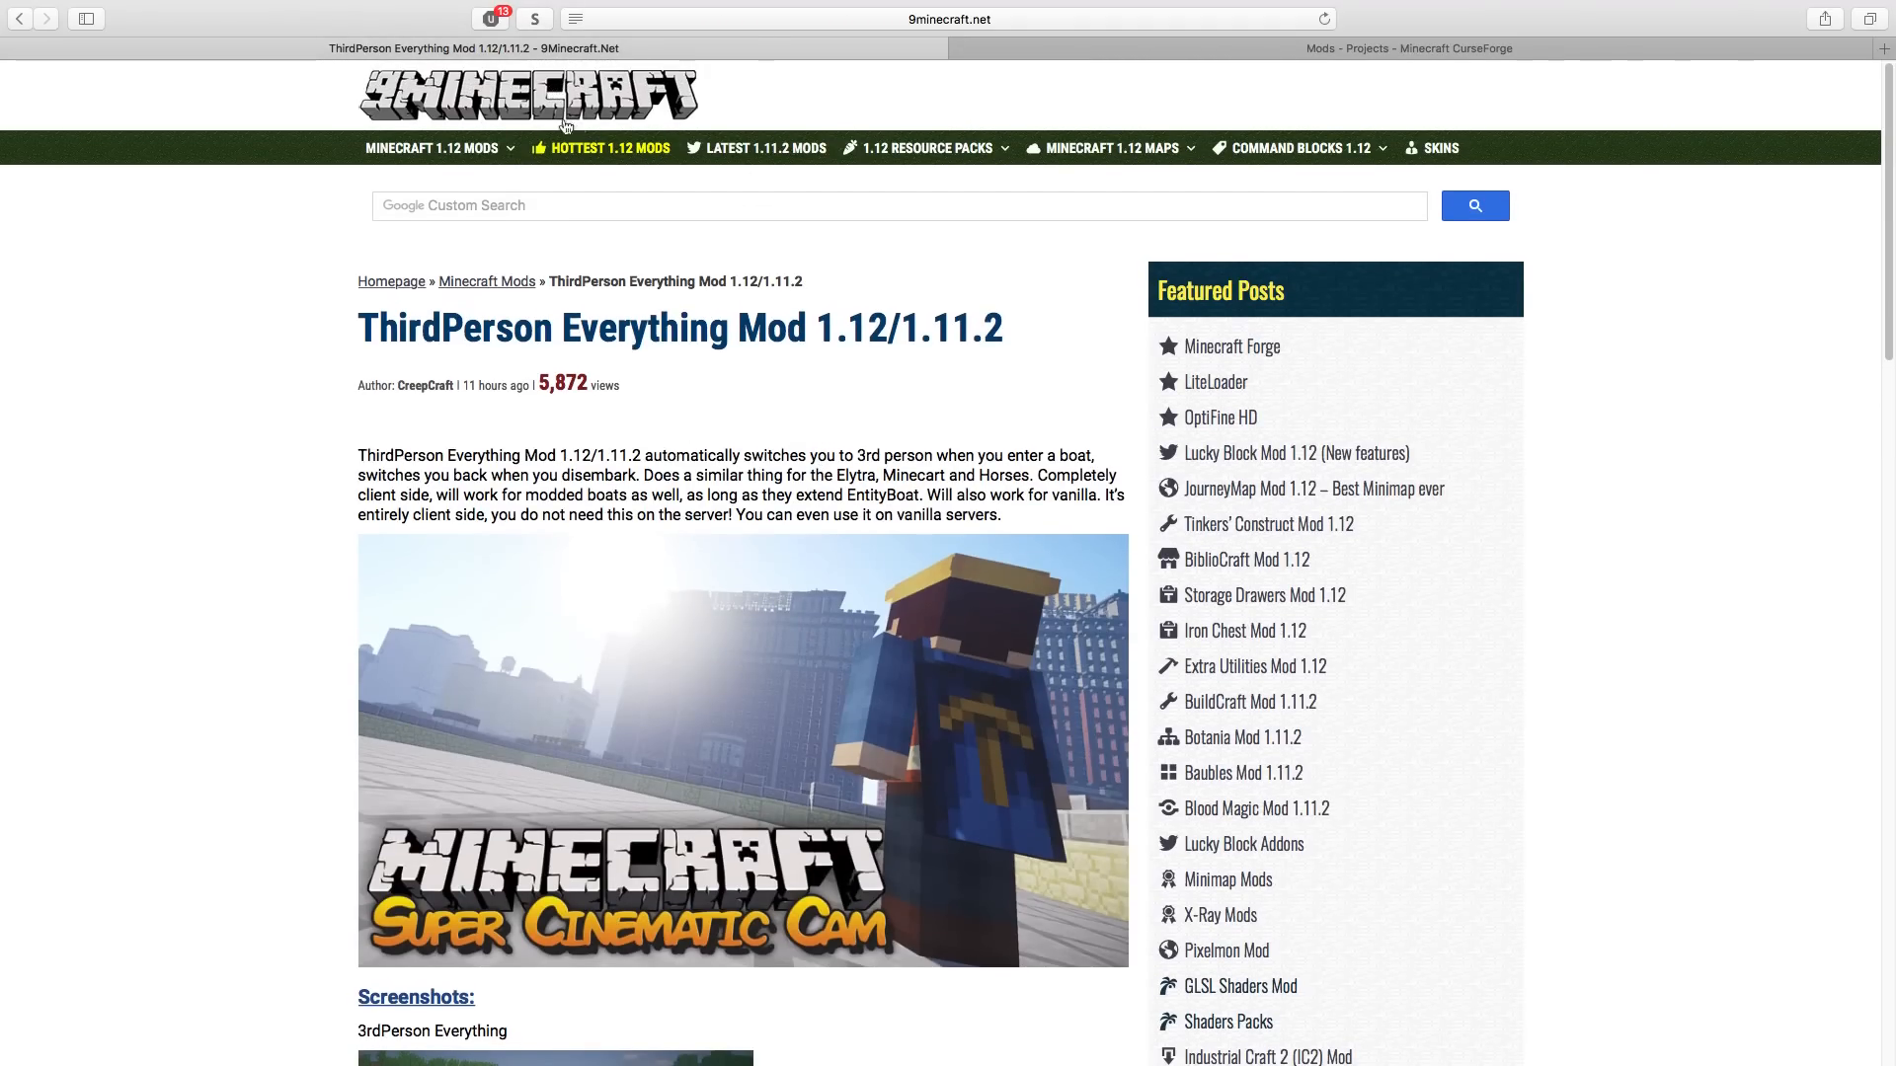
- Switch to the CurseForge Minecraft Mods tab sorted by last updated
click(1408, 47)
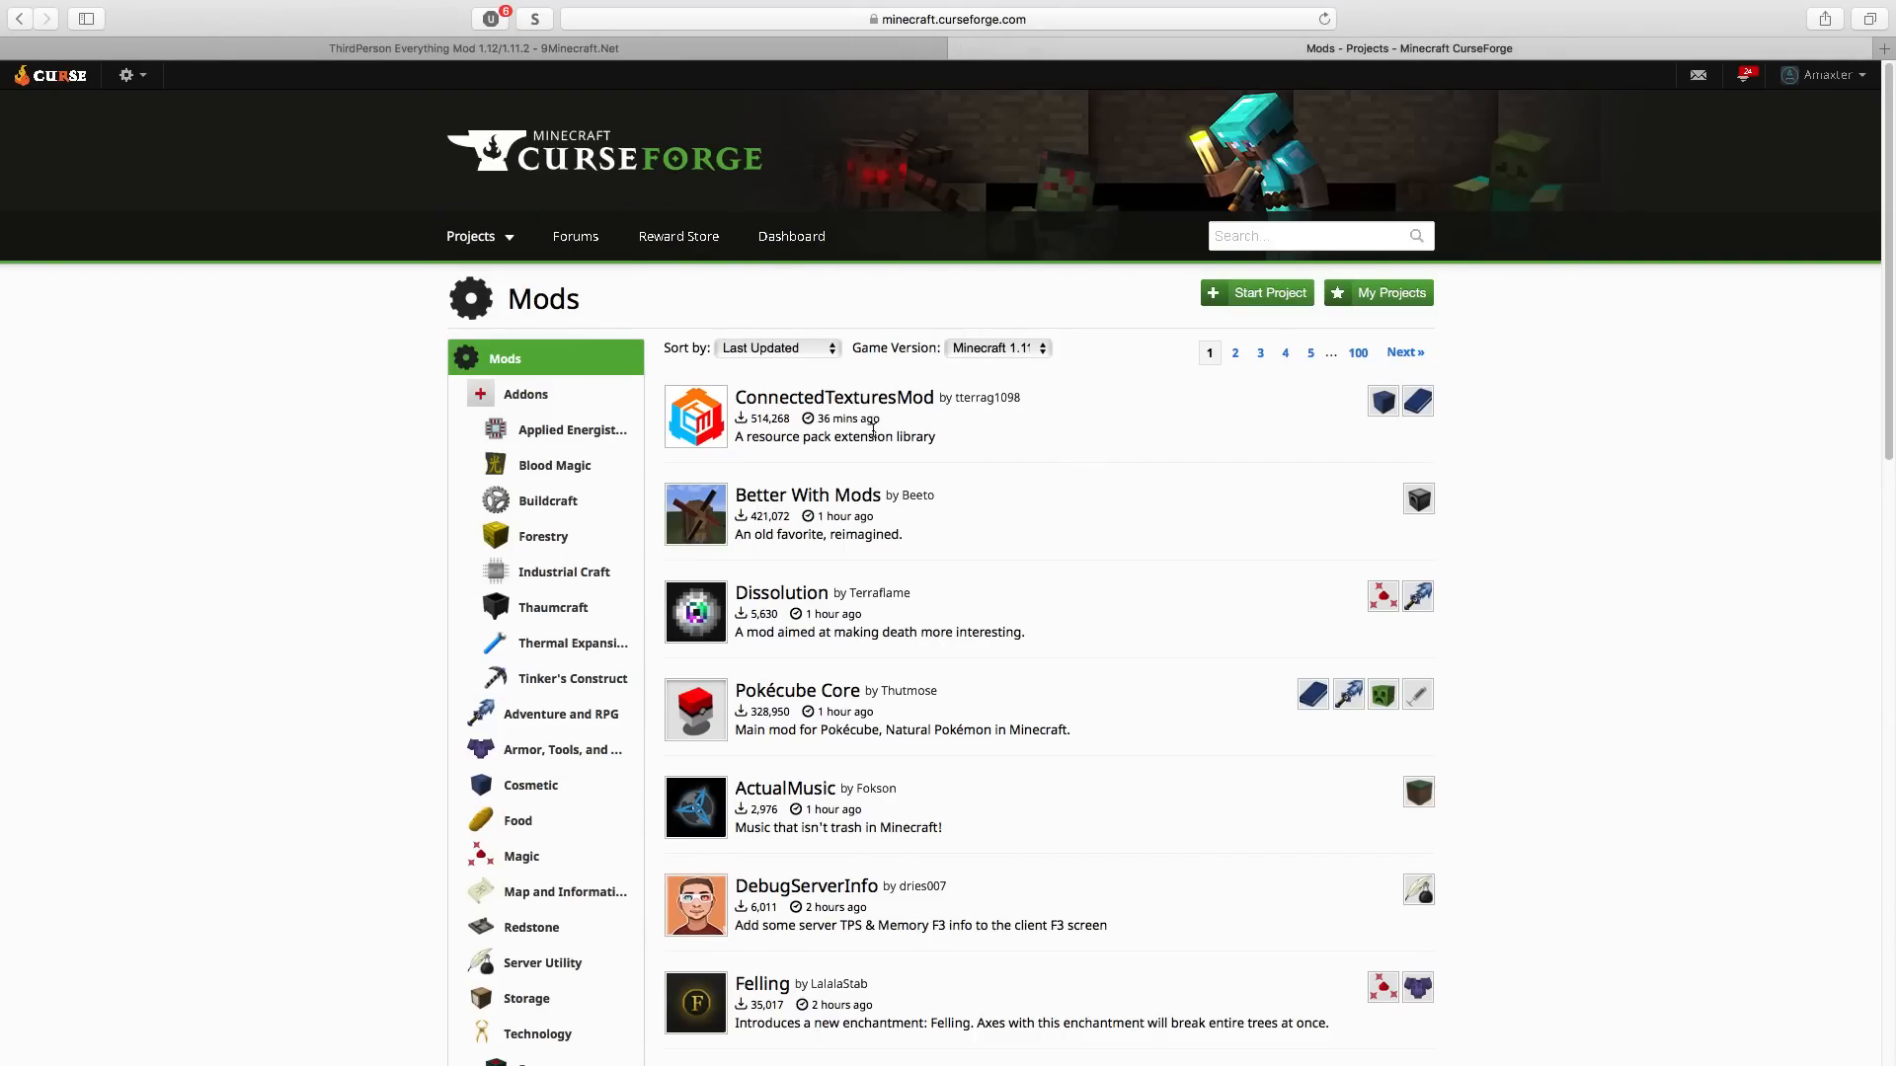
mouse_move(1033, 332)
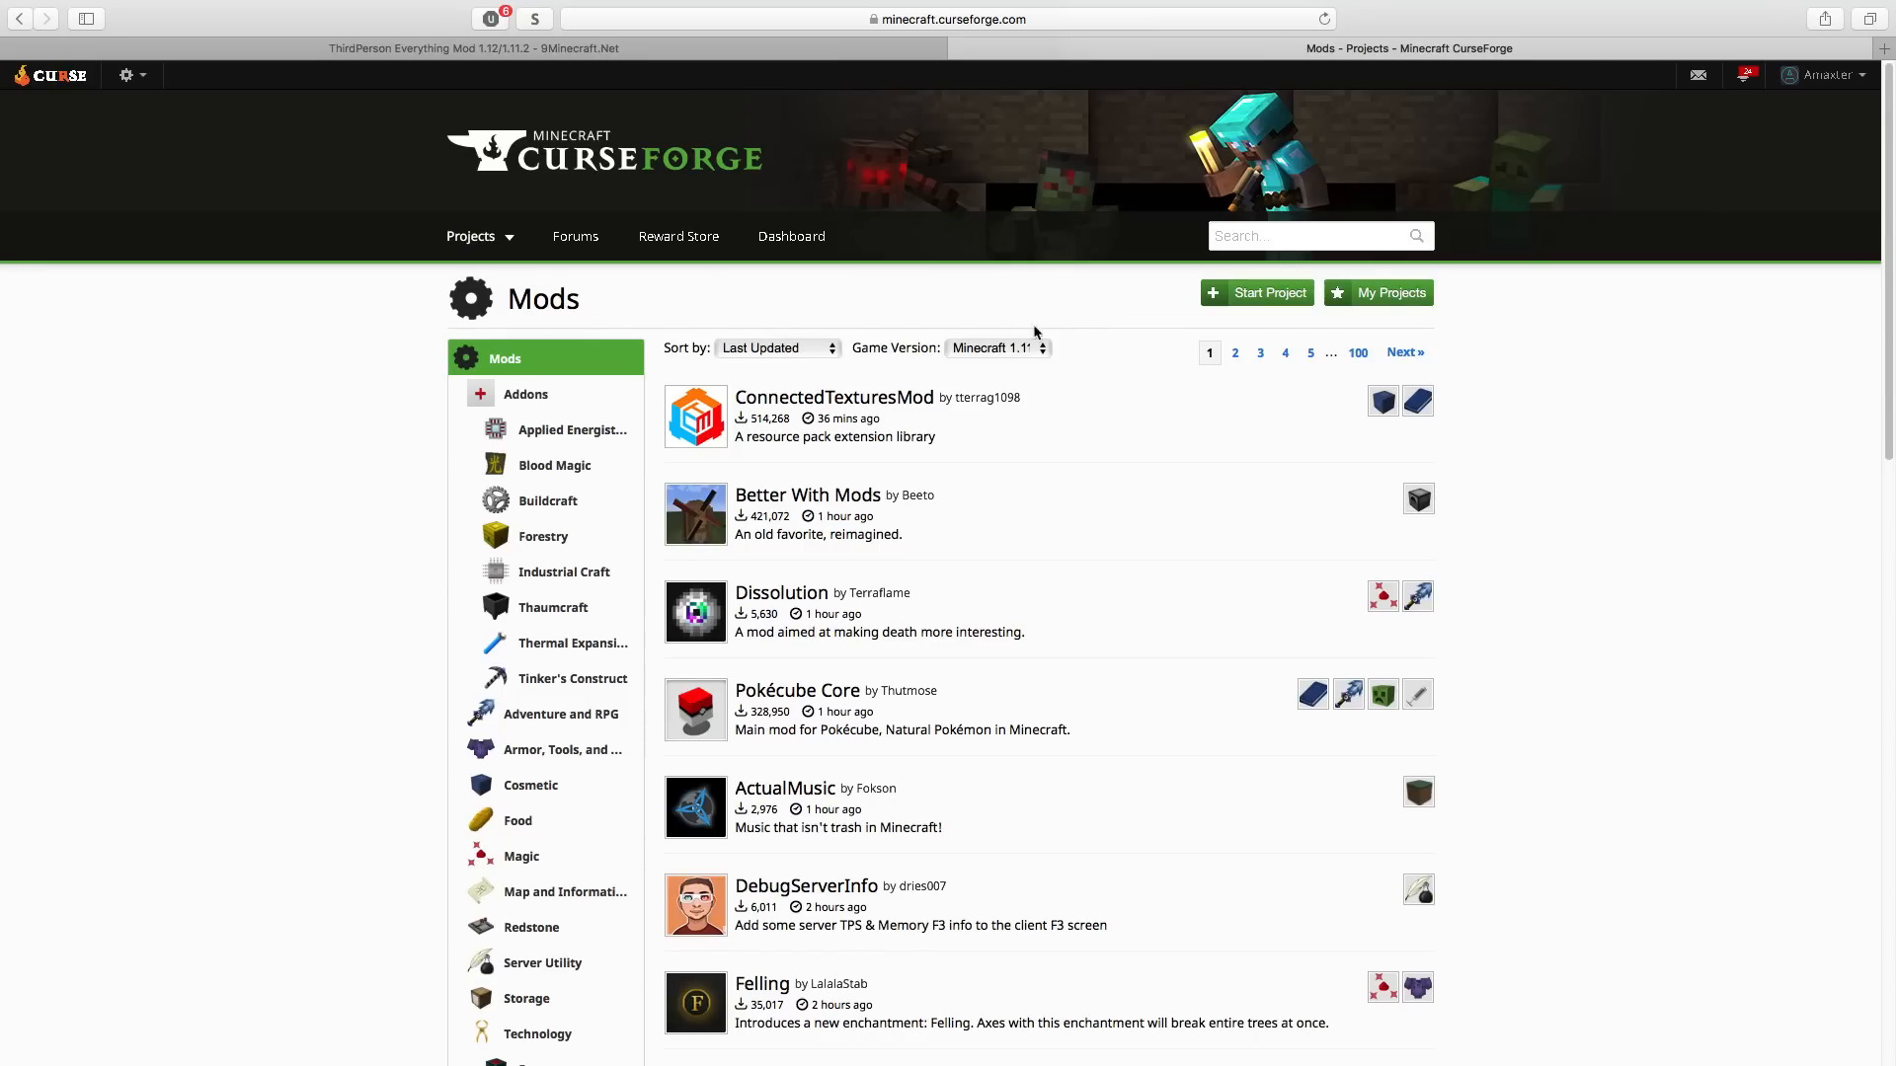
mouse_move(1007, 290)
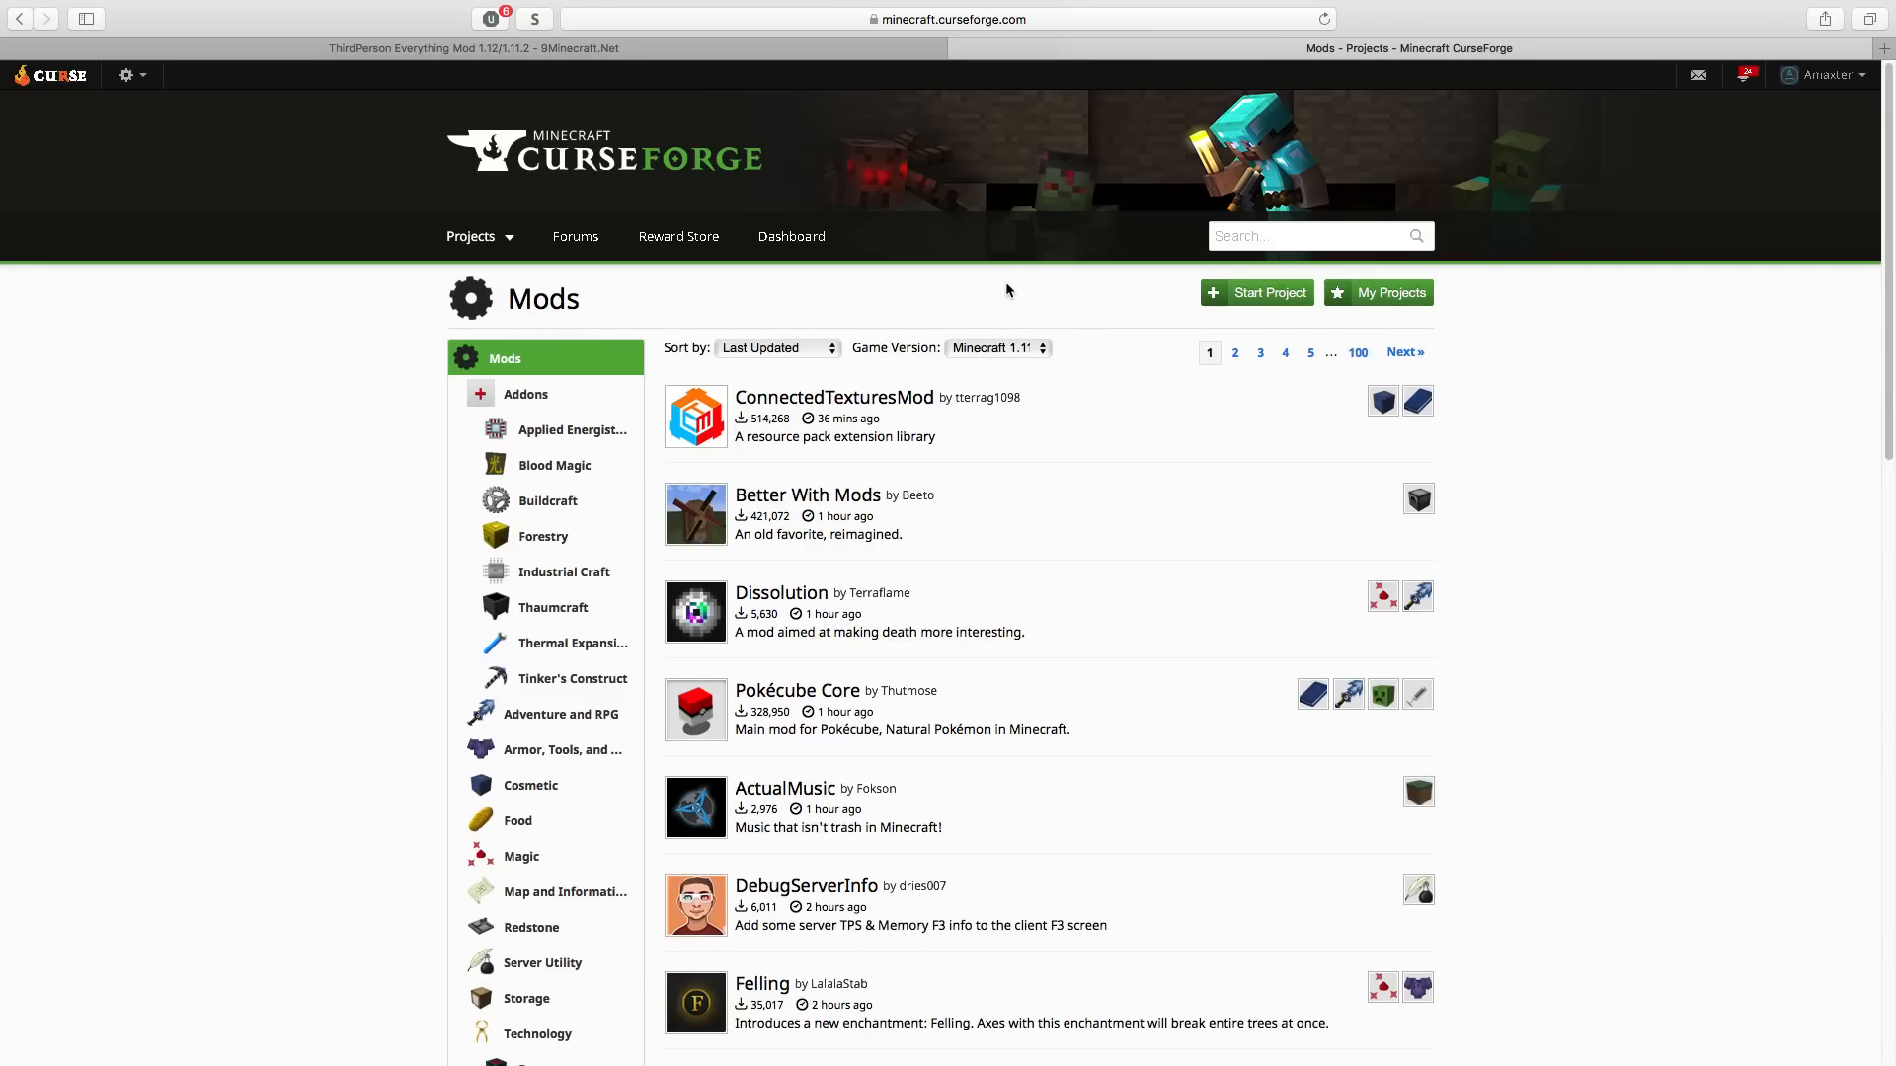
- Cycle between the 9minecraft, MC-MOD.NET 1.11.2 and CurseForge tabs, ending on CurseForge's listing
click(472, 48)
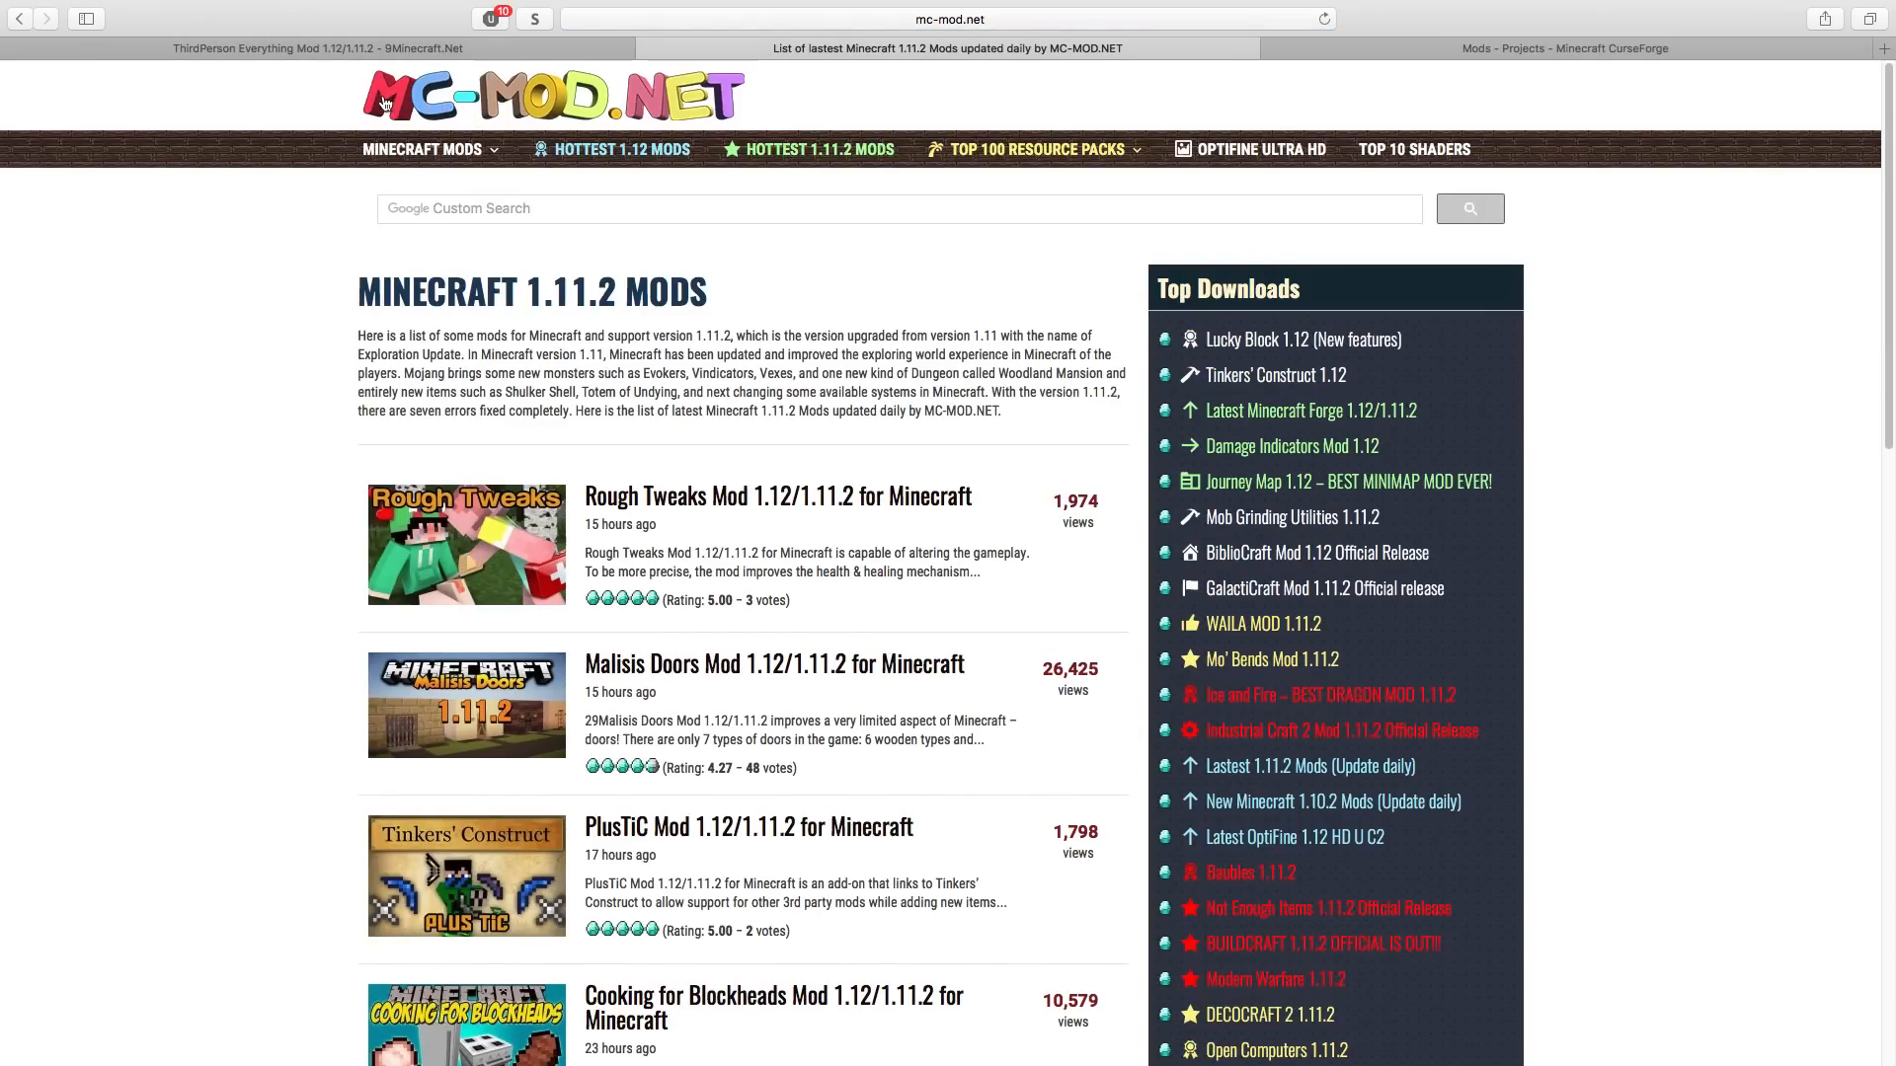
mouse_move(784, 90)
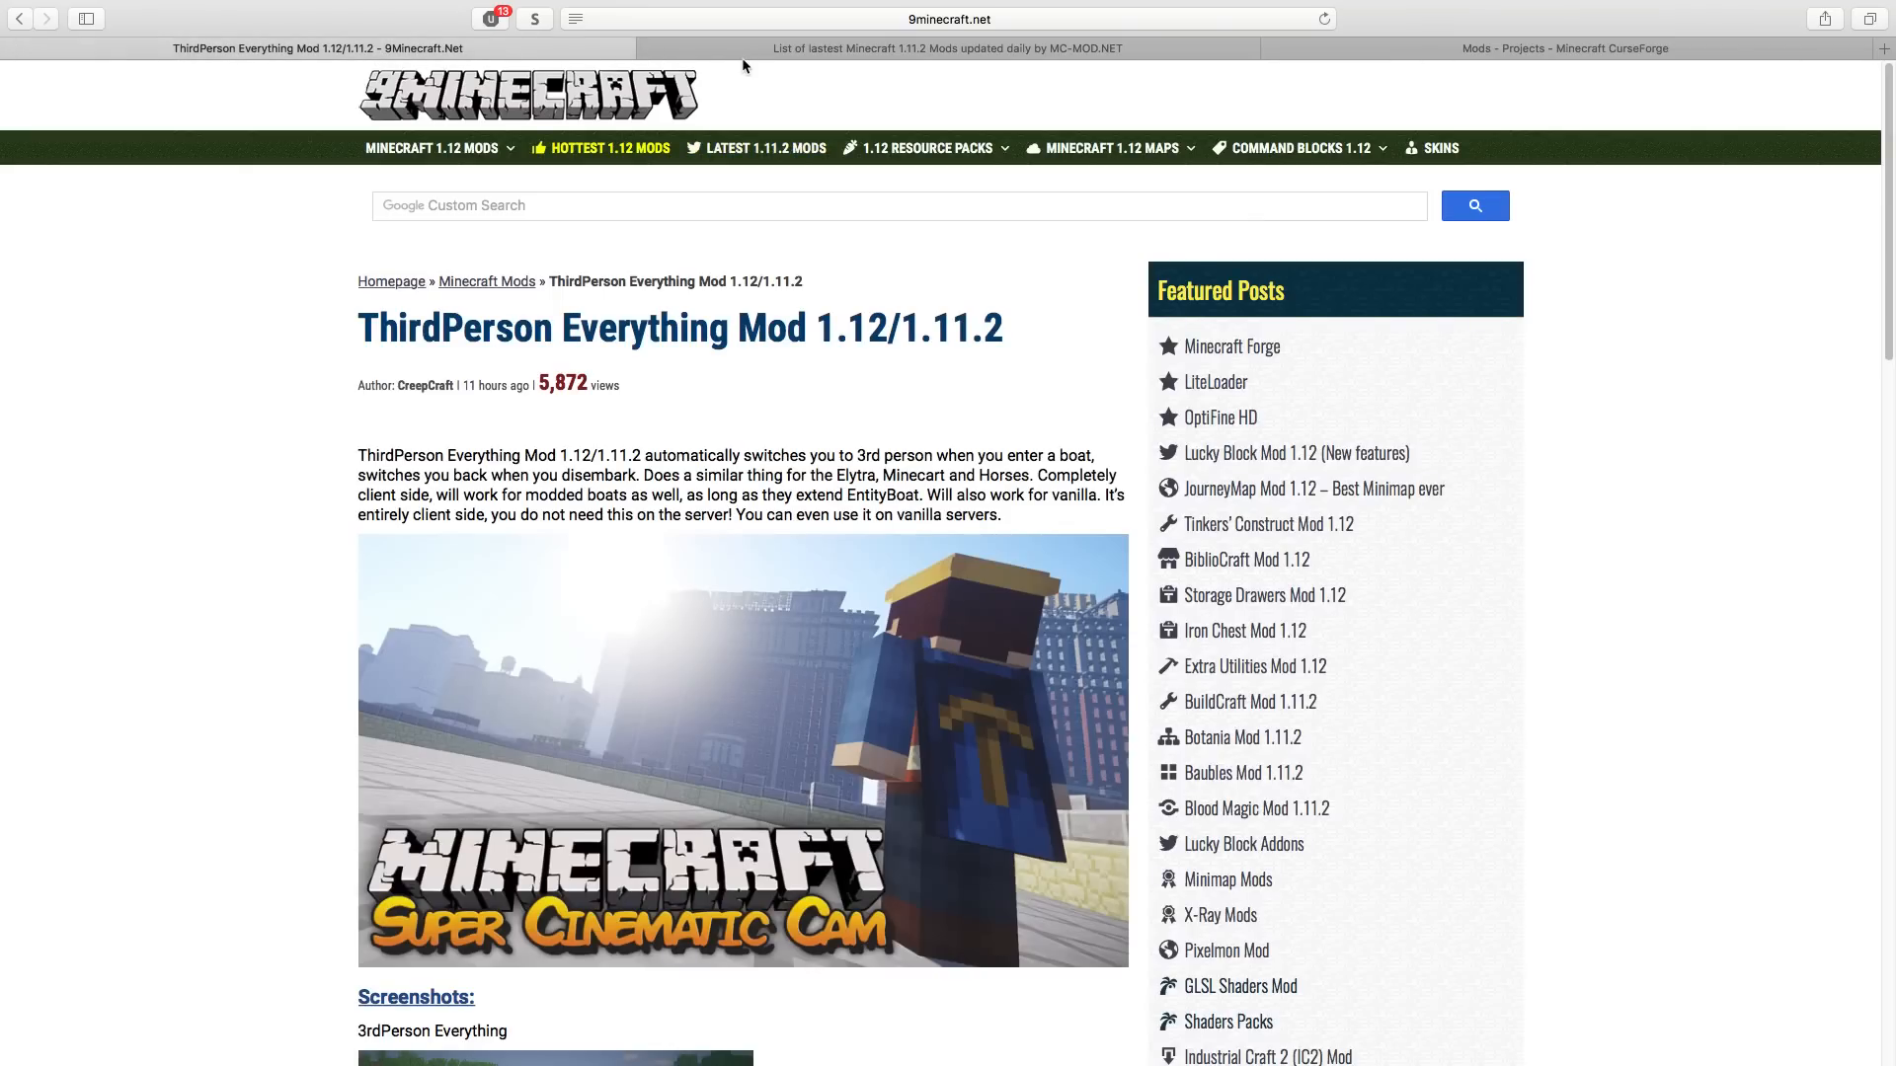
click(946, 48)
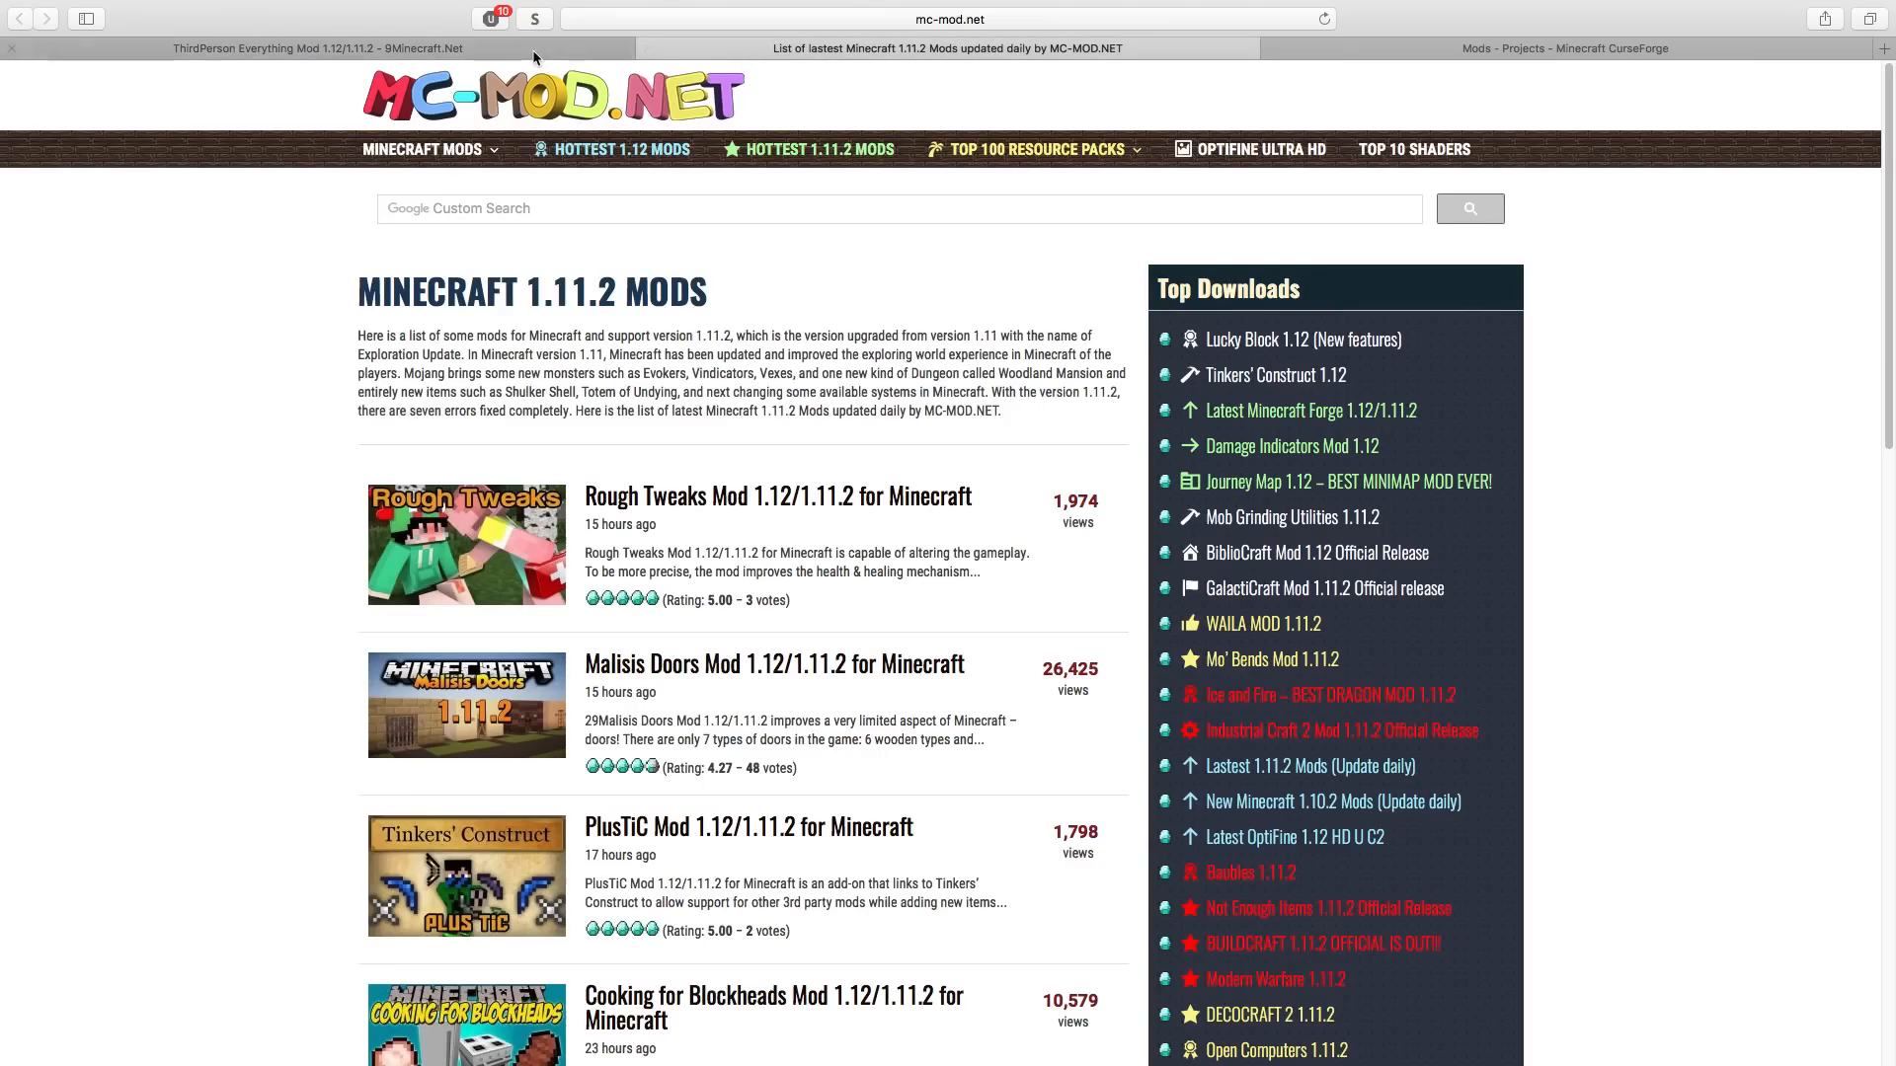
mouse_move(578, 53)
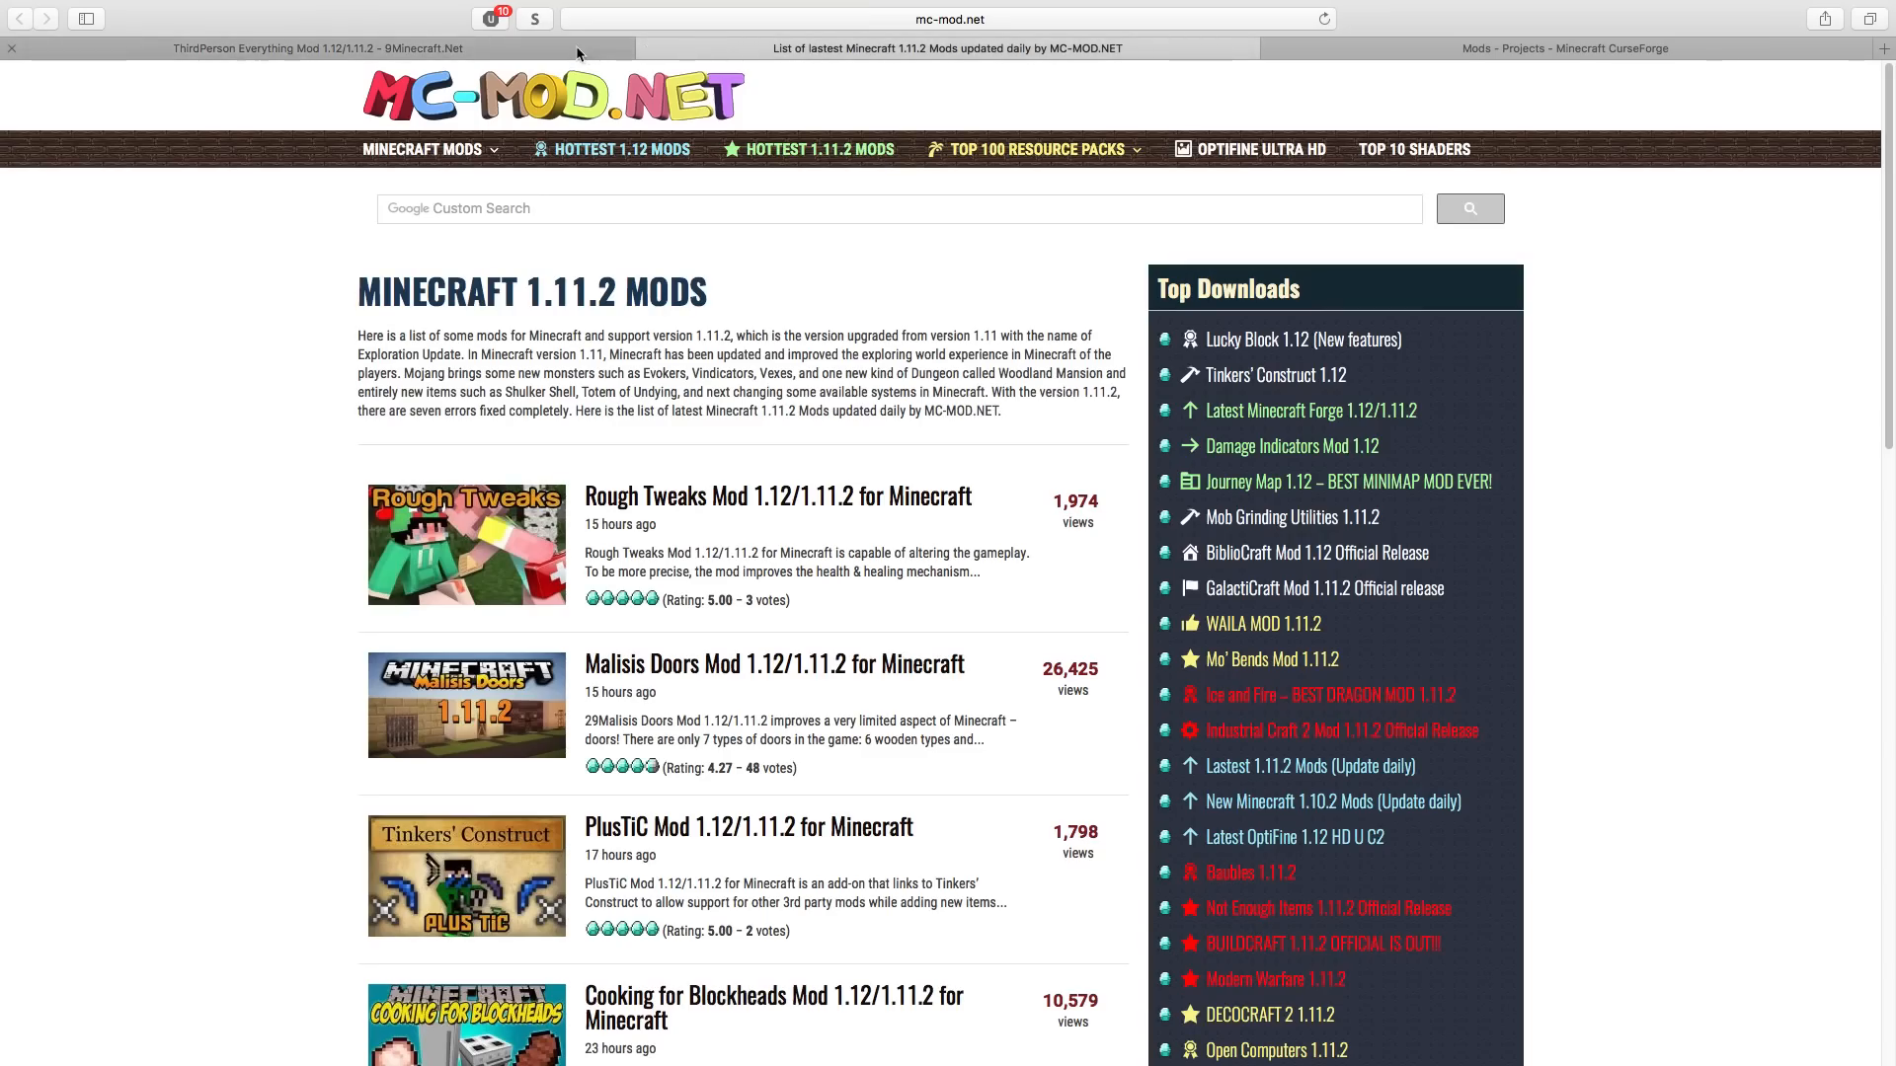
click(314, 47)
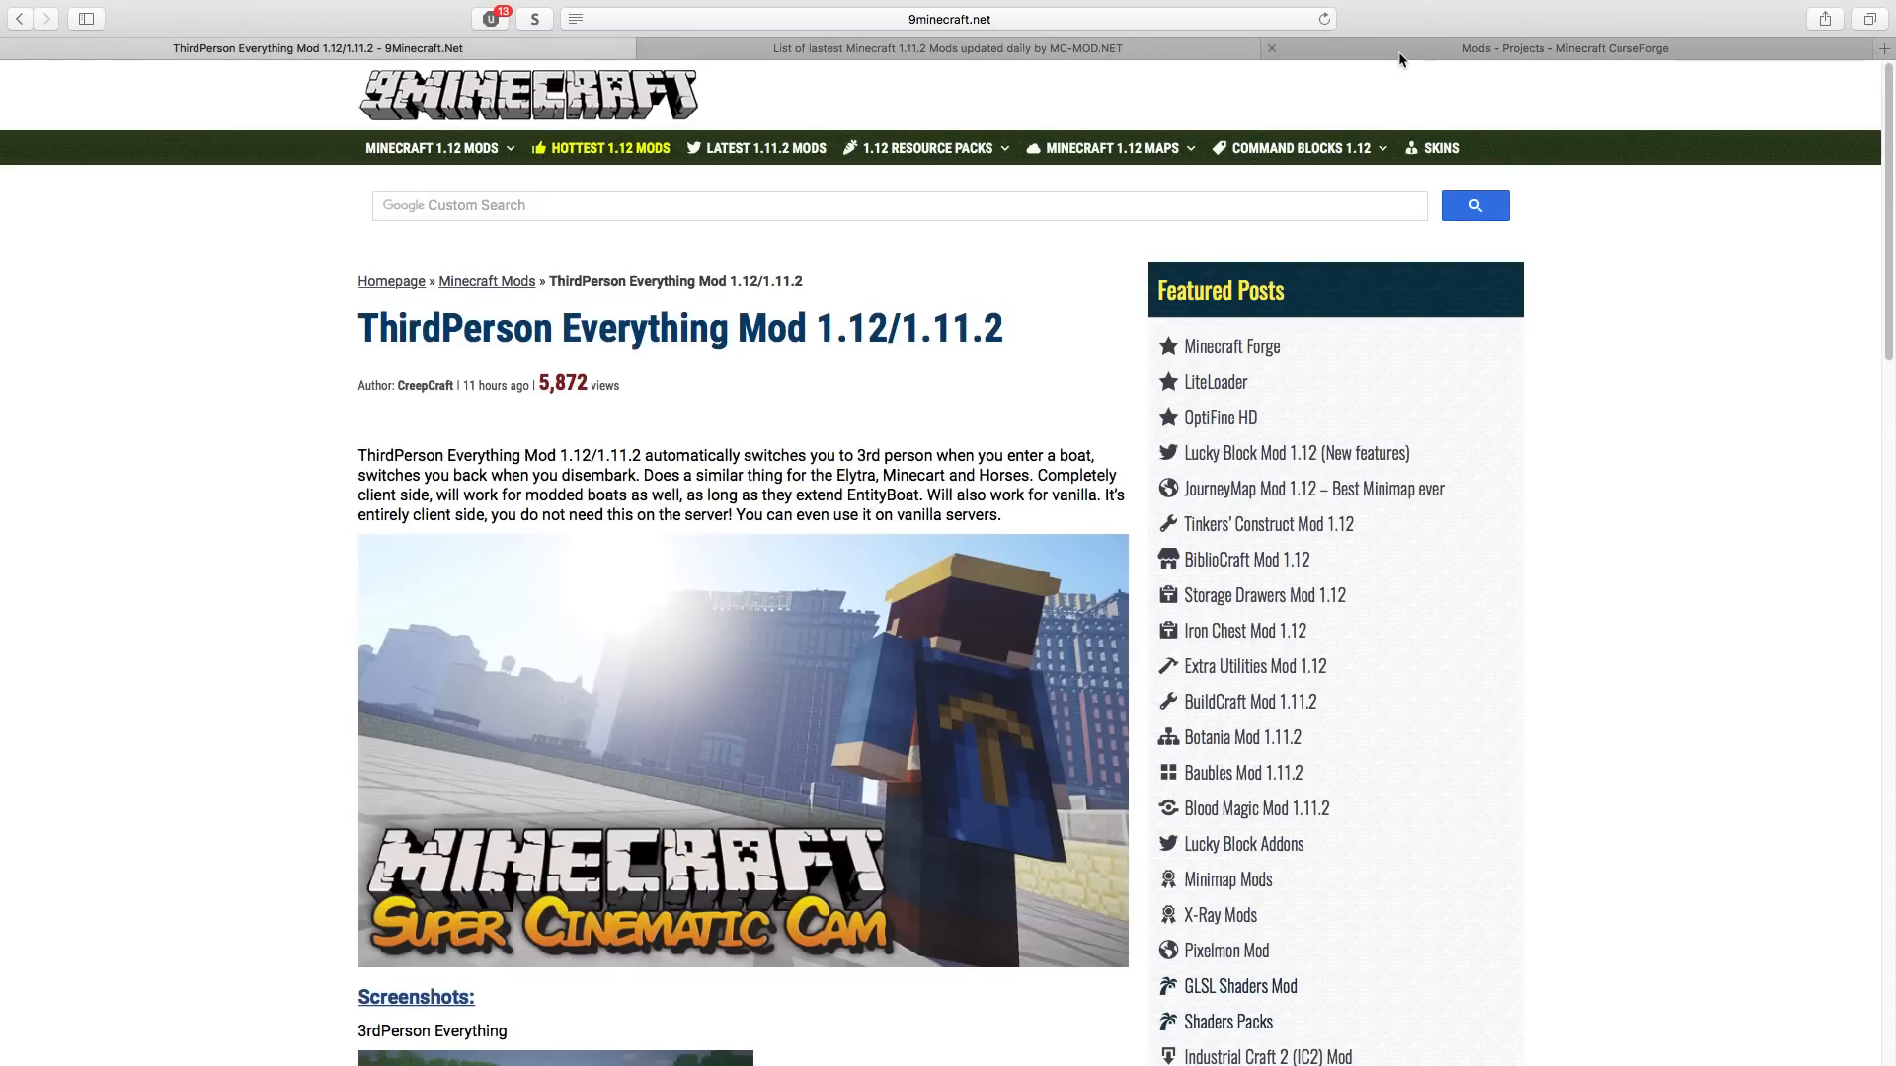
click(1564, 48)
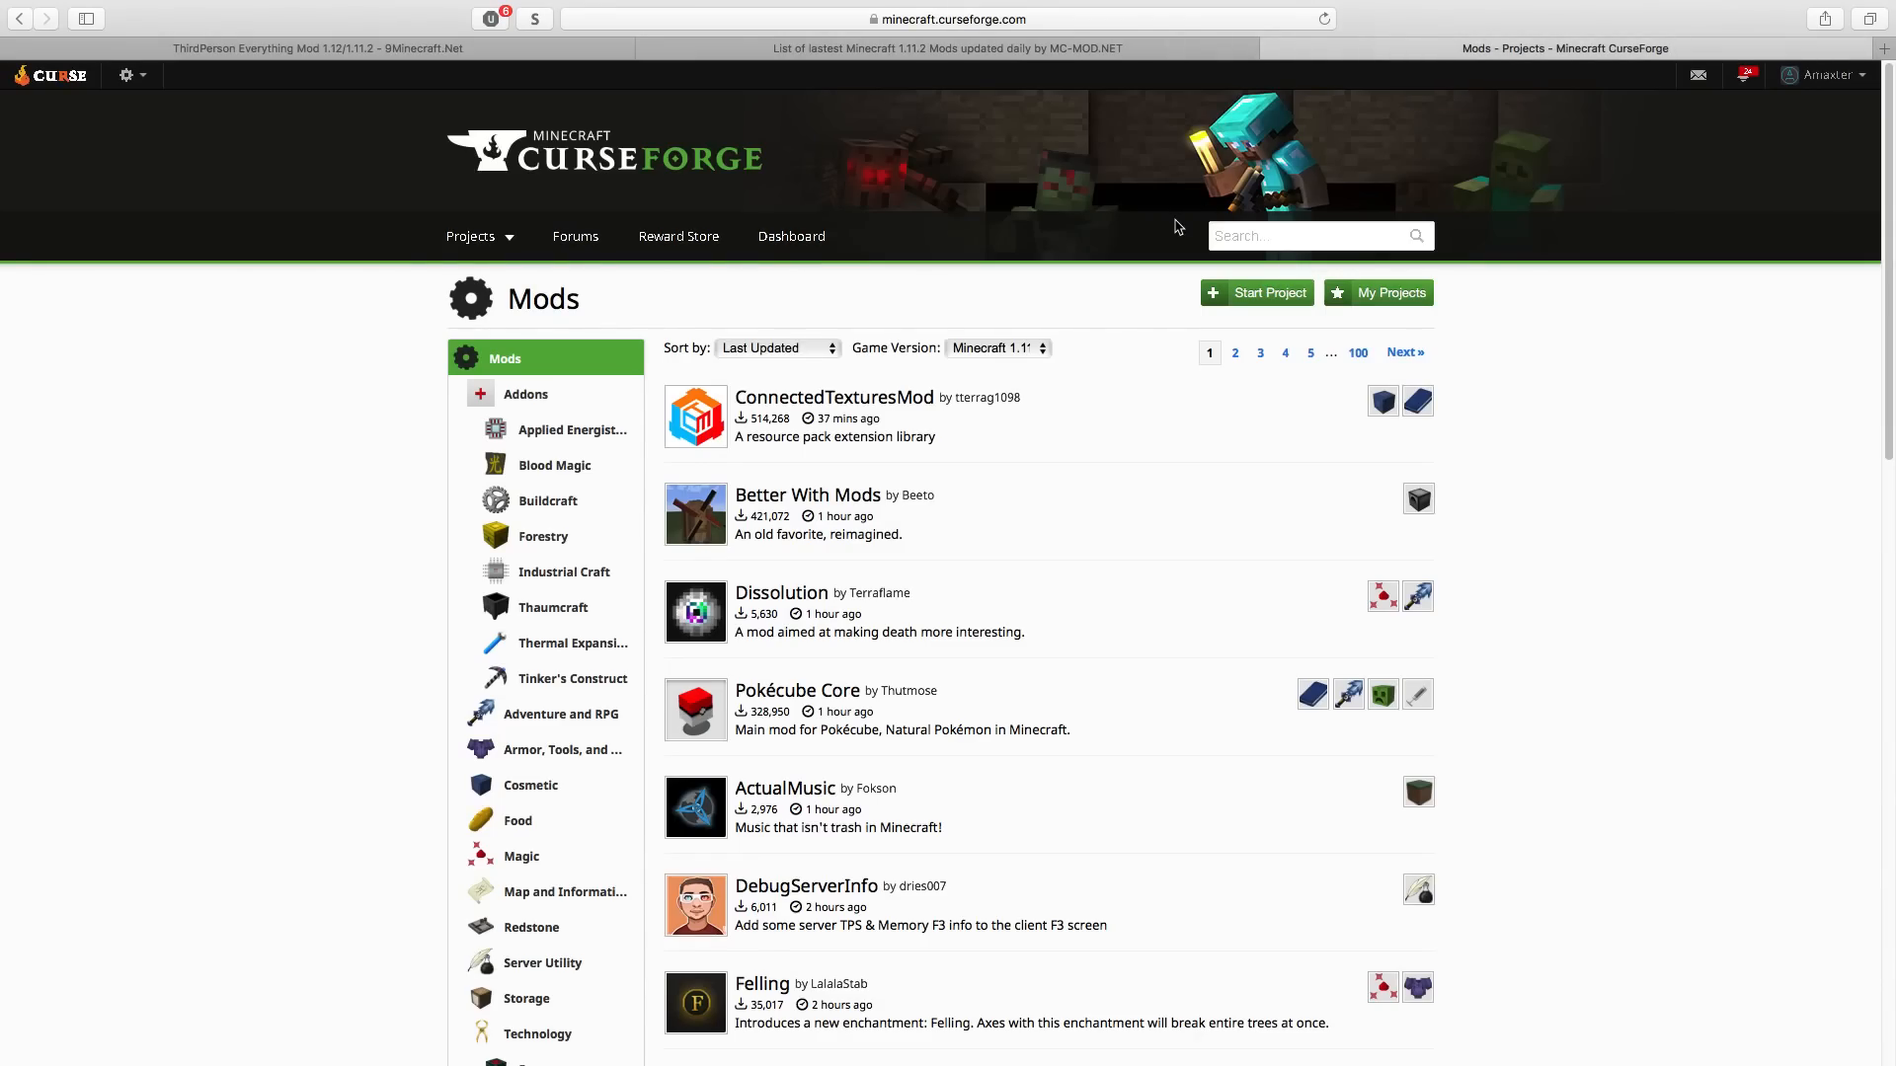